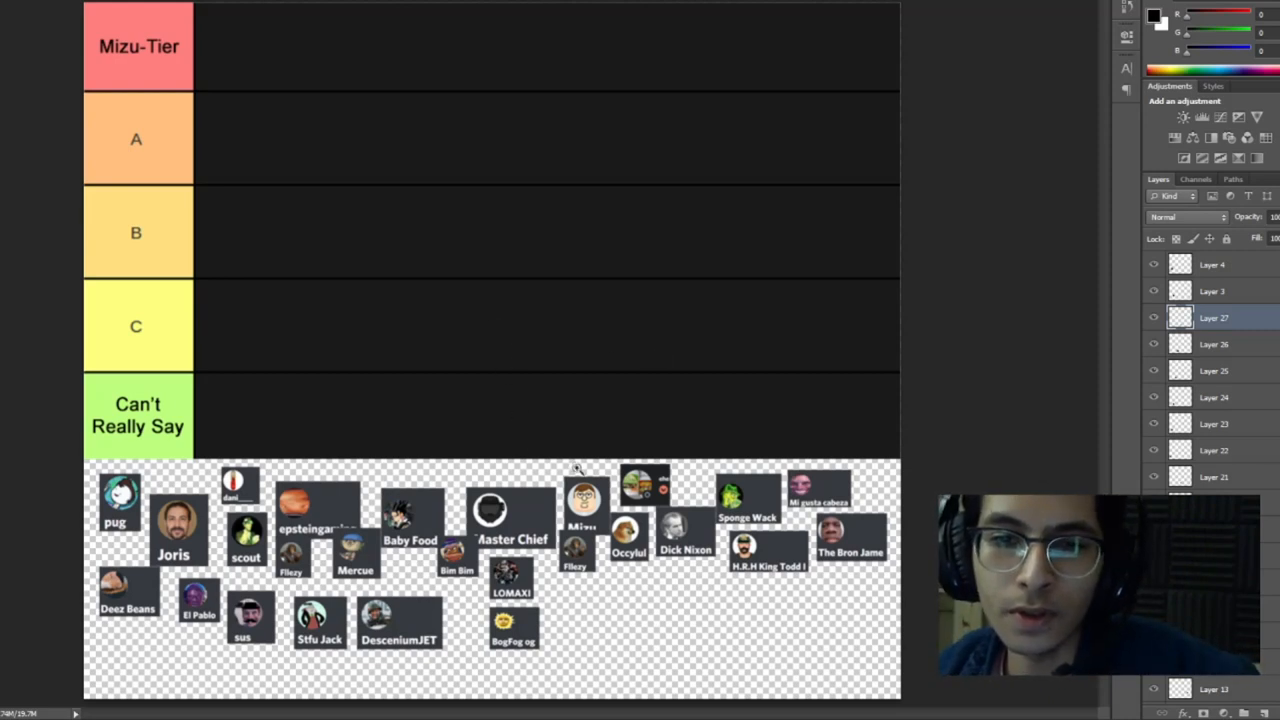
{"action": "mouse_move", "coordinate": [556, 456]}
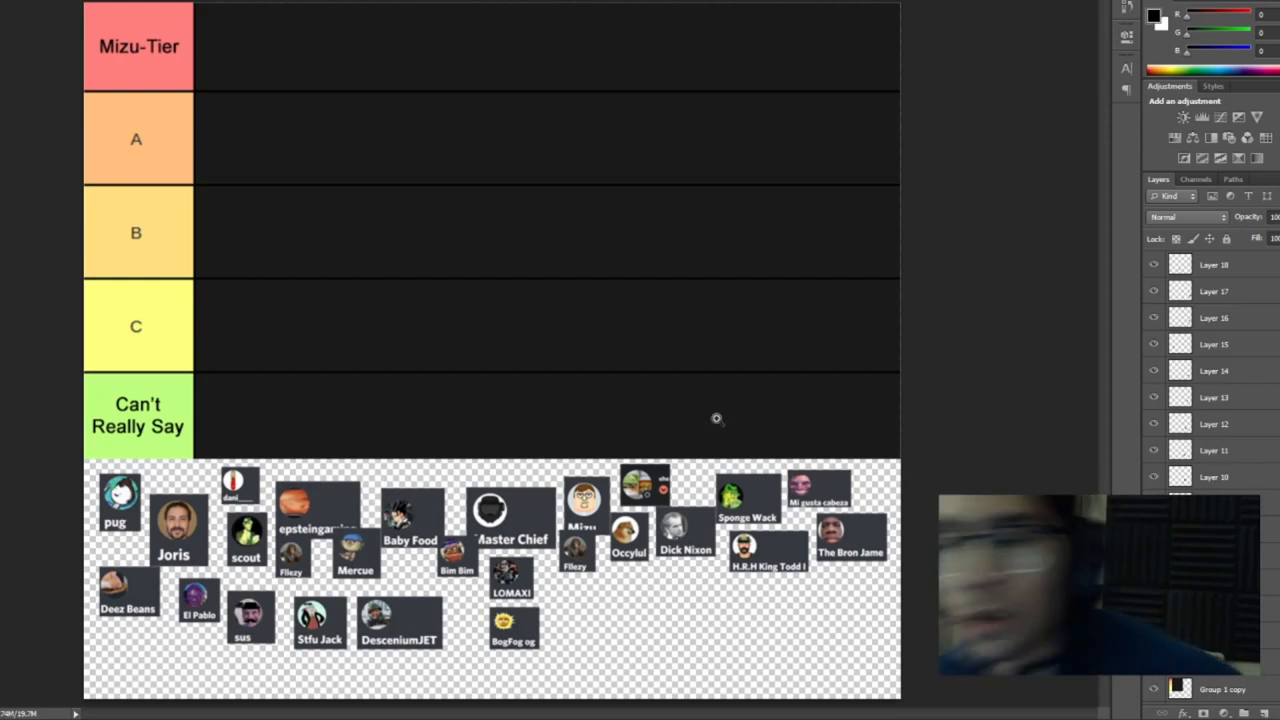
{"action": "mouse_move", "coordinate": [476, 350]}
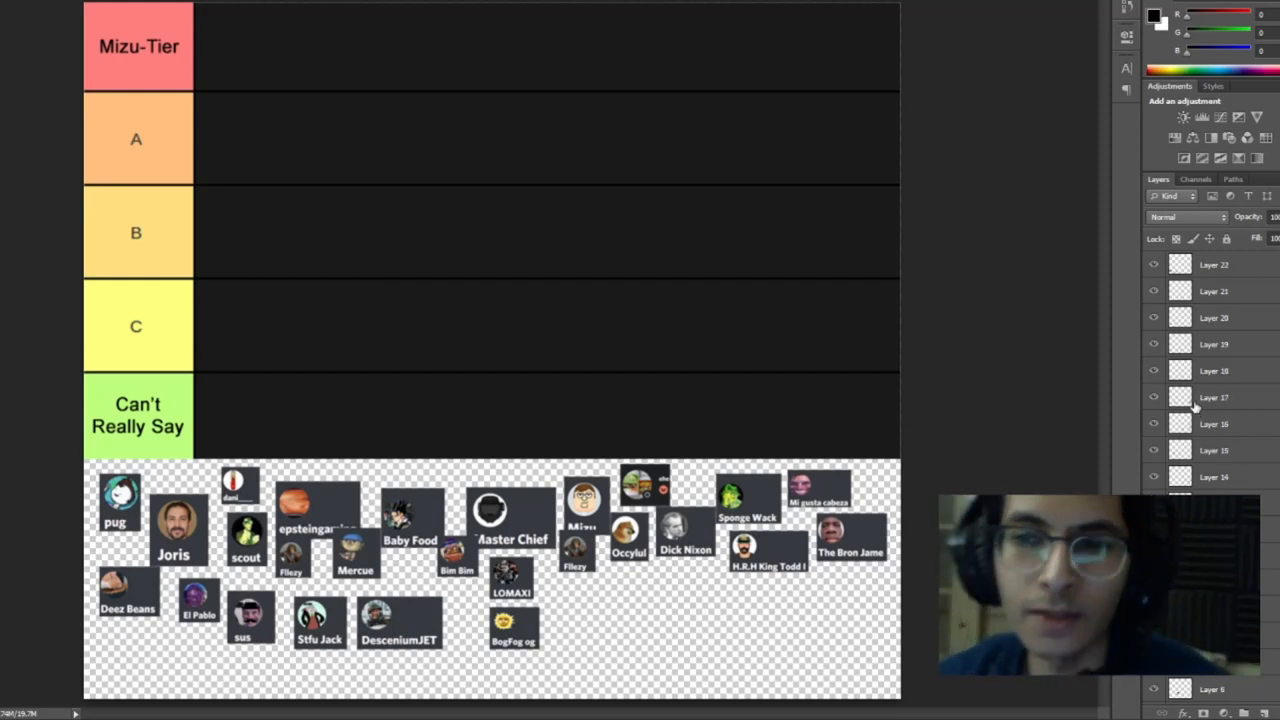
{"action": "mouse_move", "coordinate": [1068, 432]}
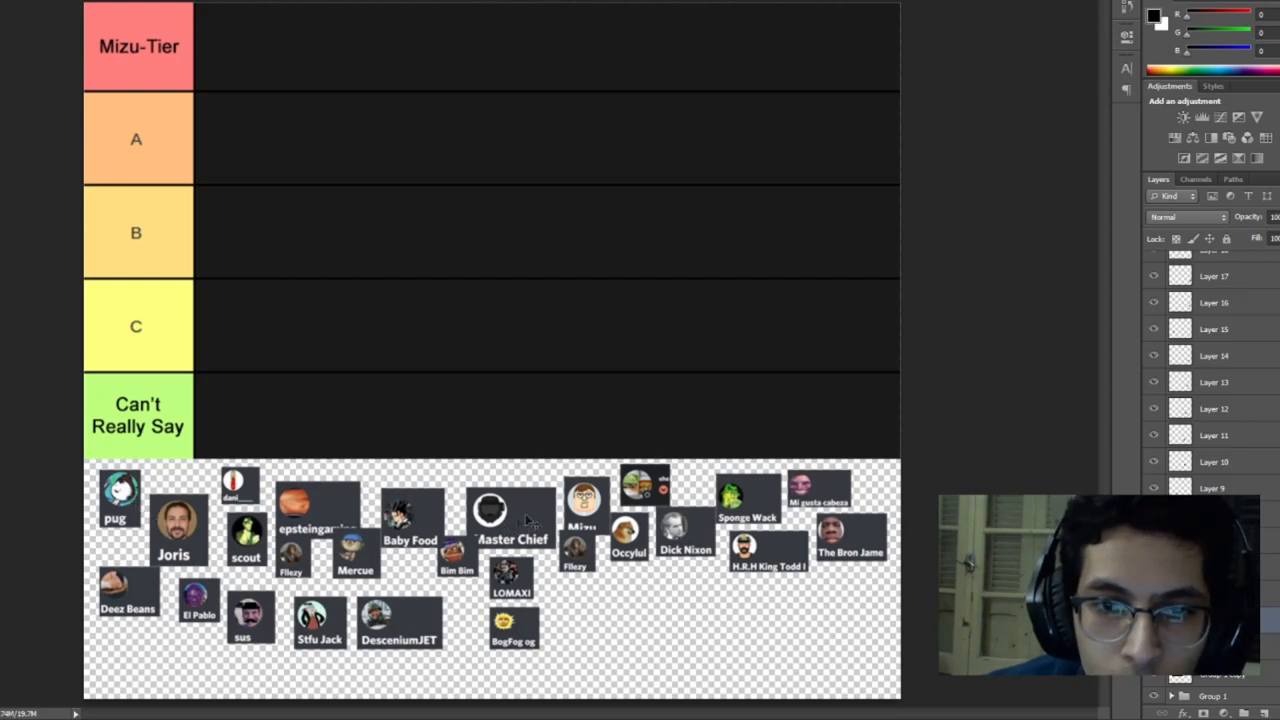
{"action": "mouse_move", "coordinate": [222, 158]}
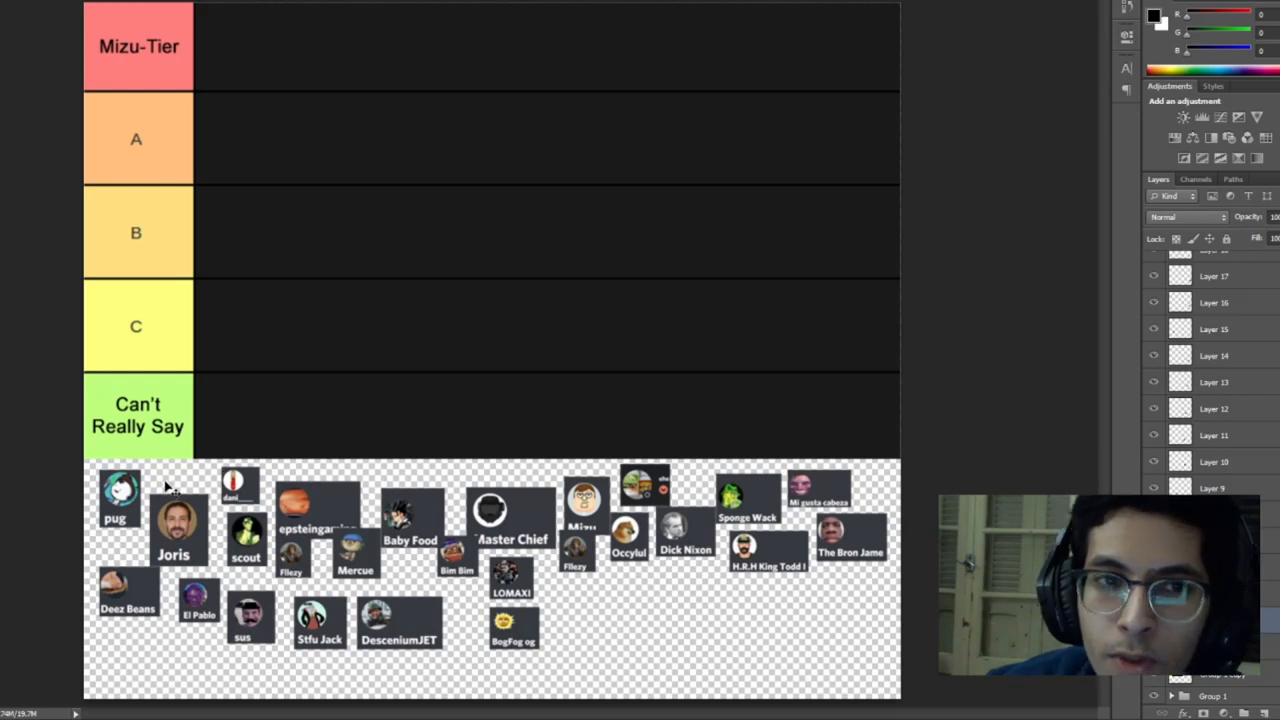
{"action": "mouse_move", "coordinate": [184, 480]}
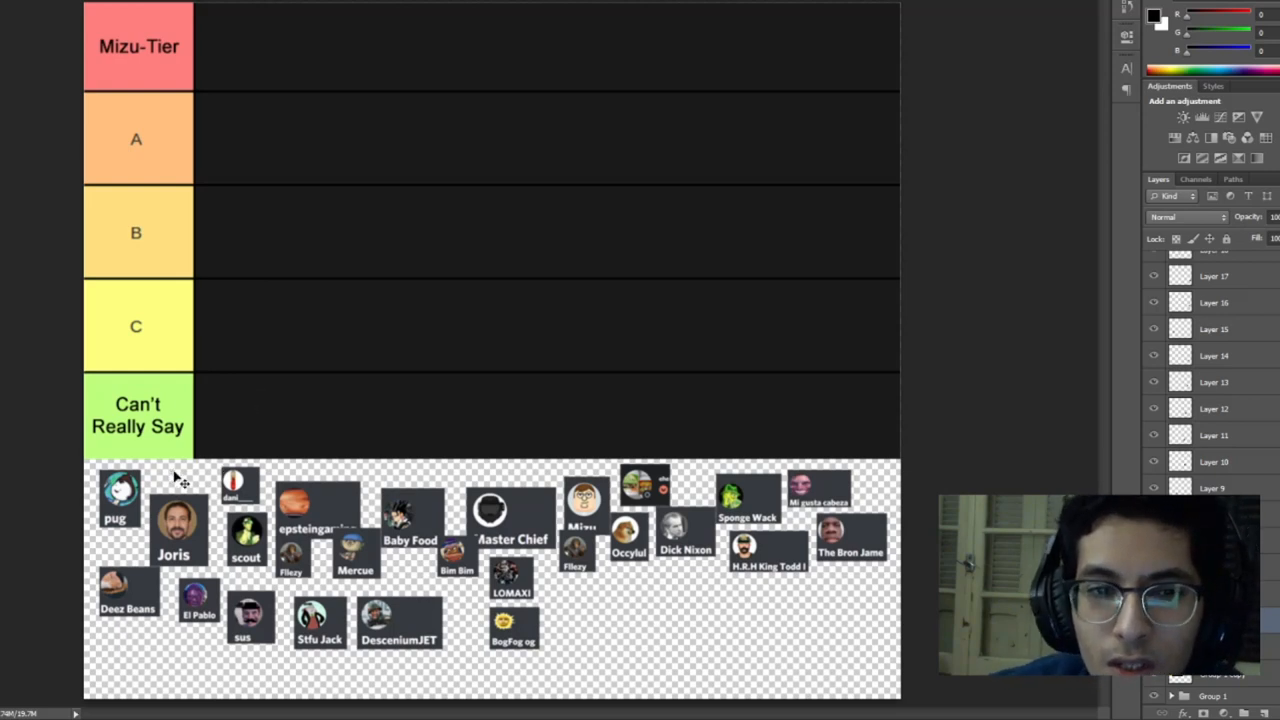
{"action": "mouse_move", "coordinate": [178, 488]}
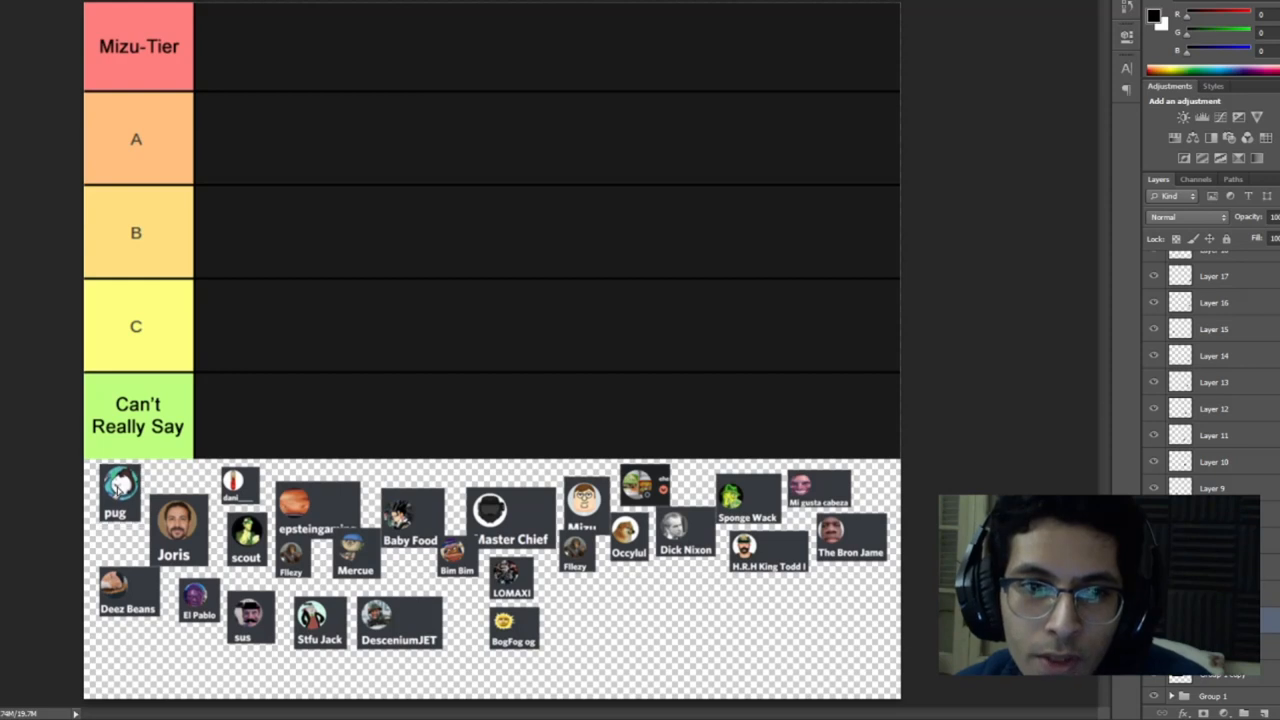
Move the pug avatar out of the pile to the start of row C
{"action": "left_click_drag", "start_coordinate": [120, 490], "coordinate": [176, 420]}
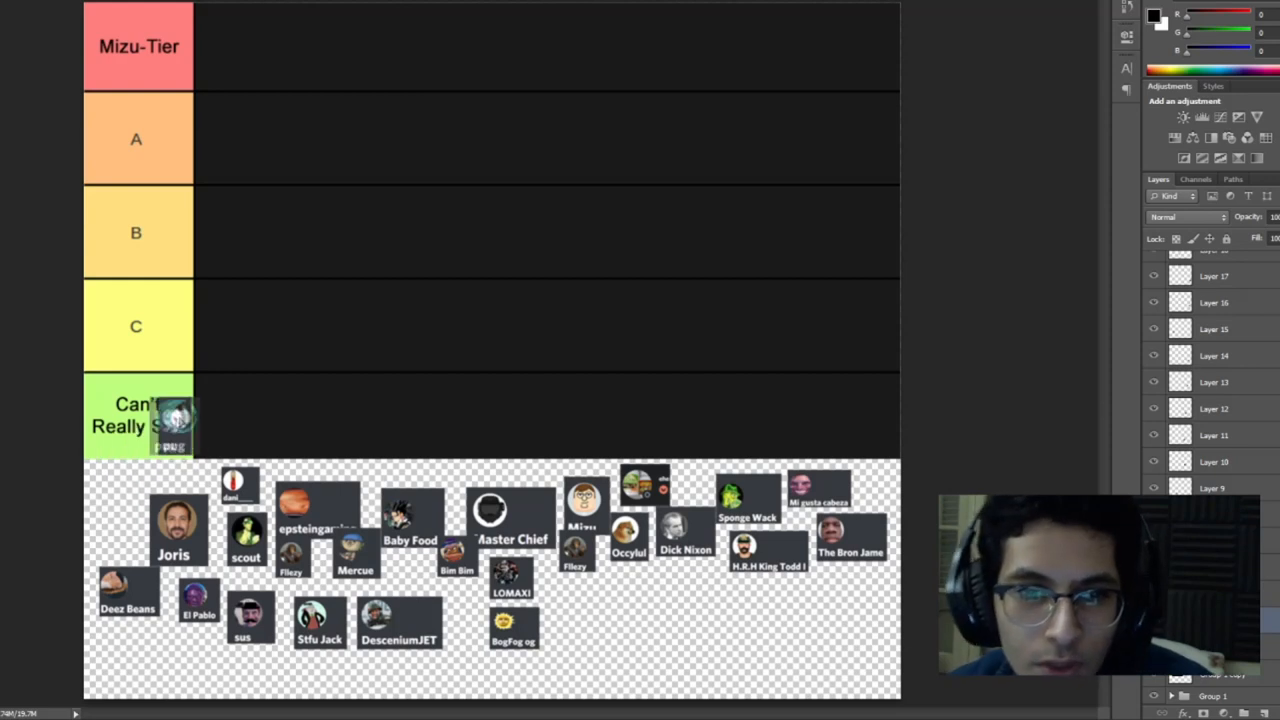
{"action": "left_click_drag", "start_coordinate": [176, 418], "coordinate": [224, 410]}
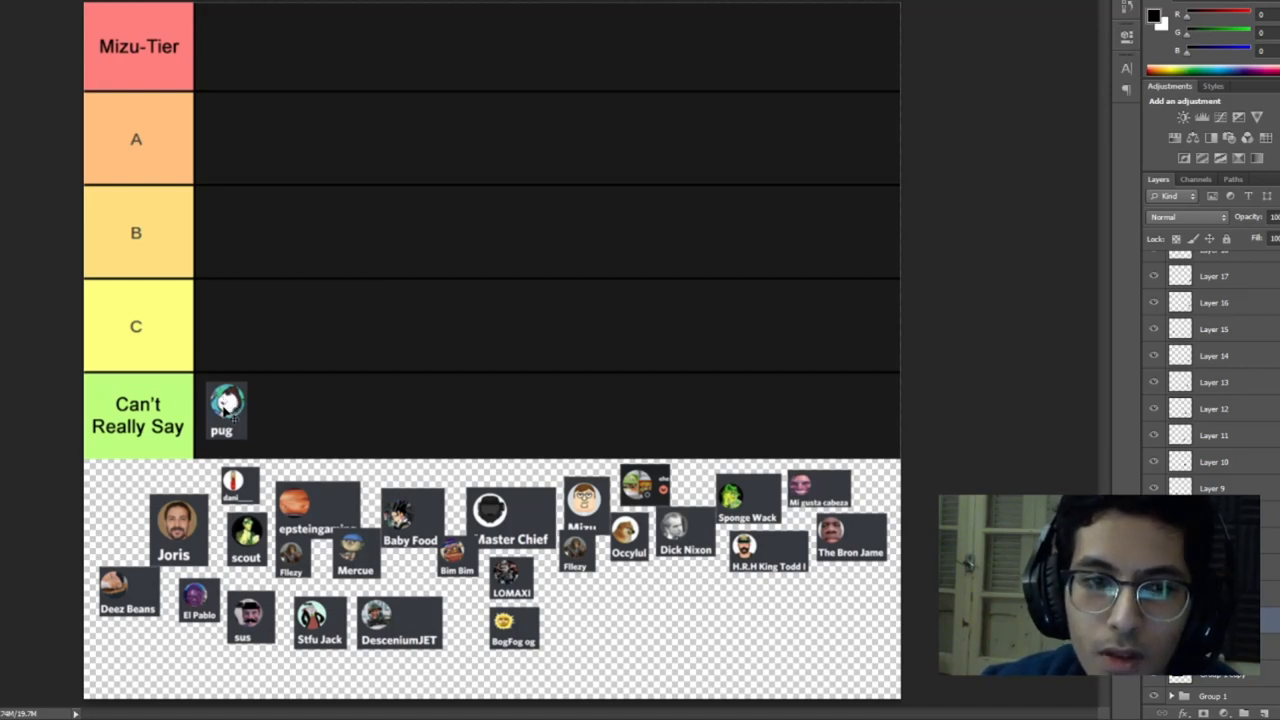
{"action": "left_click_drag", "start_coordinate": [226, 410], "coordinate": [228, 336]}
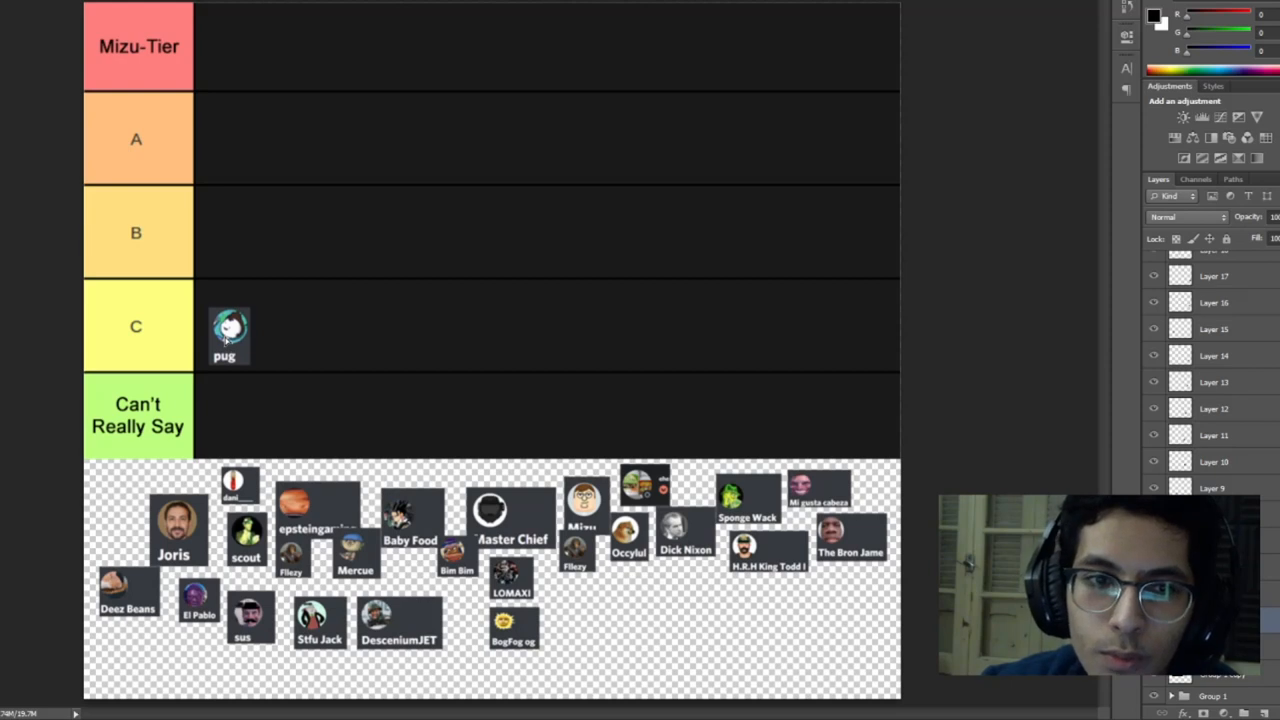
{"action": "left_click_drag", "start_coordinate": [228, 336], "coordinate": [238, 322]}
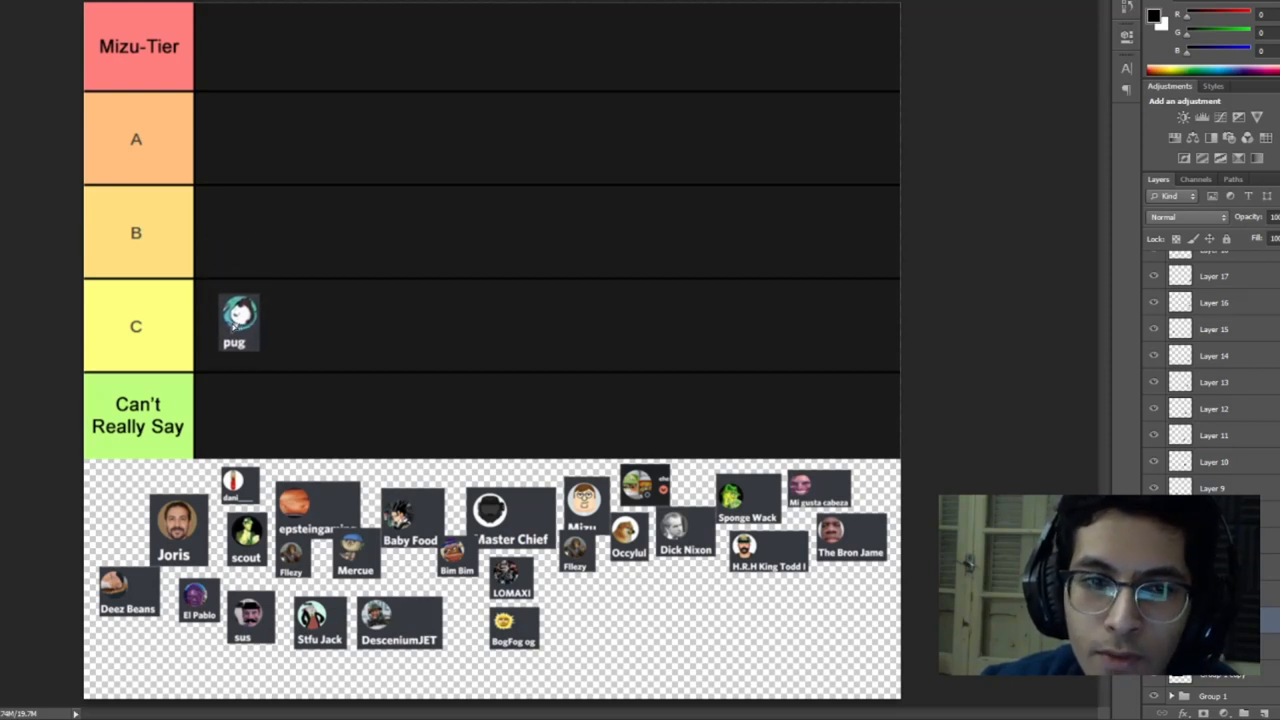
{"action": "left_click_drag", "start_coordinate": [238, 322], "coordinate": [230, 318]}
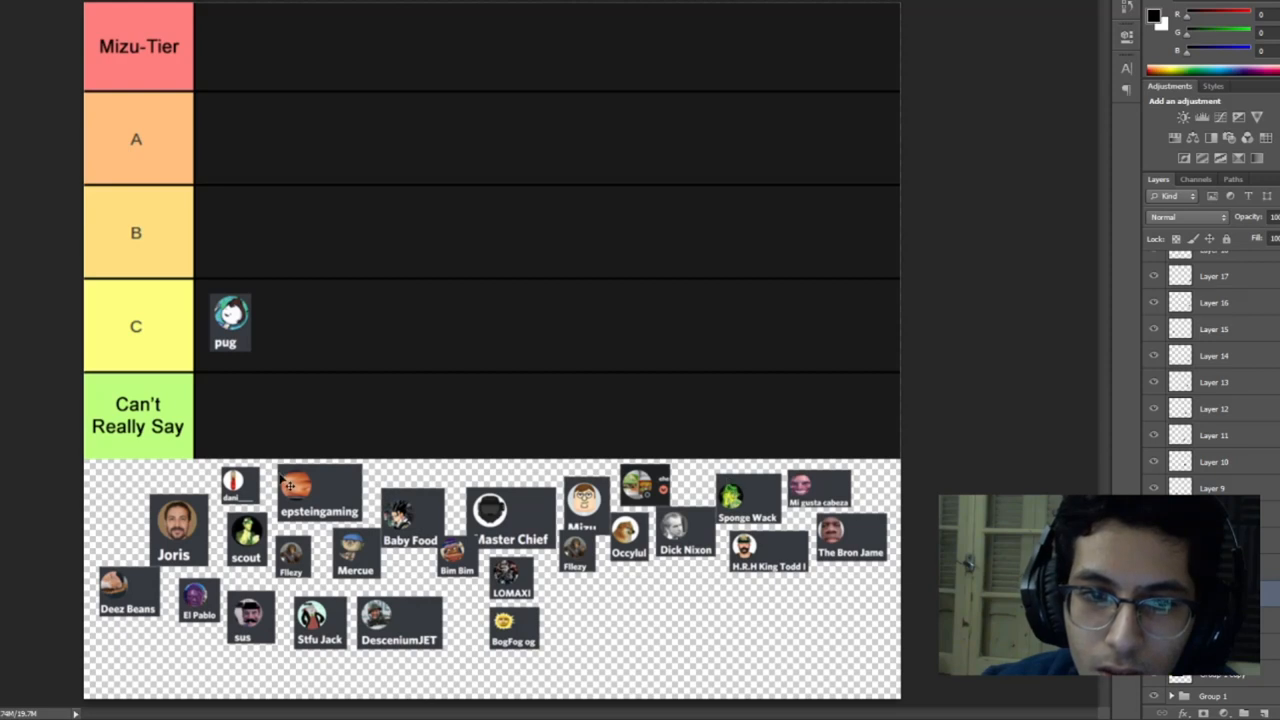
{"action": "mouse_move", "coordinate": [324, 500]}
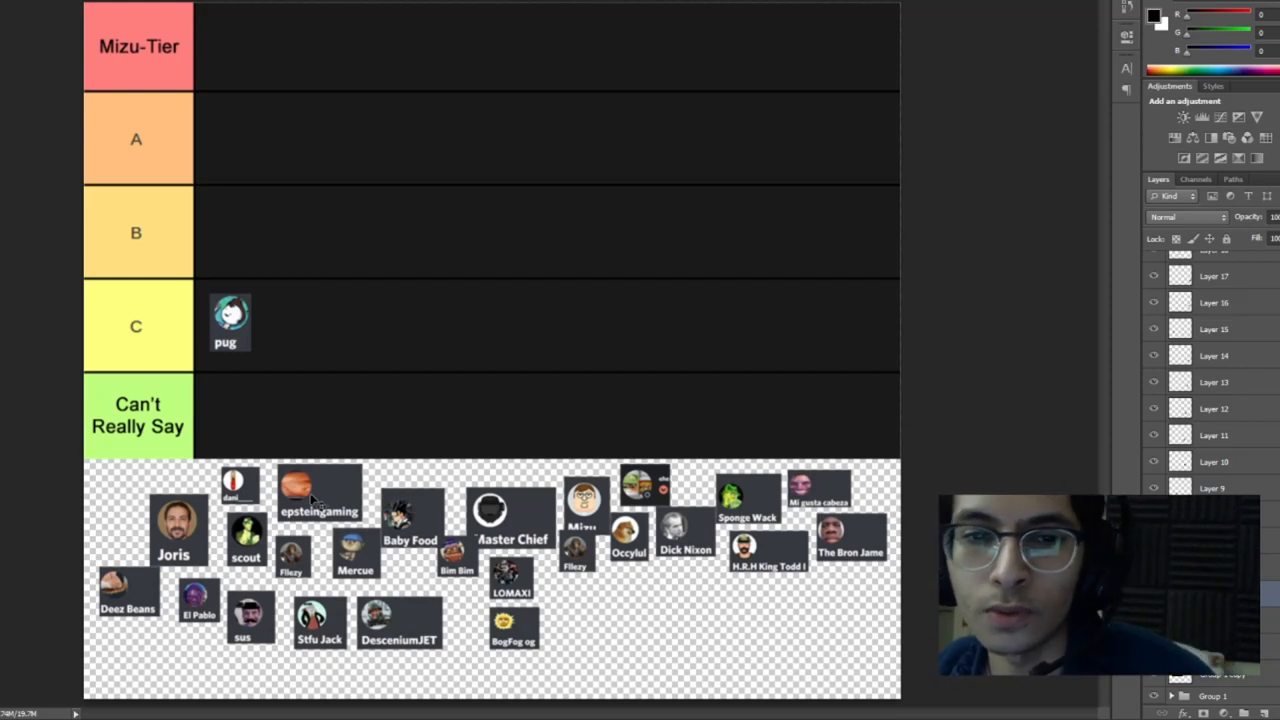
{"action": "mouse_move", "coordinate": [316, 504]}
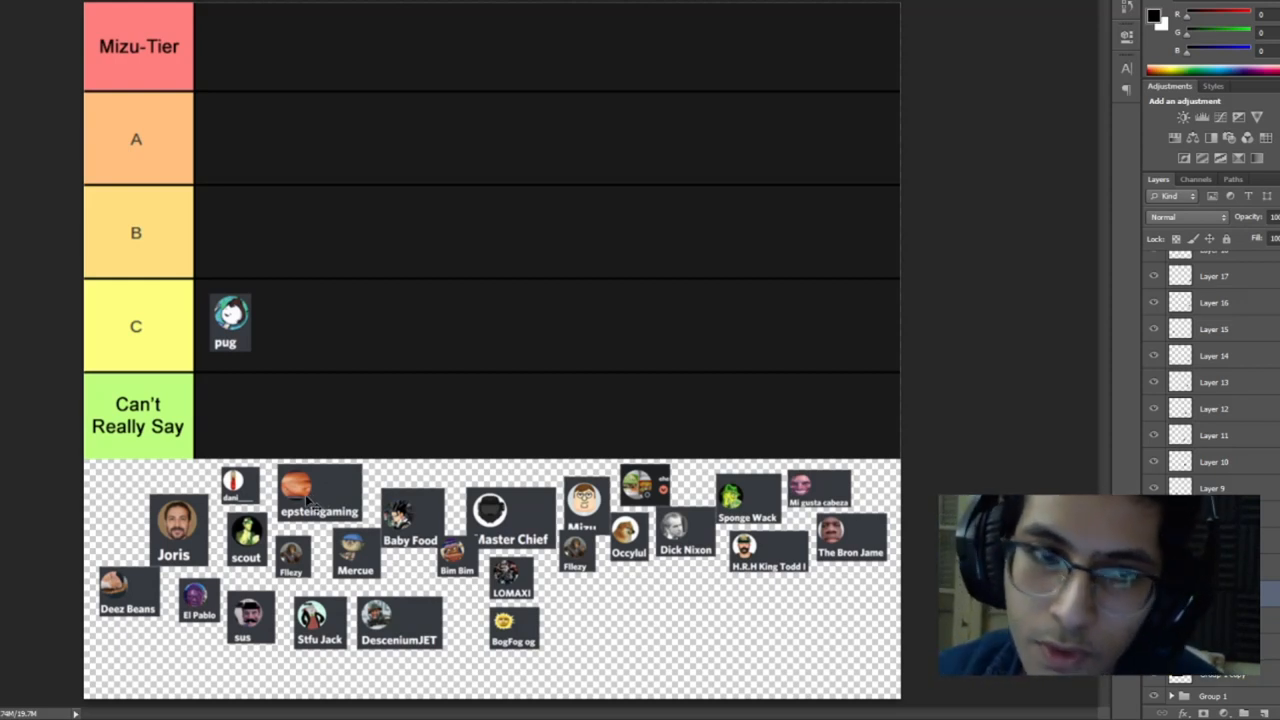
Move the epsteingaming avatar to the start of row B
{"action": "left_click_drag", "start_coordinate": [320, 490], "coordinate": [320, 384]}
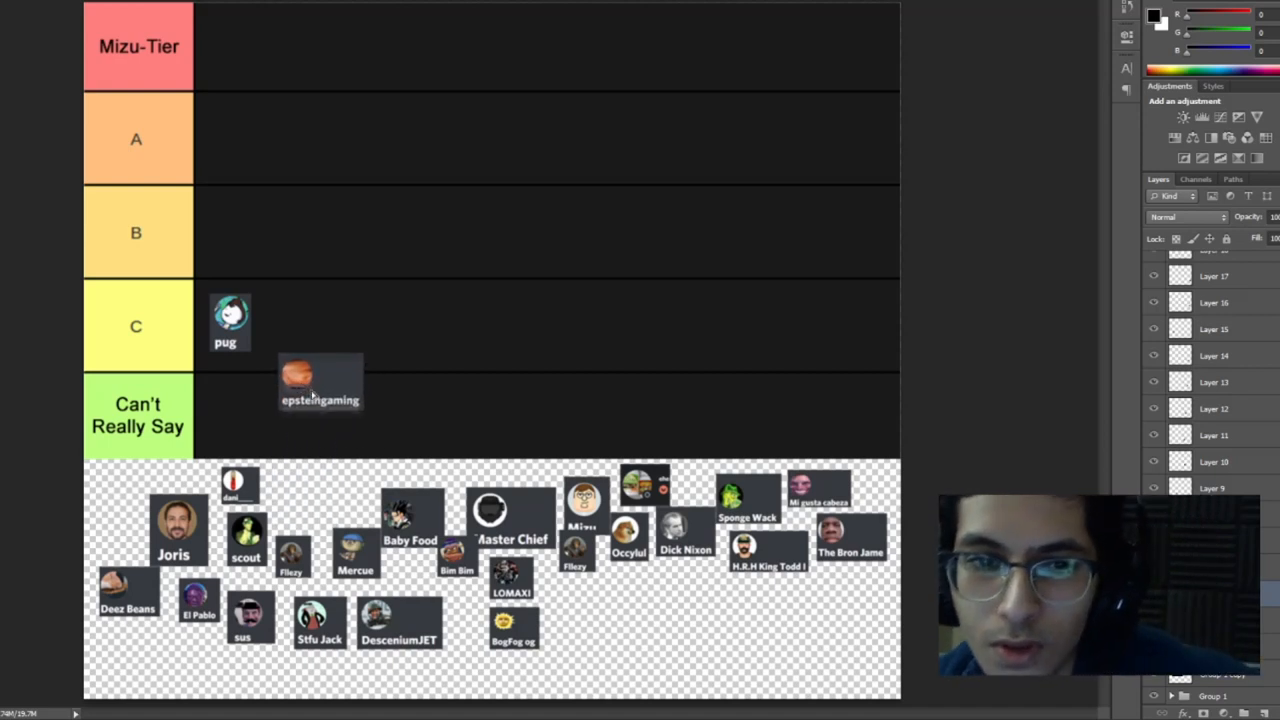
{"action": "left_click_drag", "start_coordinate": [320, 384], "coordinate": [260, 230]}
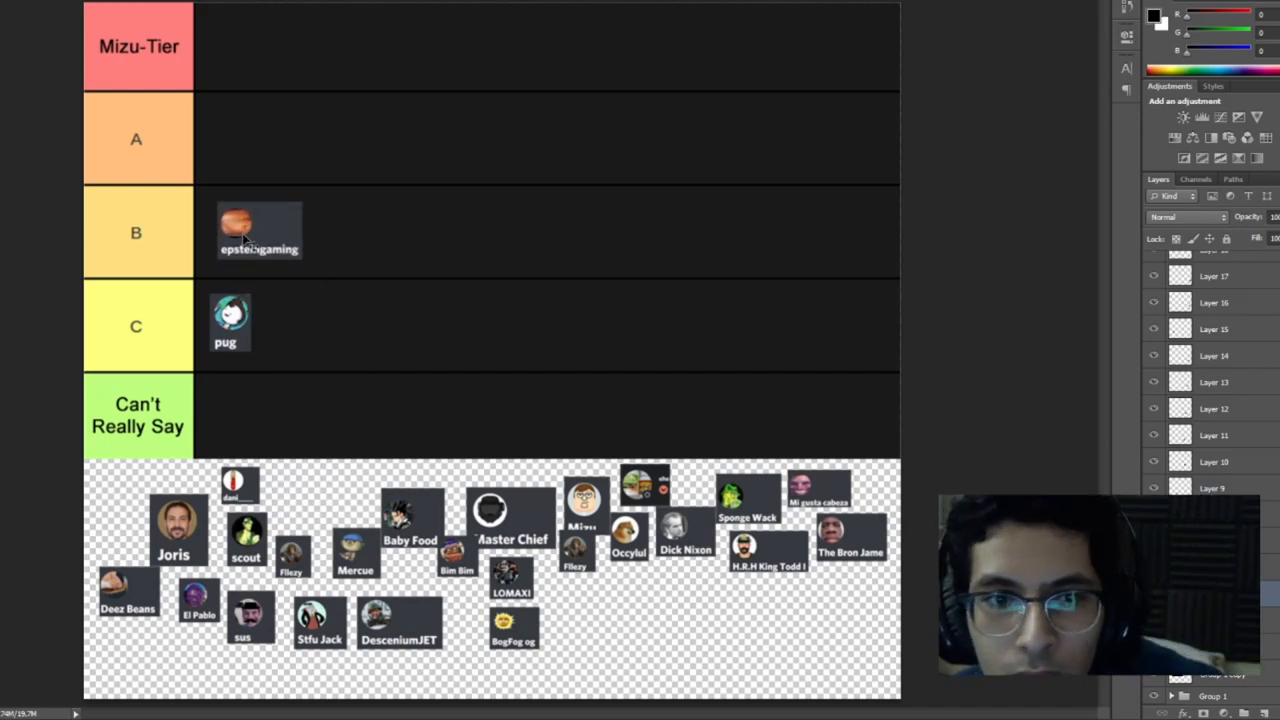
{"action": "left_click_drag", "start_coordinate": [258, 230], "coordinate": [250, 232]}
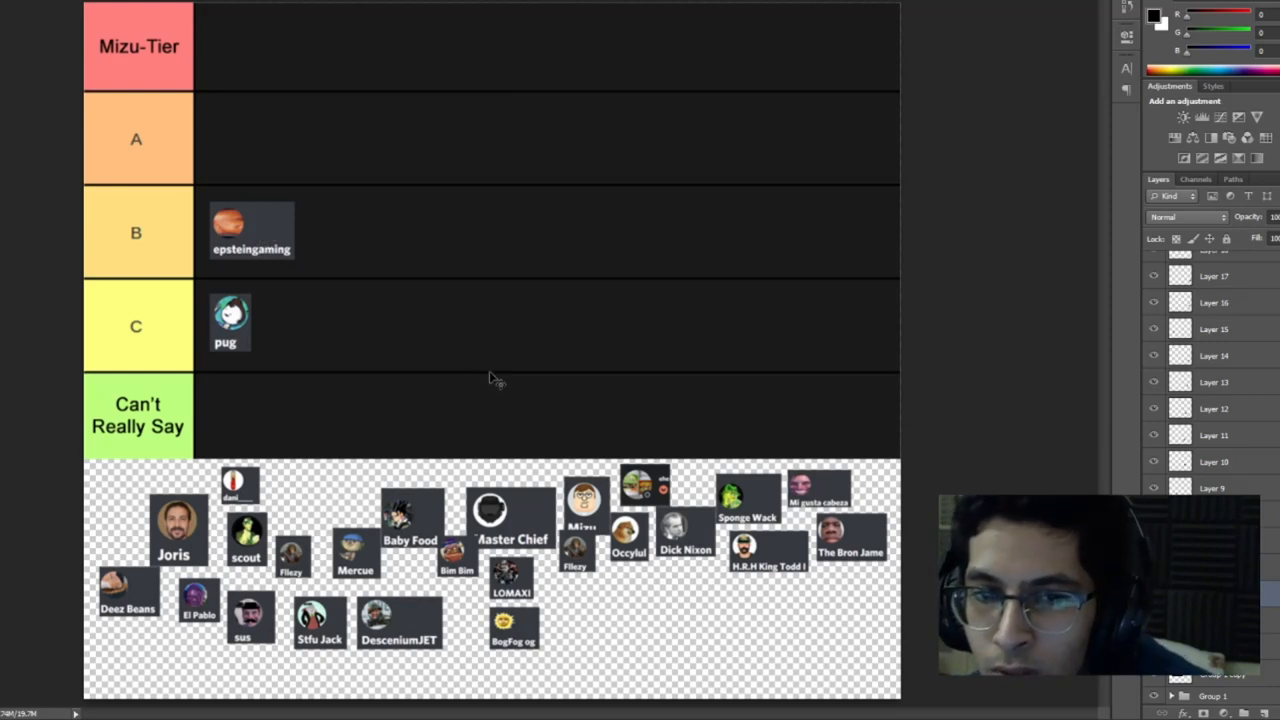
{"action": "mouse_move", "coordinate": [196, 222]}
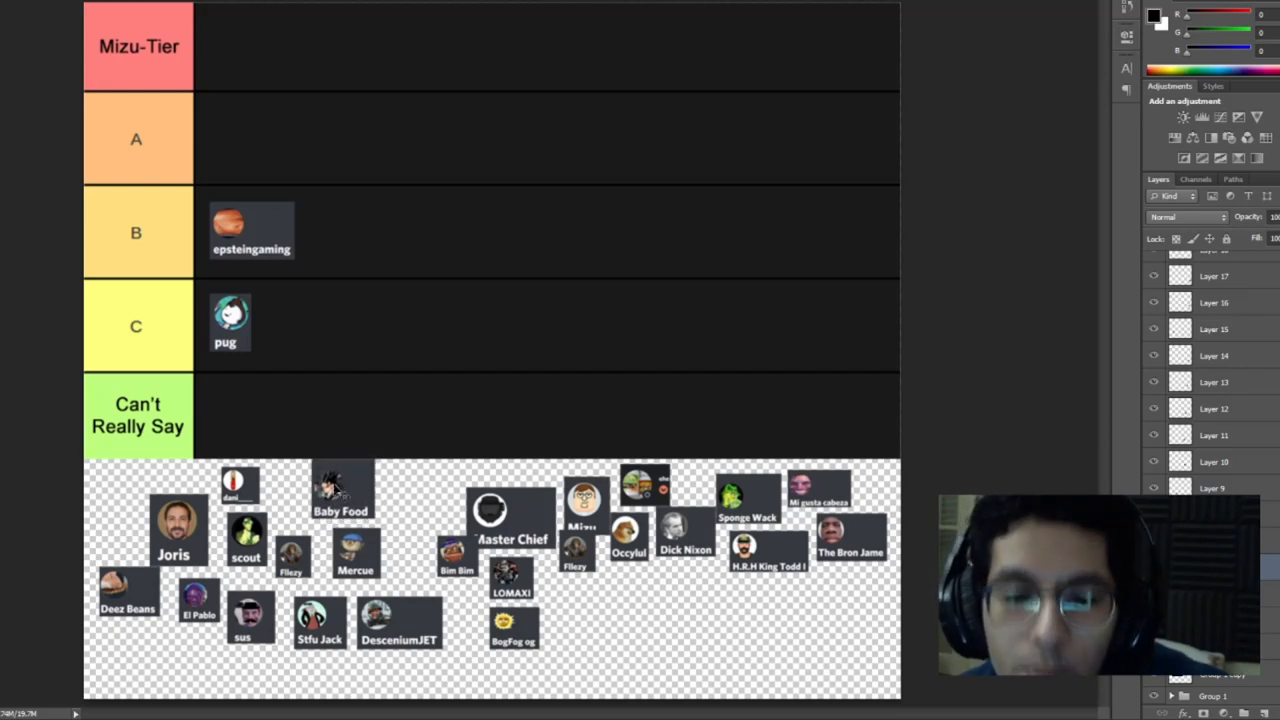
Place Baby Food in Can't Really Say and Master Chief at the start of row A
{"action": "left_click_drag", "start_coordinate": [340, 490], "coordinate": [260, 420]}
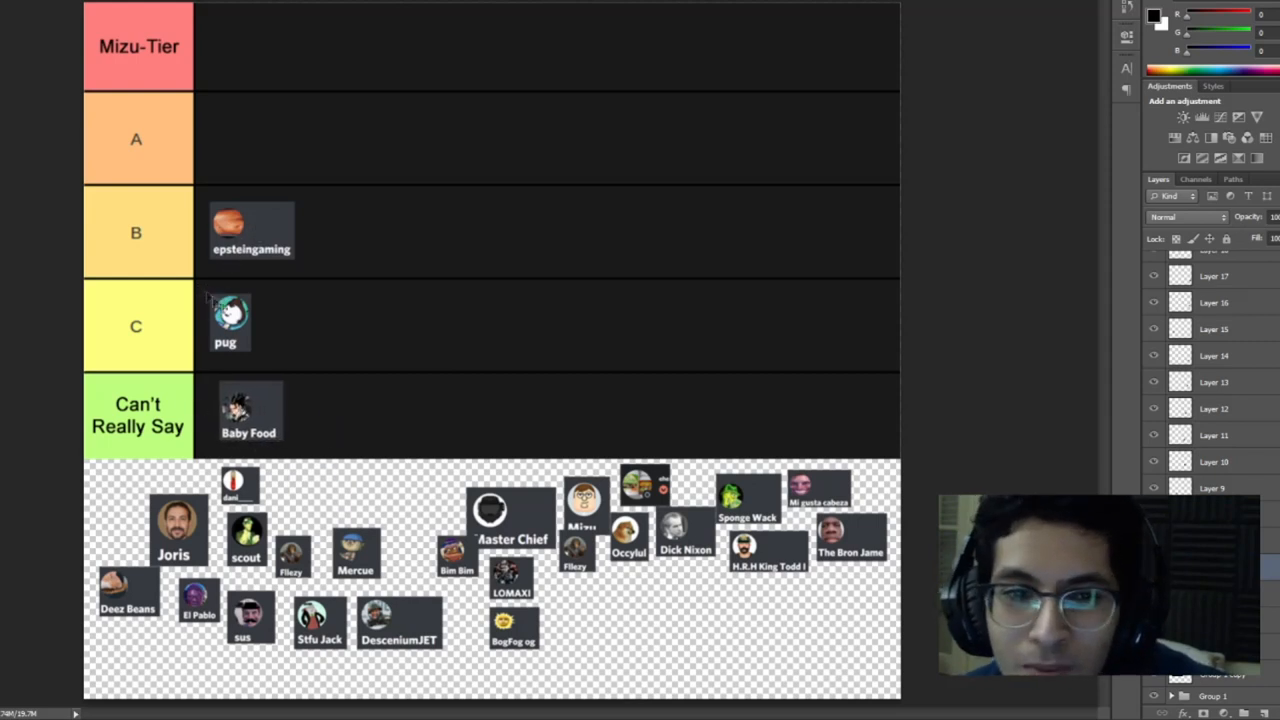
{"action": "mouse_move", "coordinate": [256, 398]}
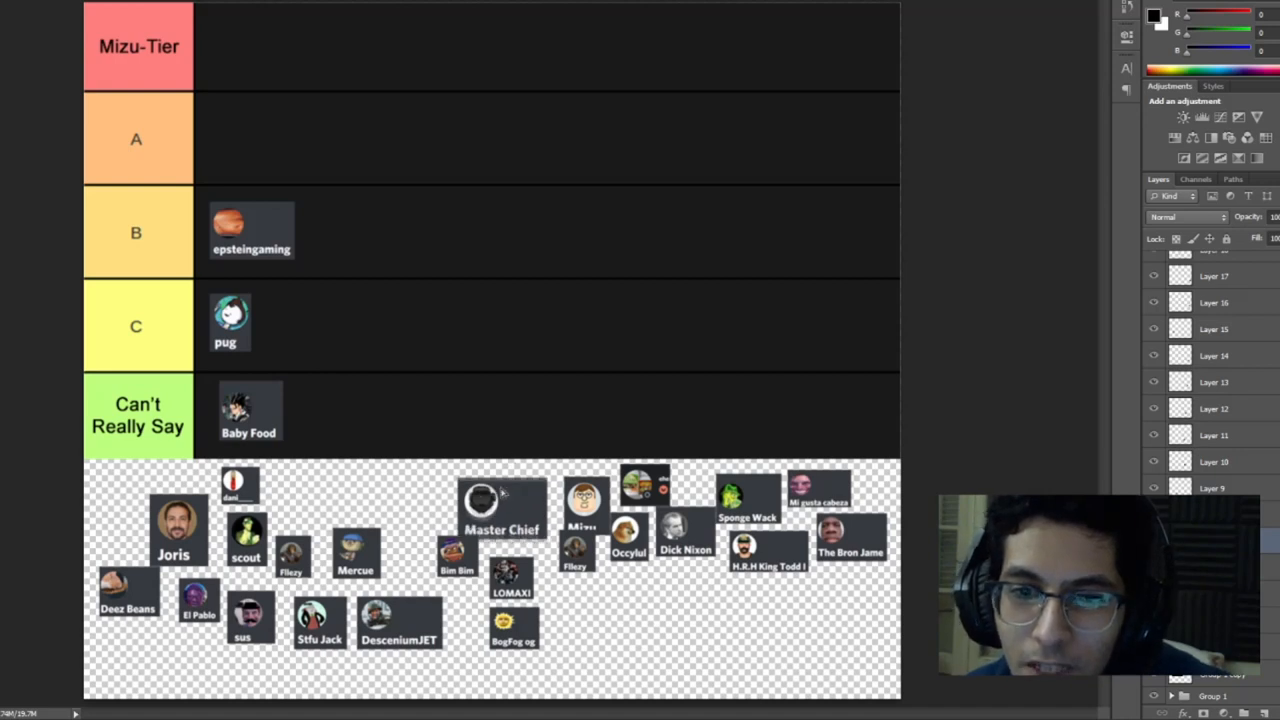
{"action": "left_click_drag", "start_coordinate": [500, 504], "coordinate": [464, 486]}
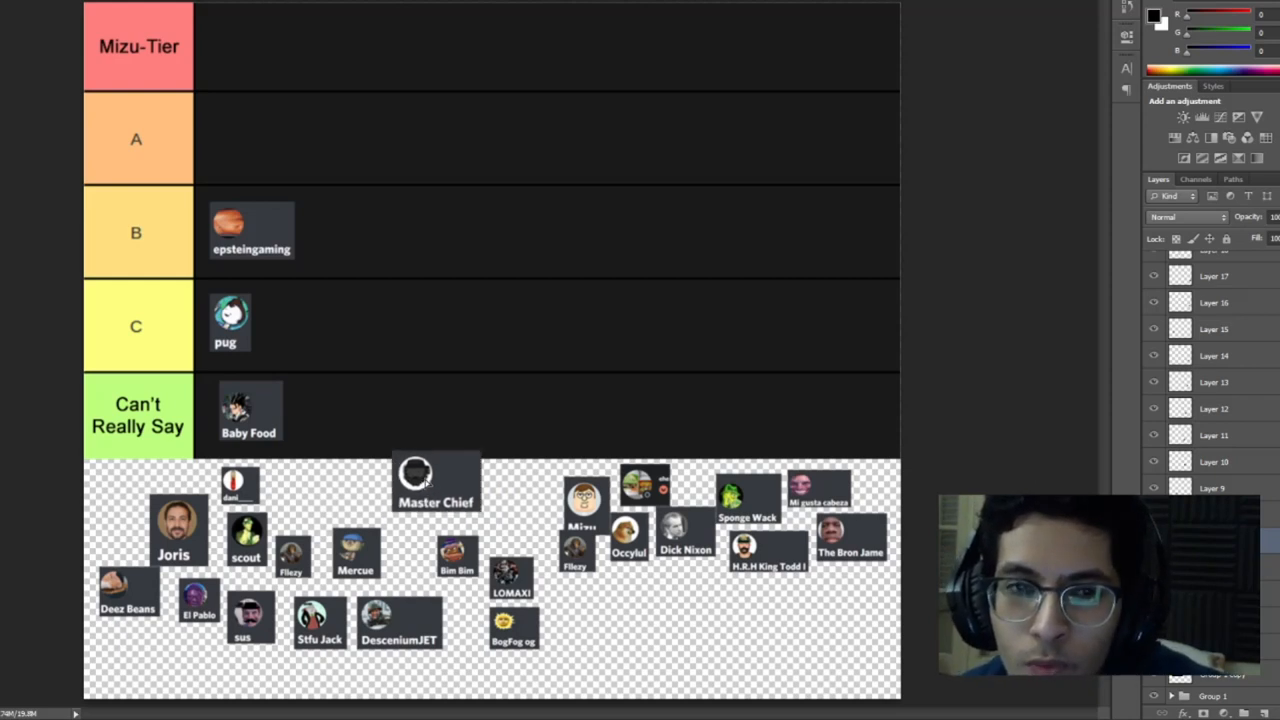
{"action": "left_click_drag", "start_coordinate": [436, 482], "coordinate": [352, 156]}
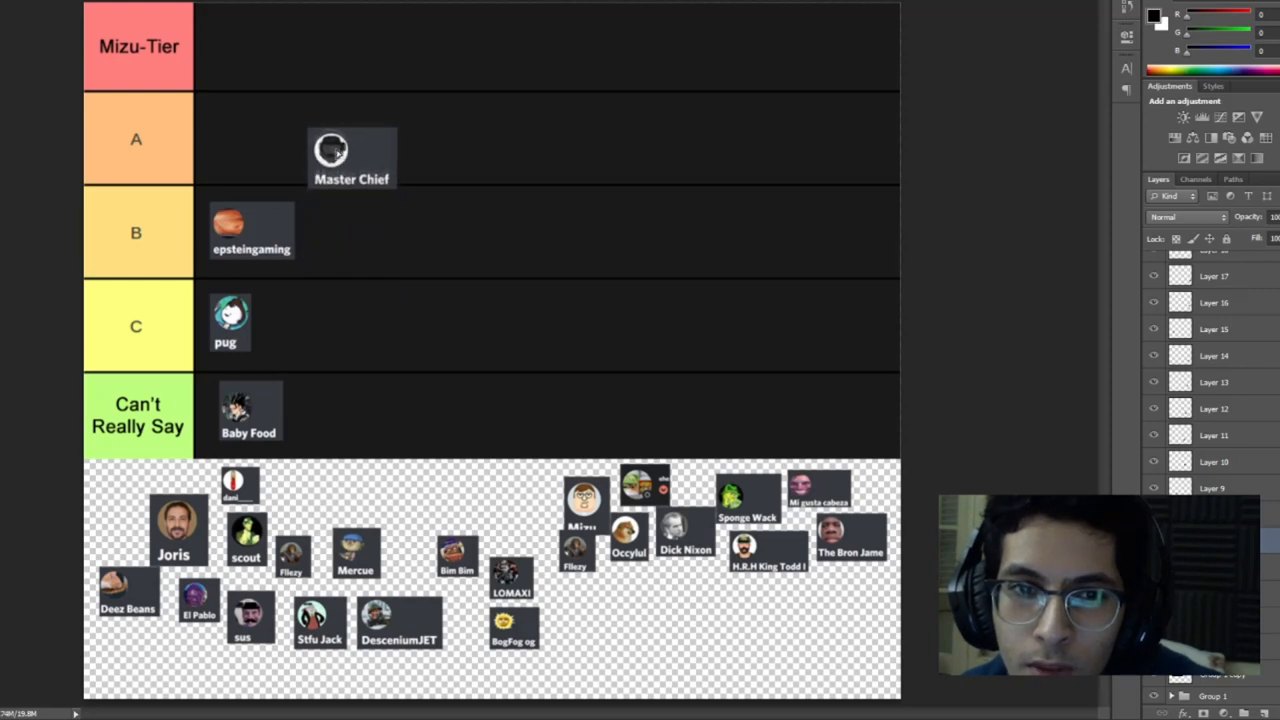
{"action": "left_click_drag", "start_coordinate": [352, 156], "coordinate": [254, 140]}
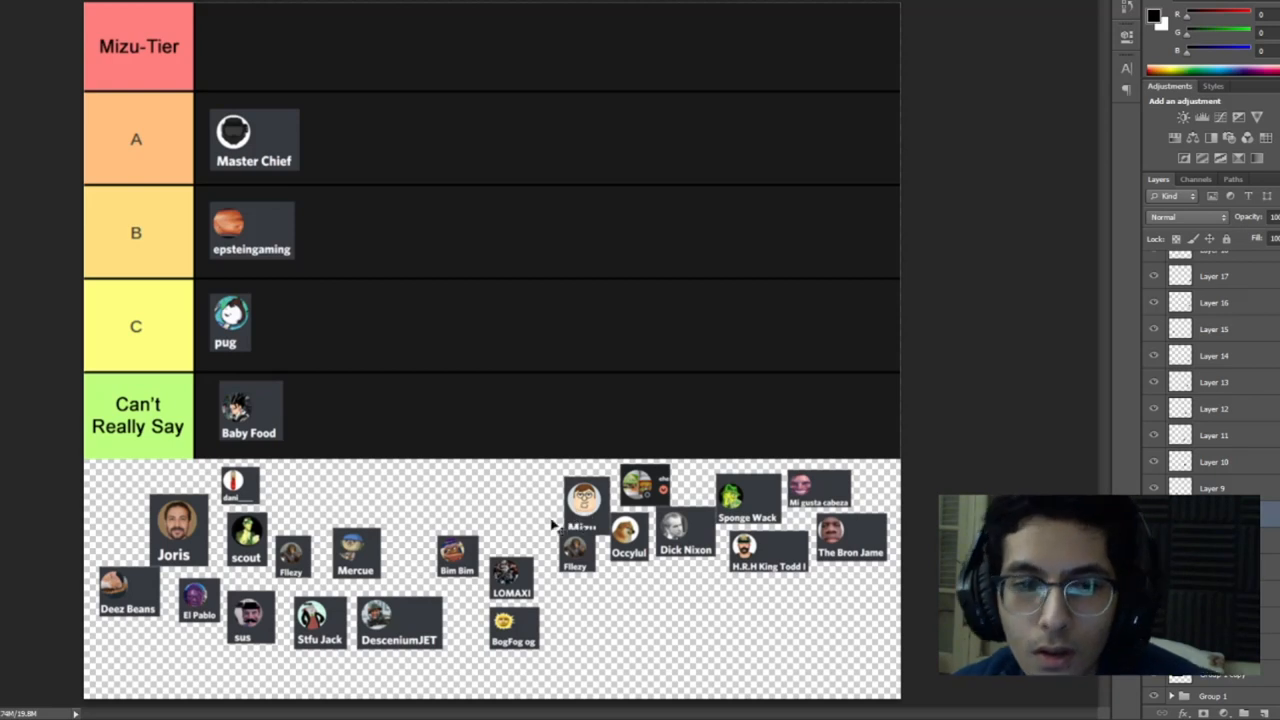
Place the Mizu avatar at the start of the Mizu-Tier row
{"action": "left_click_drag", "start_coordinate": [584, 504], "coordinate": [460, 490]}
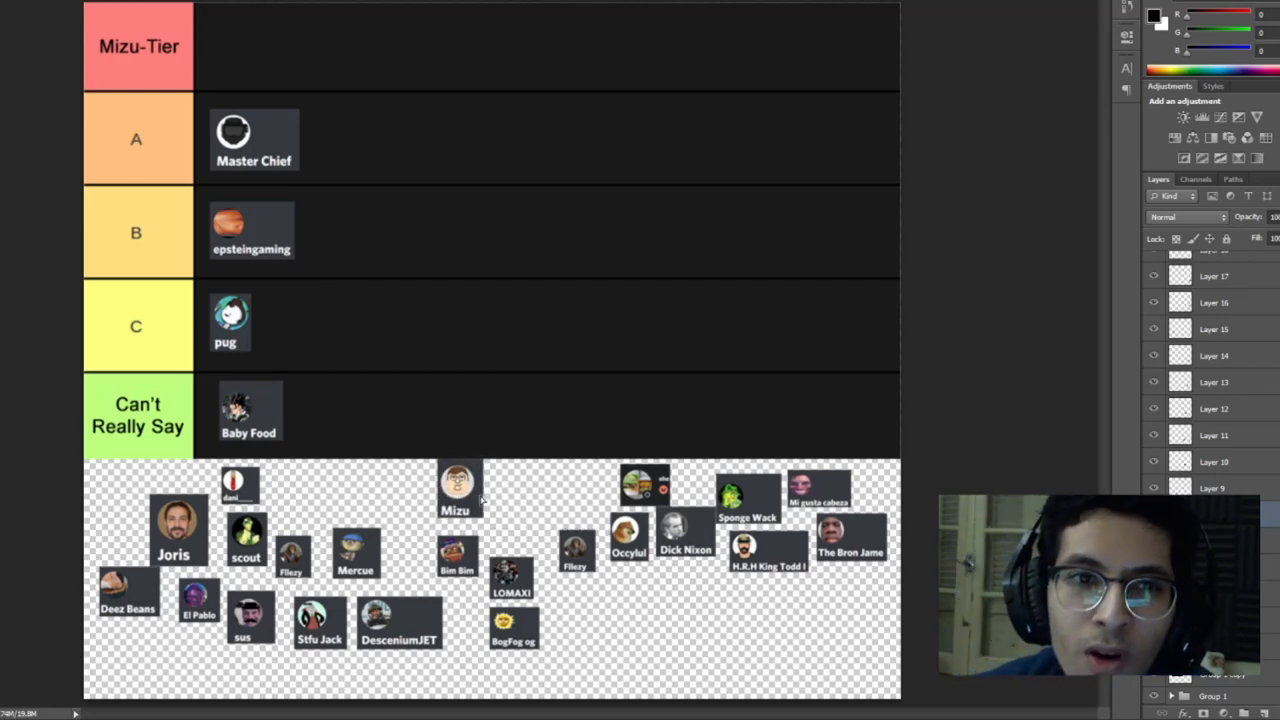
{"action": "left_click_drag", "start_coordinate": [460, 490], "coordinate": [372, 30]}
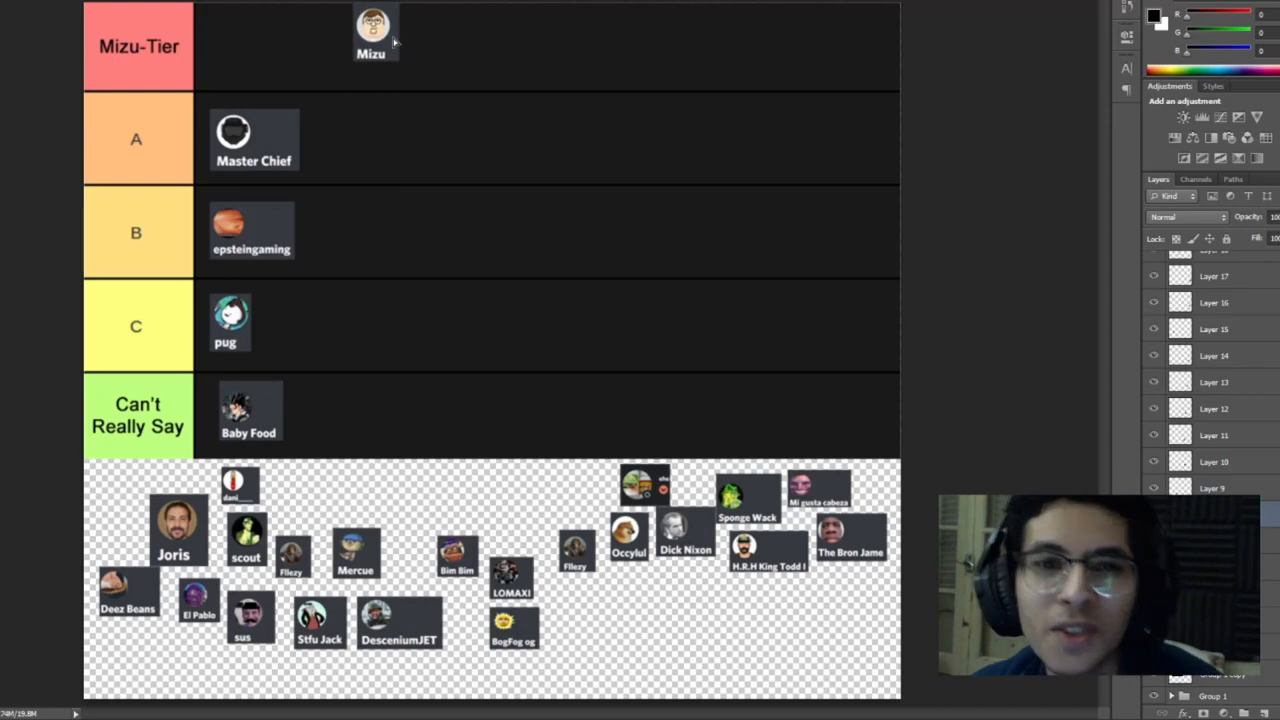
{"action": "left_click_drag", "start_coordinate": [372, 32], "coordinate": [232, 44]}
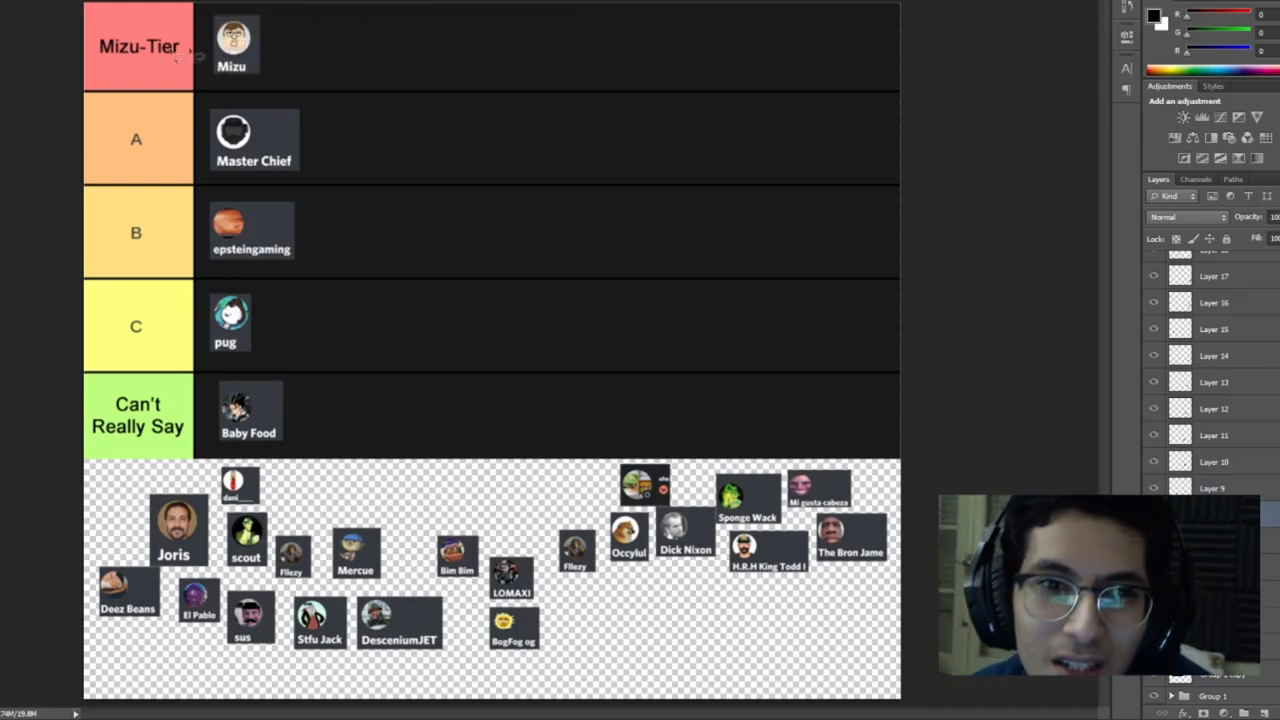
{"action": "left_click", "coordinate": [234, 42]}
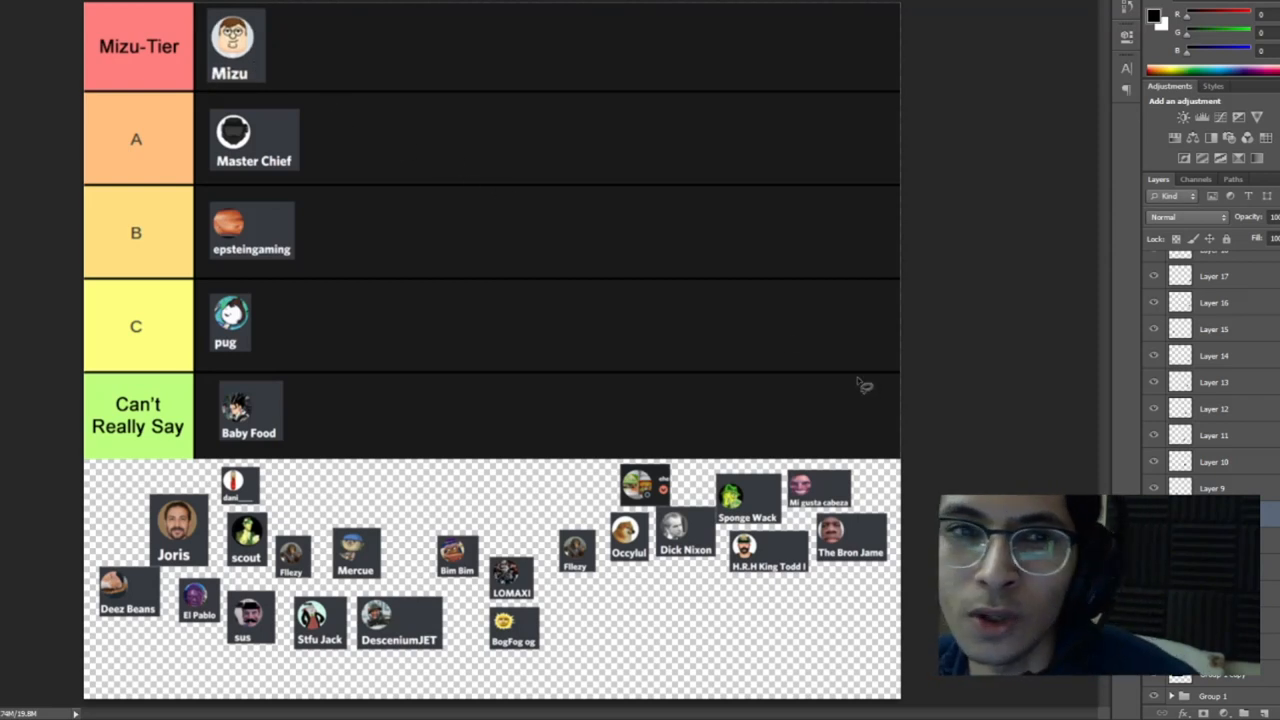
{"action": "mouse_move", "coordinate": [344, 476]}
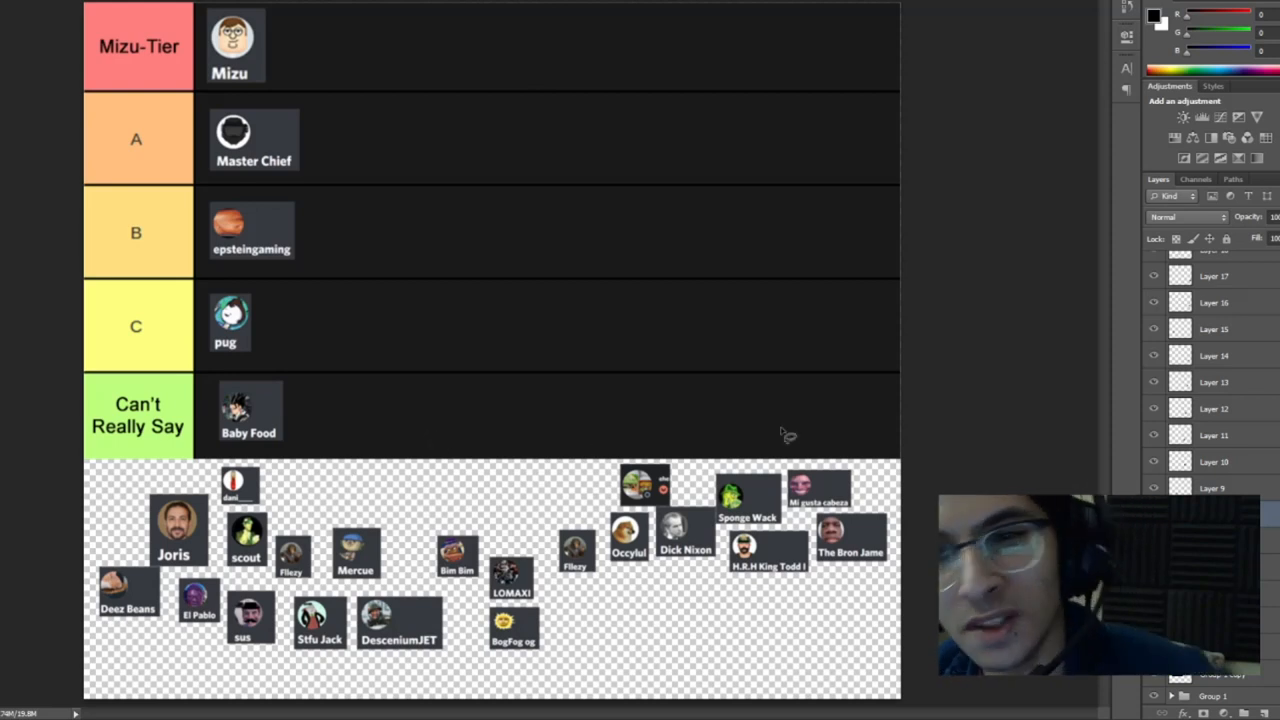
{"action": "mouse_move", "coordinate": [1200, 488]}
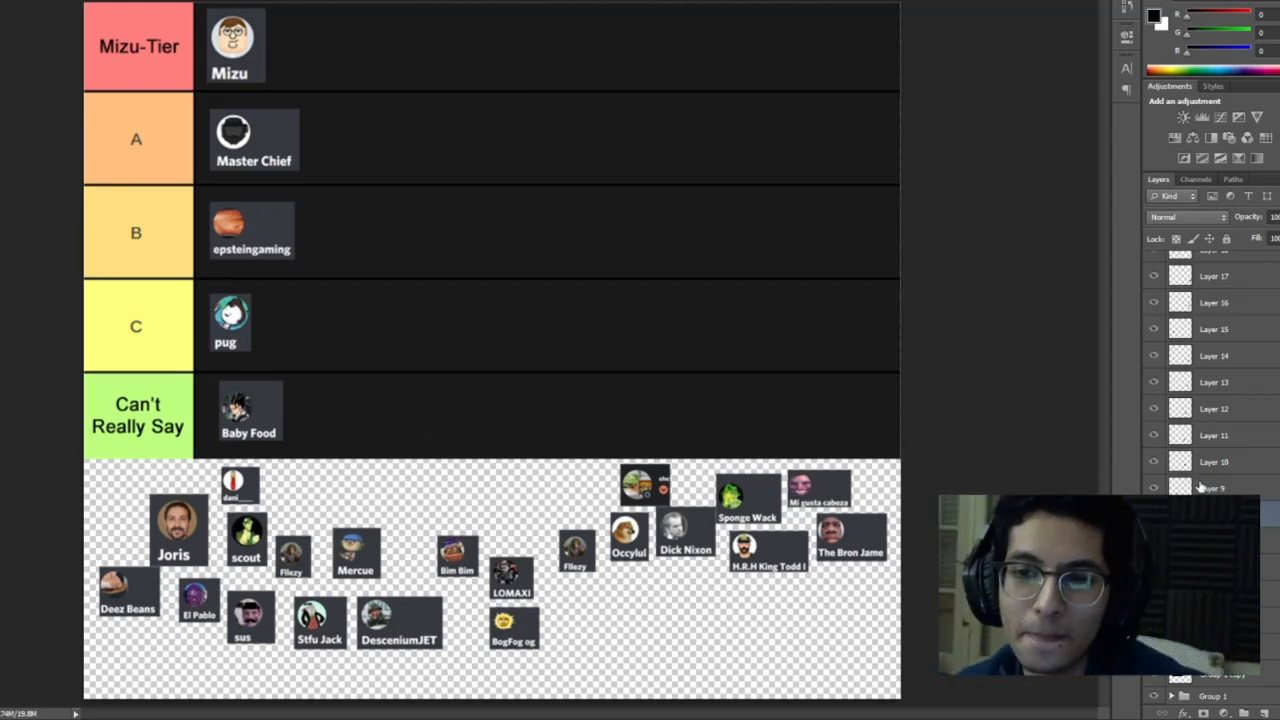
Move the Mercue avatar up into row C beside pug
{"action": "left_click", "coordinate": [1212, 488]}
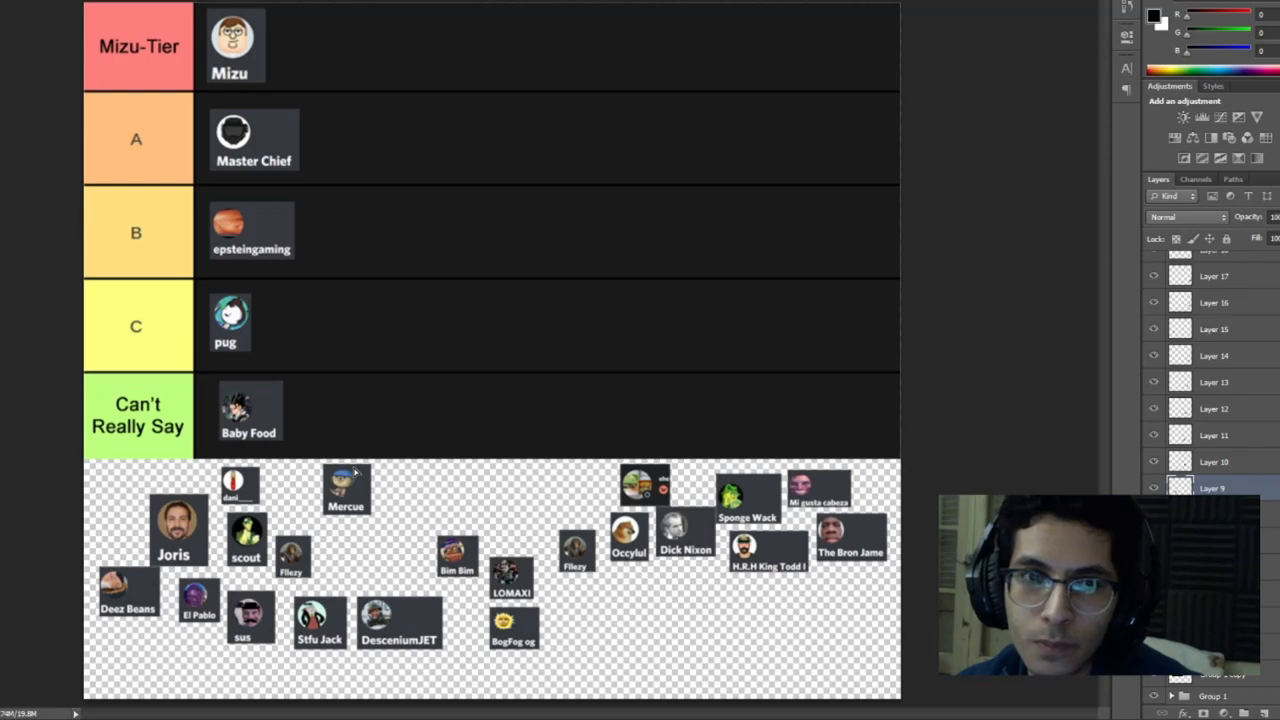
{"action": "left_click_drag", "start_coordinate": [344, 490], "coordinate": [332, 410]}
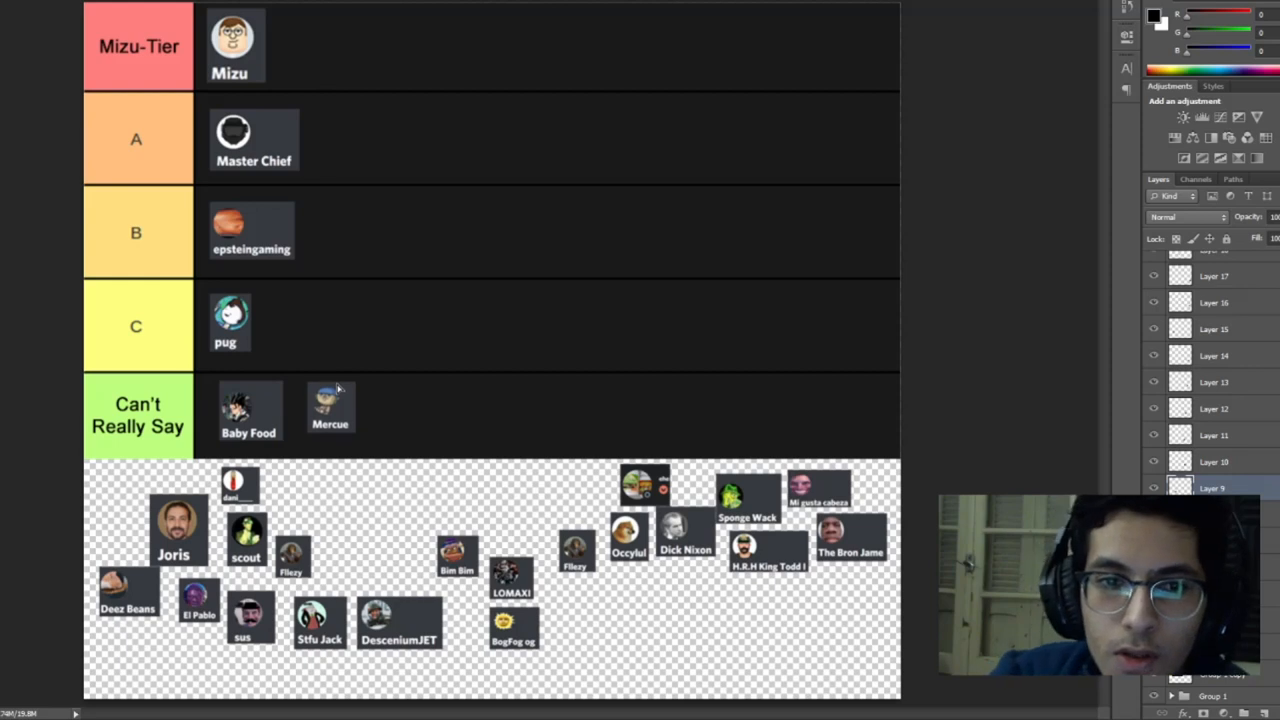
{"action": "left_click_drag", "start_coordinate": [330, 408], "coordinate": [336, 324]}
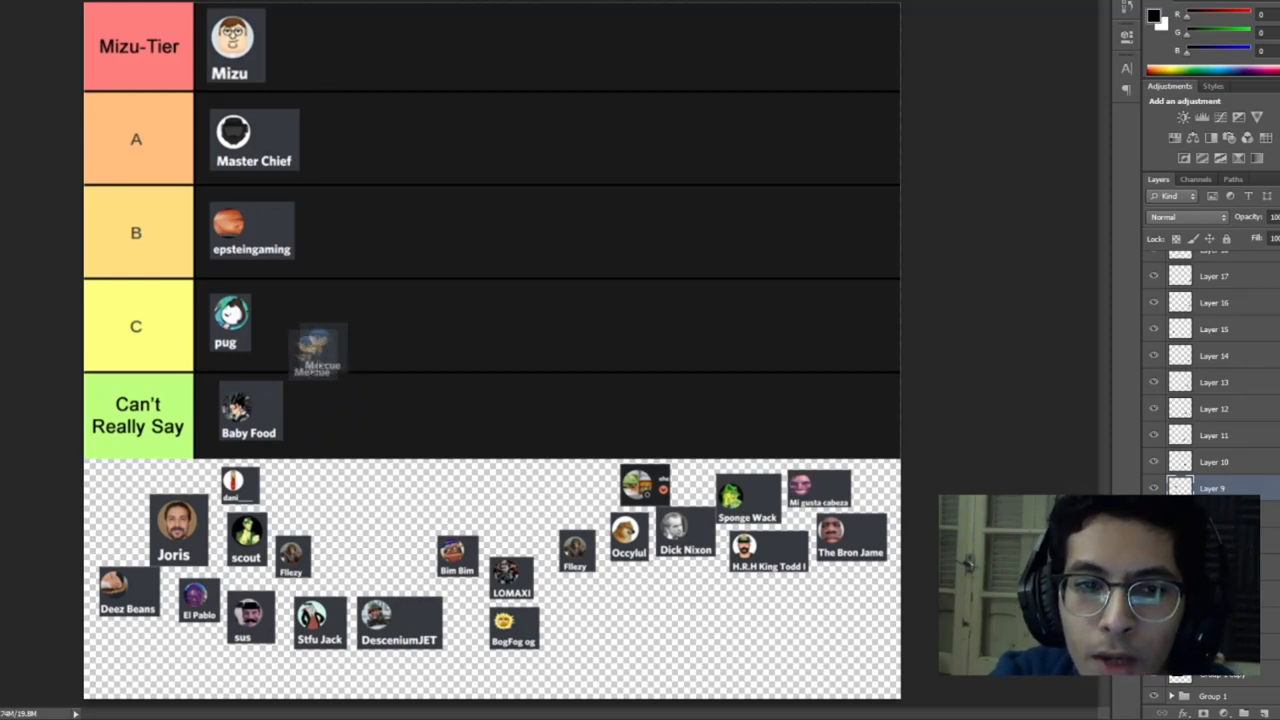
{"action": "left_click_drag", "start_coordinate": [318, 350], "coordinate": [292, 320]}
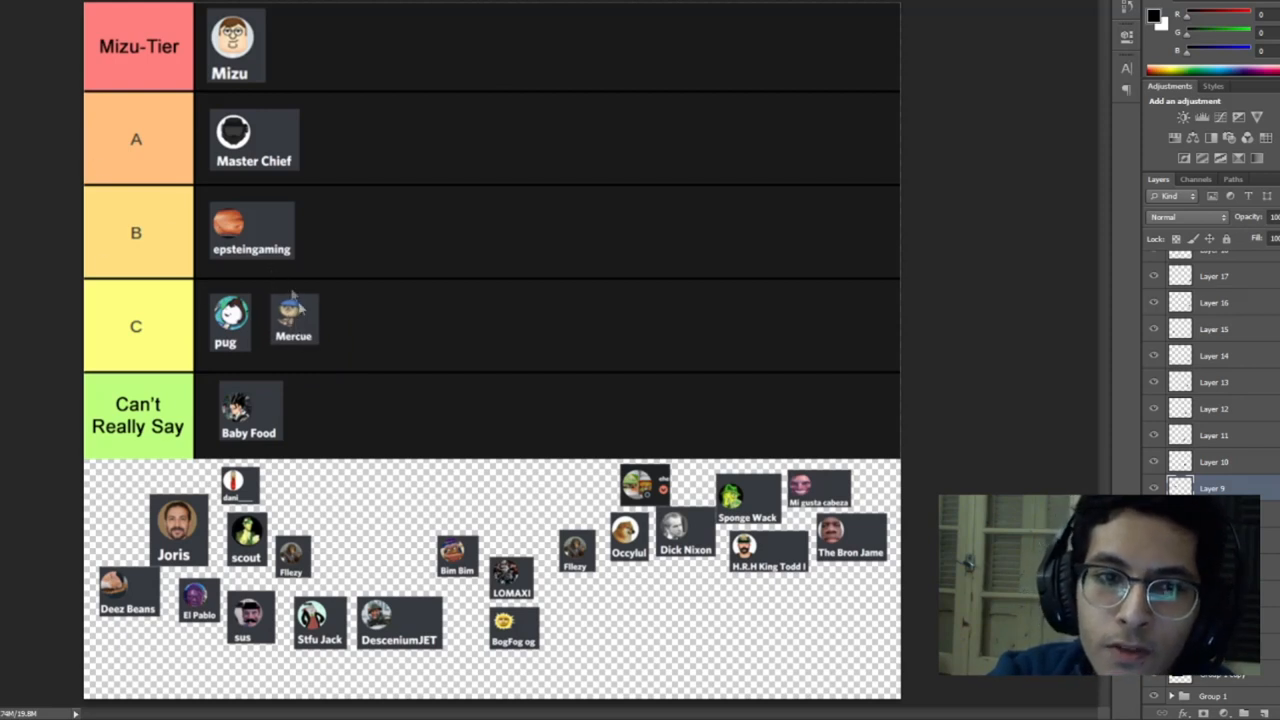
{"action": "left_click", "coordinate": [292, 316]}
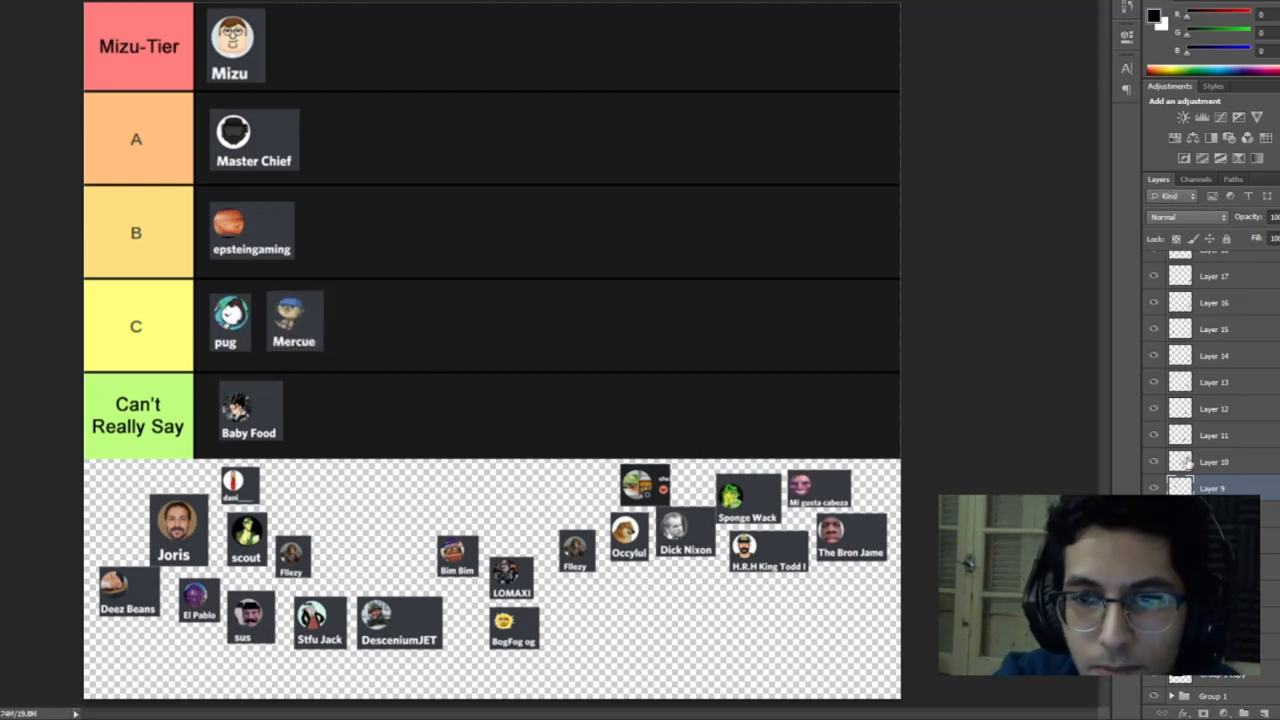
Move the tiny red-badged avatar up through the rows into row A
{"action": "left_click", "coordinate": [1212, 460]}
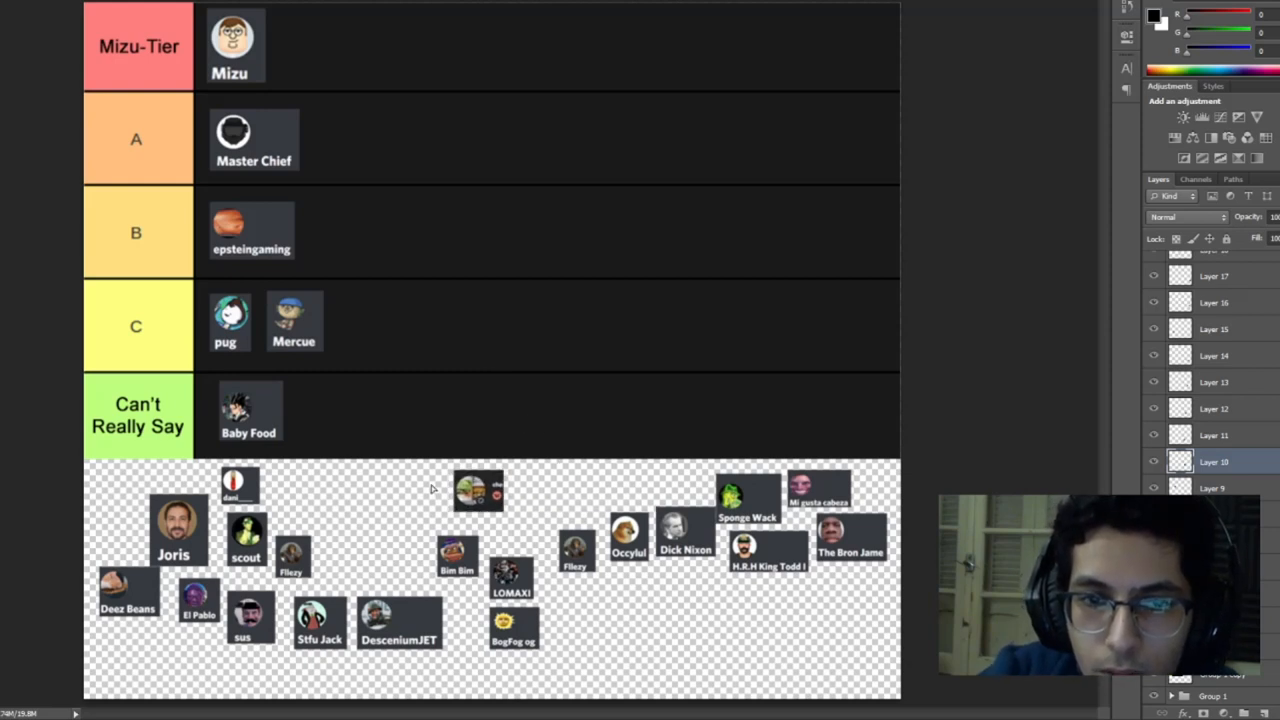
{"action": "left_click_drag", "start_coordinate": [478, 490], "coordinate": [380, 448]}
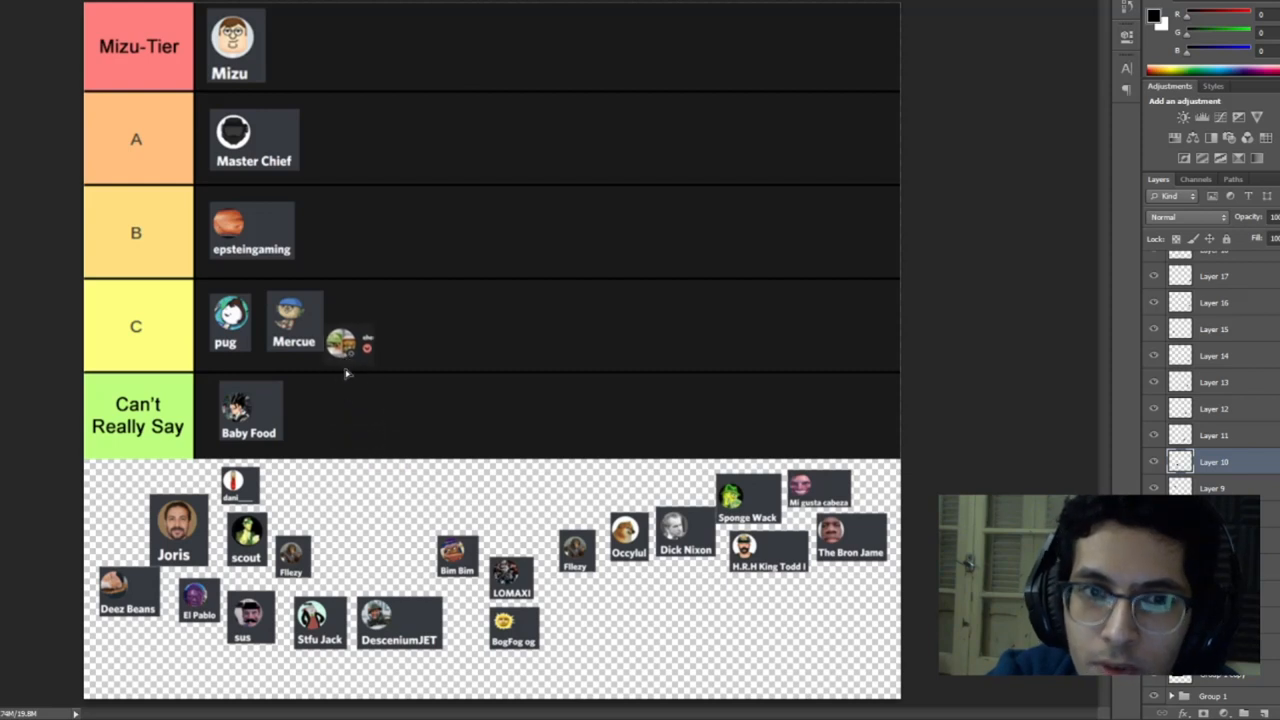
{"action": "left_click_drag", "start_coordinate": [344, 344], "coordinate": [350, 232]}
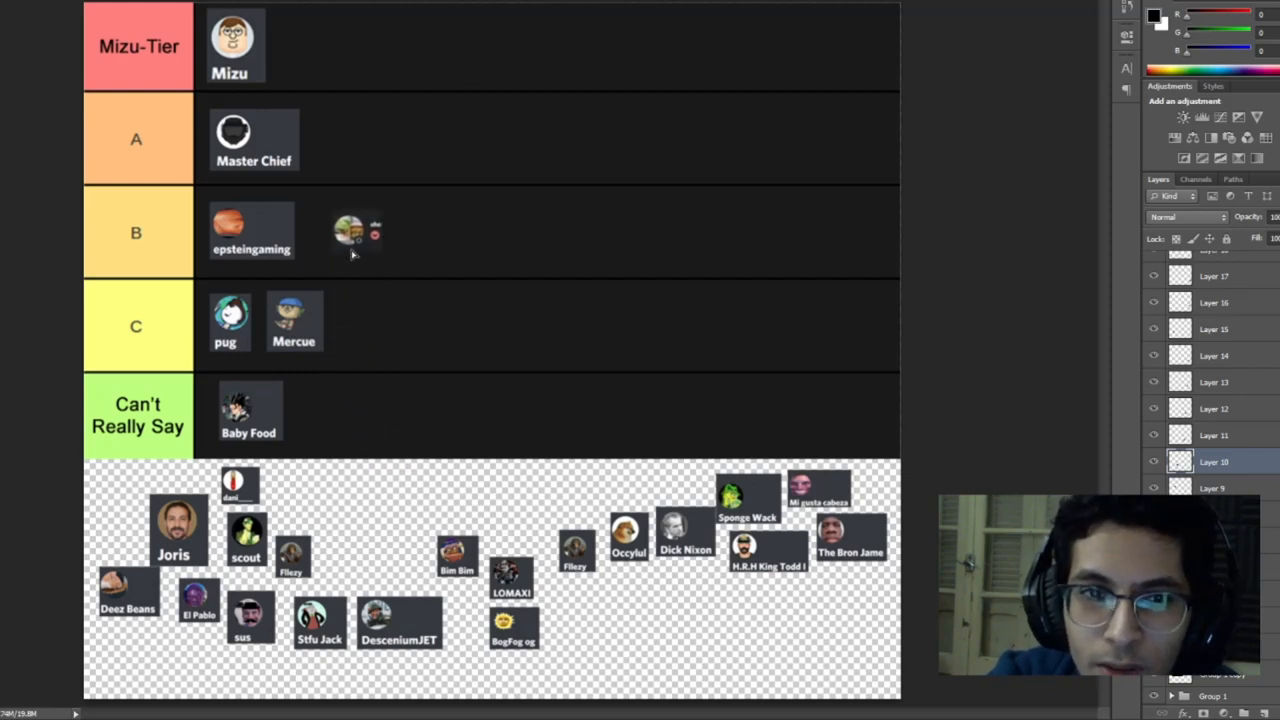
{"action": "left_click_drag", "start_coordinate": [356, 236], "coordinate": [340, 224]}
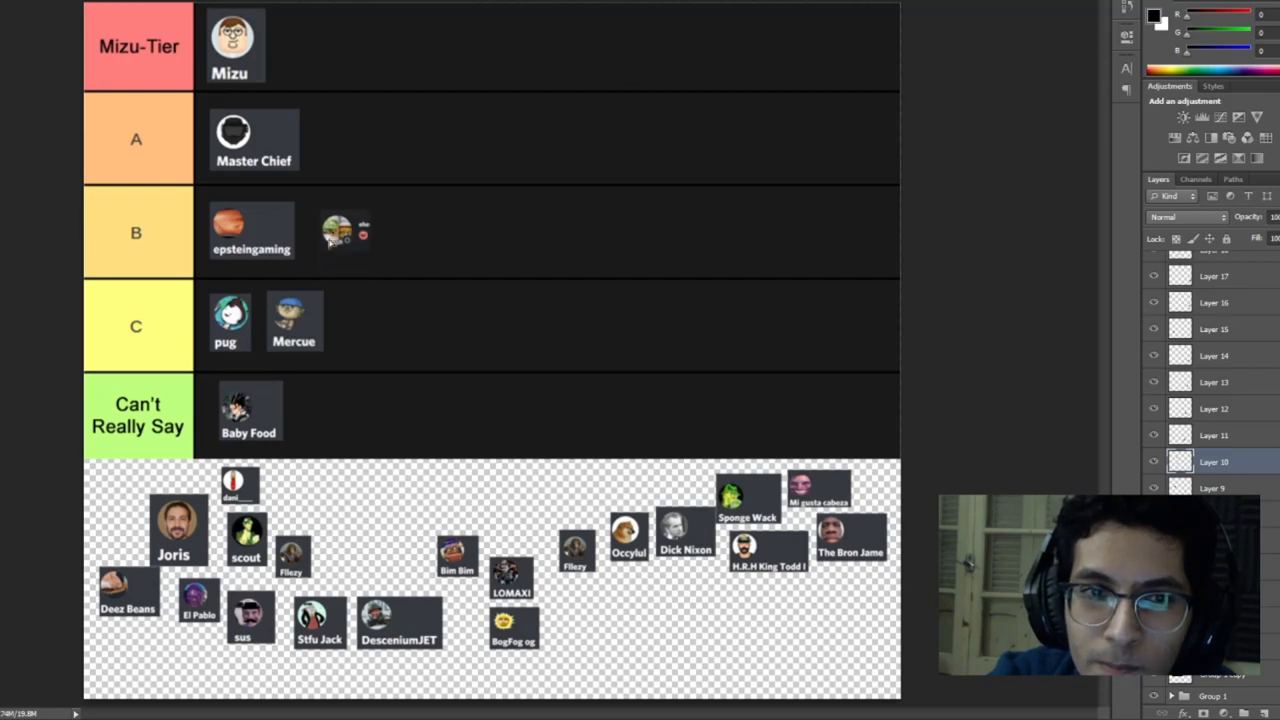
{"action": "left_click_drag", "start_coordinate": [344, 232], "coordinate": [344, 132]}
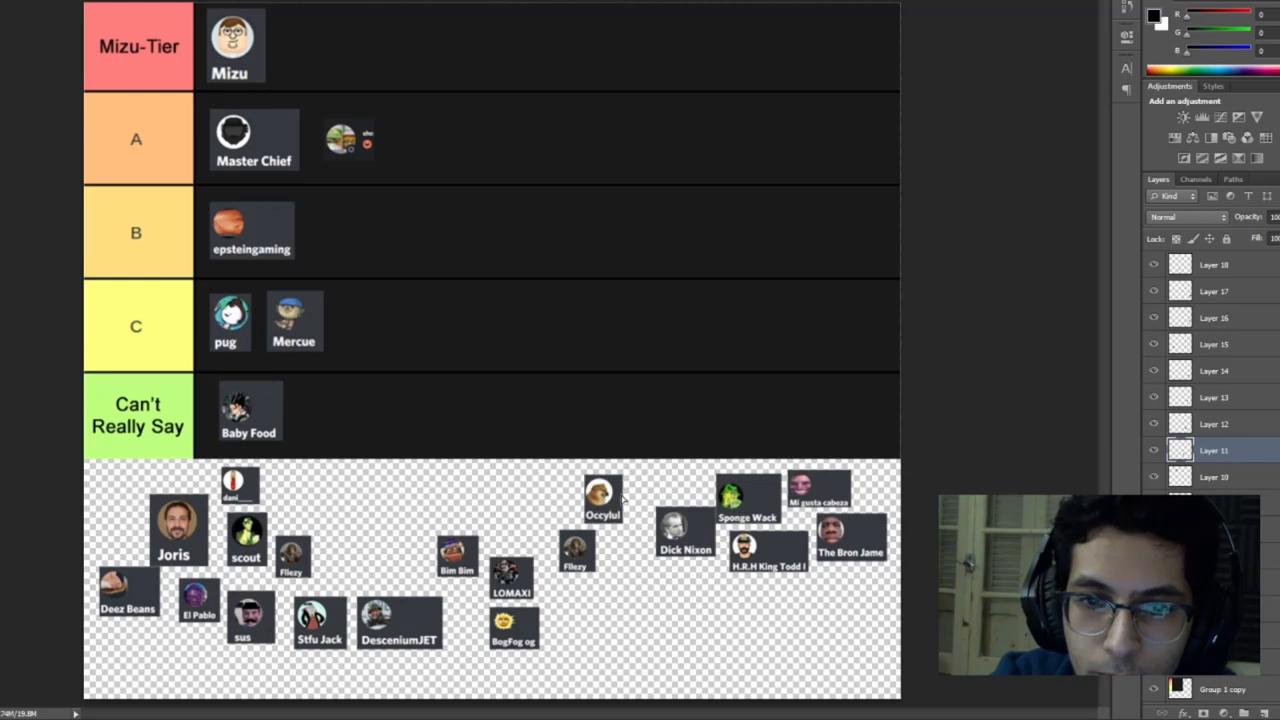
Move Occylul from the avatar pool into row A beside Master Chief
{"action": "left_click_drag", "start_coordinate": [602, 500], "coordinate": [570, 496]}
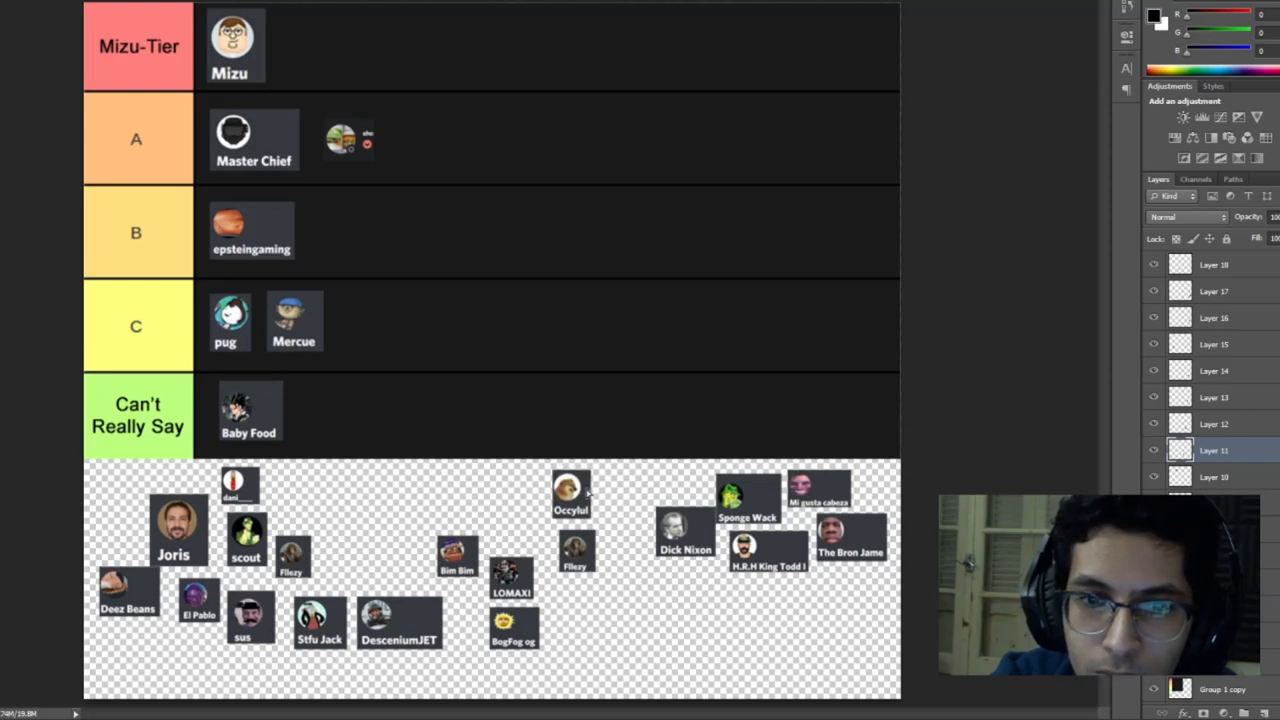
{"action": "left_click_drag", "start_coordinate": [570, 490], "coordinate": [550, 482]}
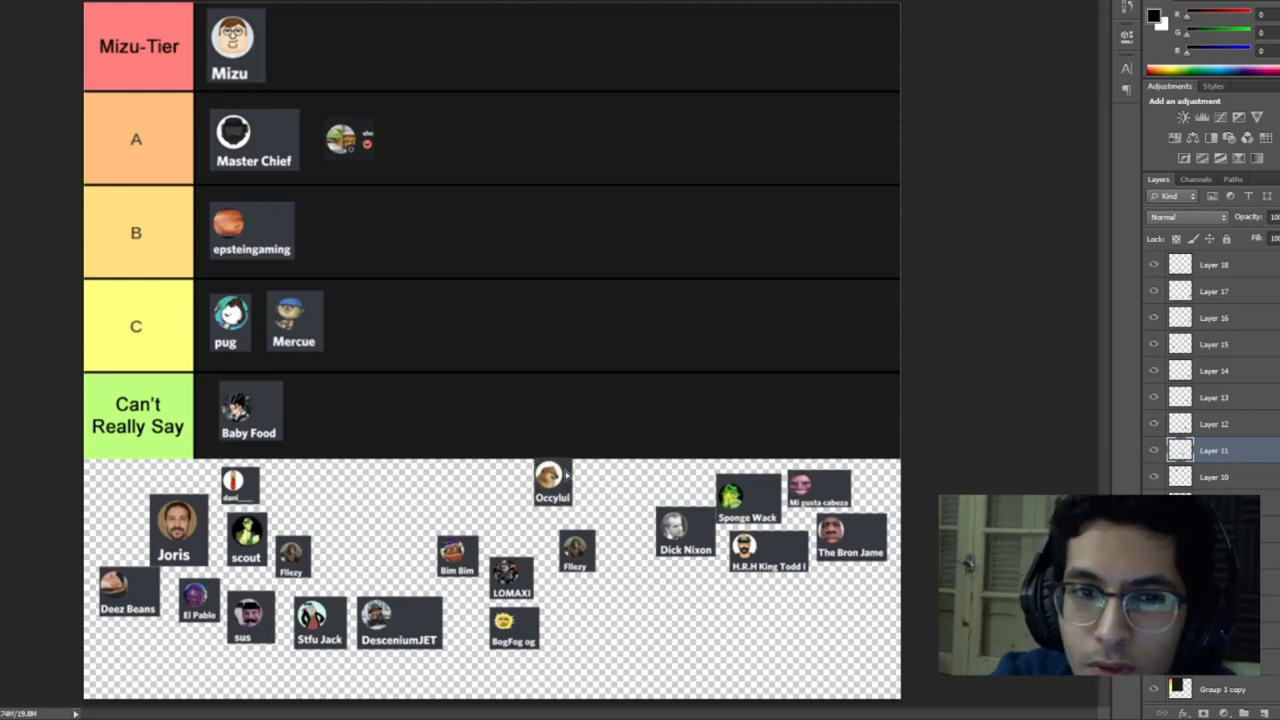
{"action": "left_click_drag", "start_coordinate": [552, 482], "coordinate": [352, 250]}
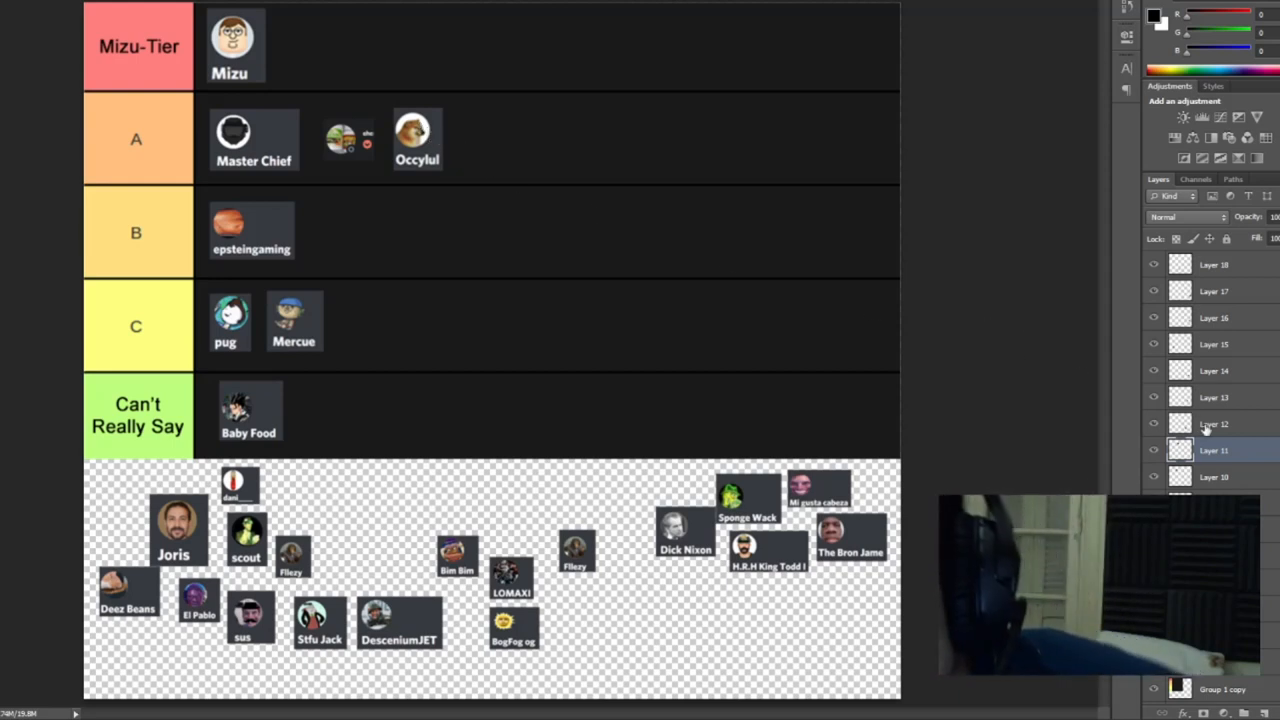
{"action": "left_click", "coordinate": [1212, 424]}
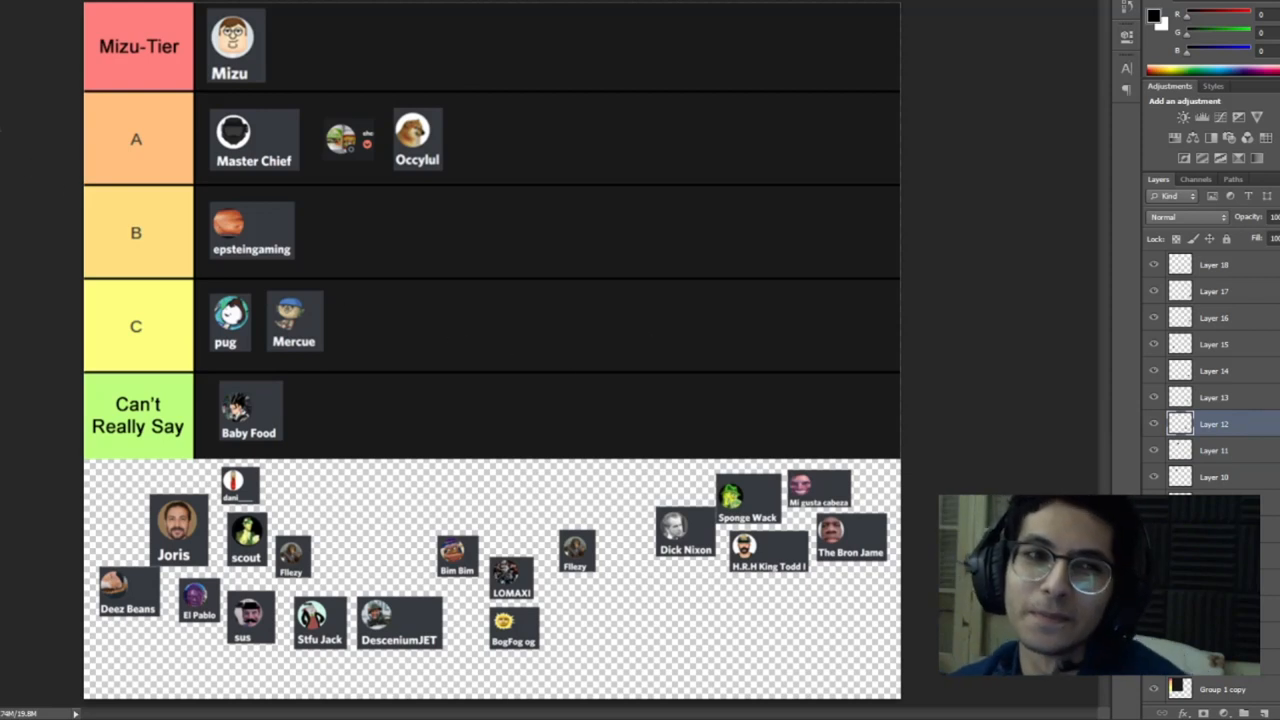
Place Dick Nixon in row C beside Mercue
{"action": "left_click_drag", "start_coordinate": [684, 524], "coordinate": [650, 524]}
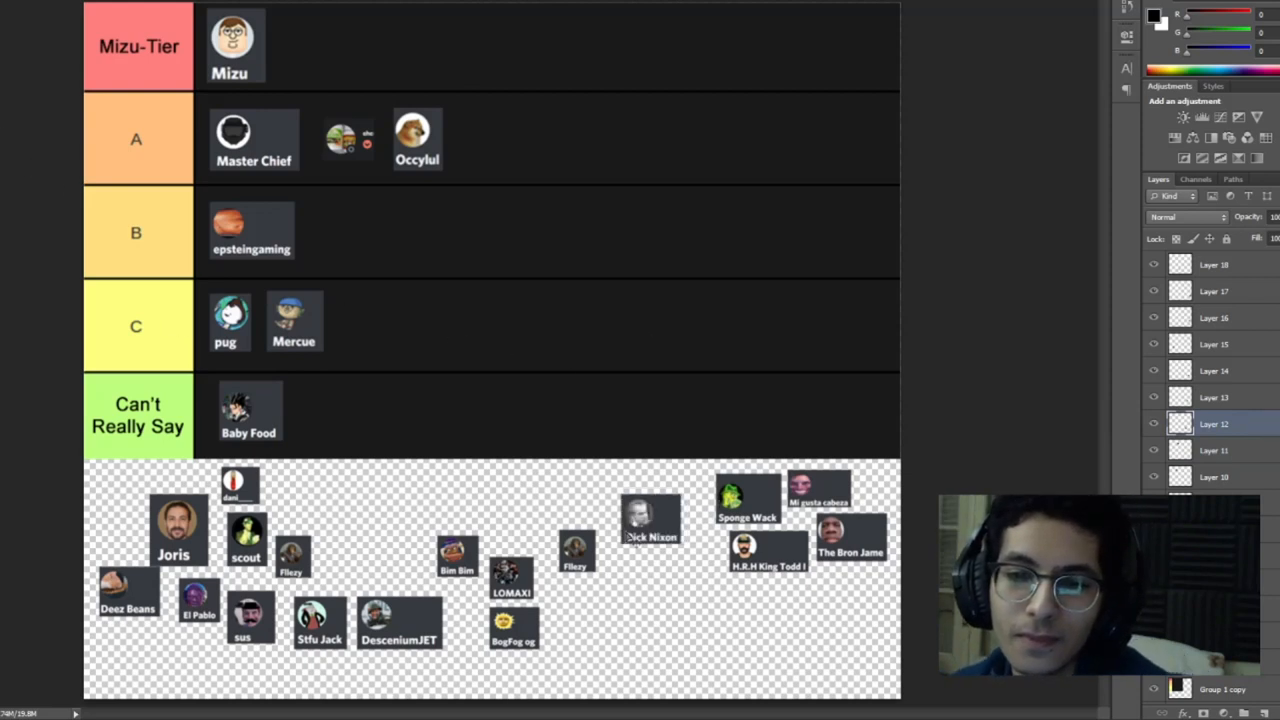
{"action": "left_click_drag", "start_coordinate": [650, 520], "coordinate": [524, 490]}
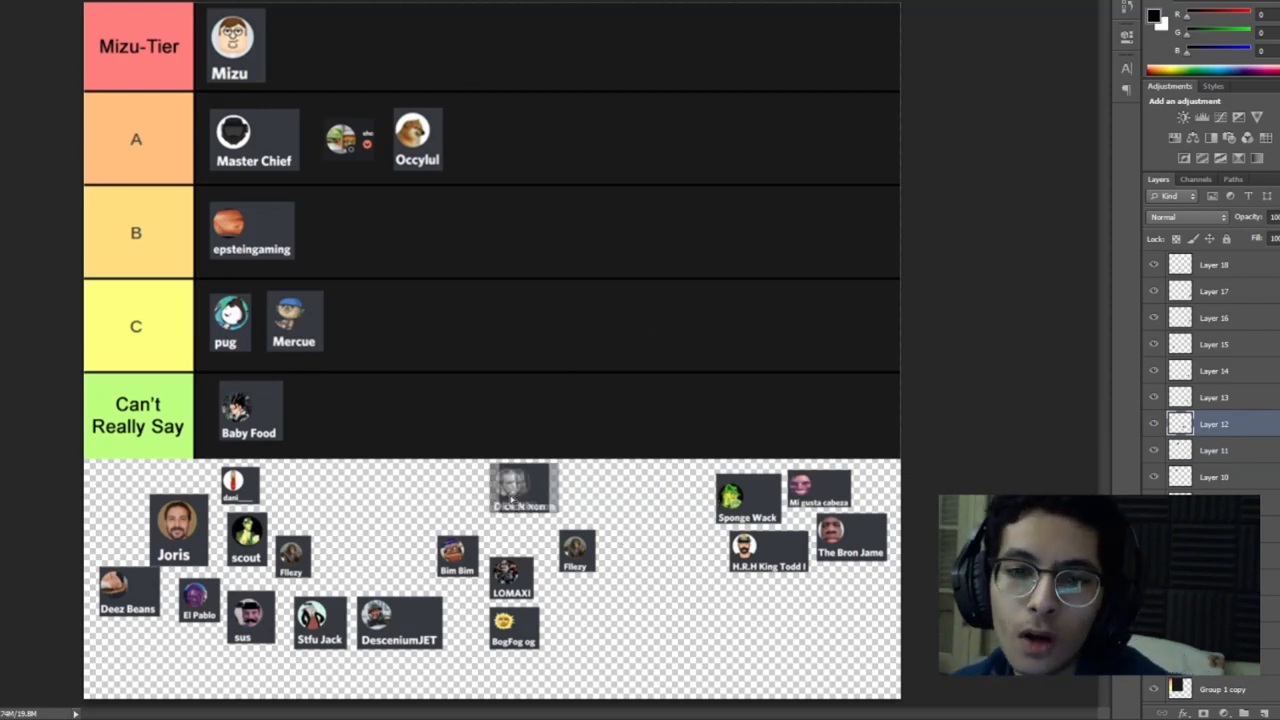
{"action": "left_click_drag", "start_coordinate": [524, 490], "coordinate": [372, 338]}
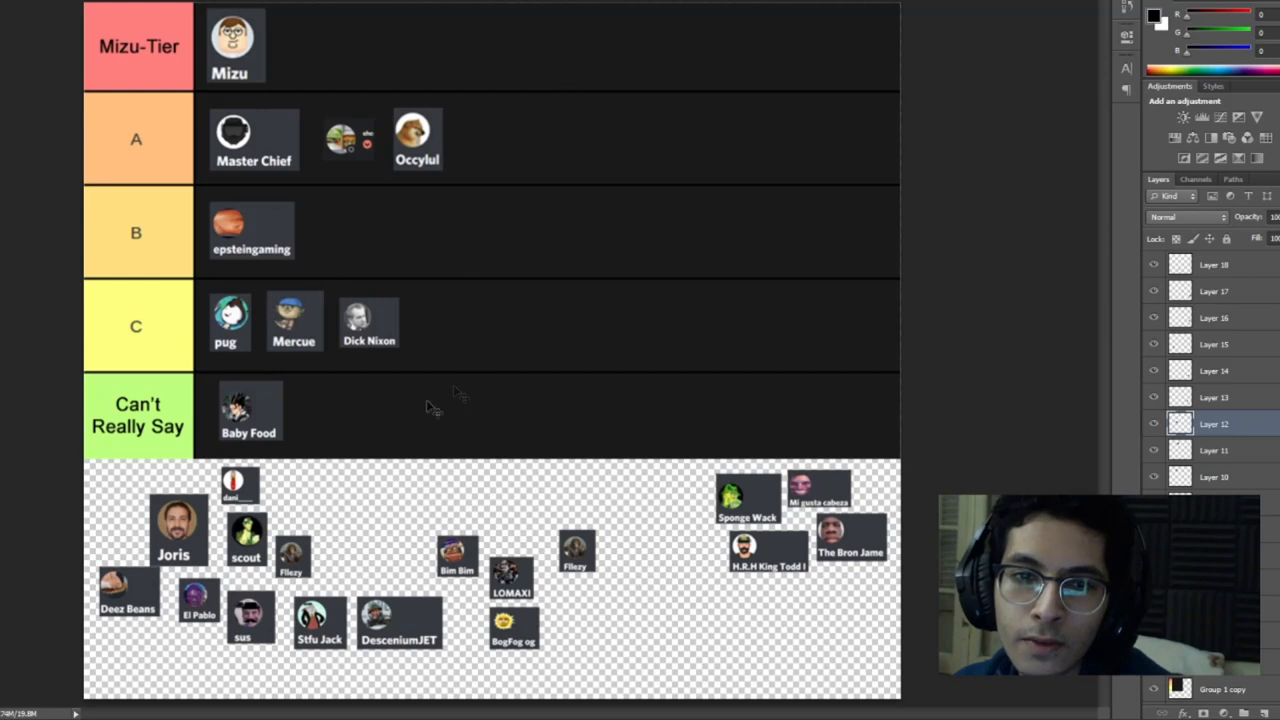
{"action": "mouse_move", "coordinate": [390, 300]}
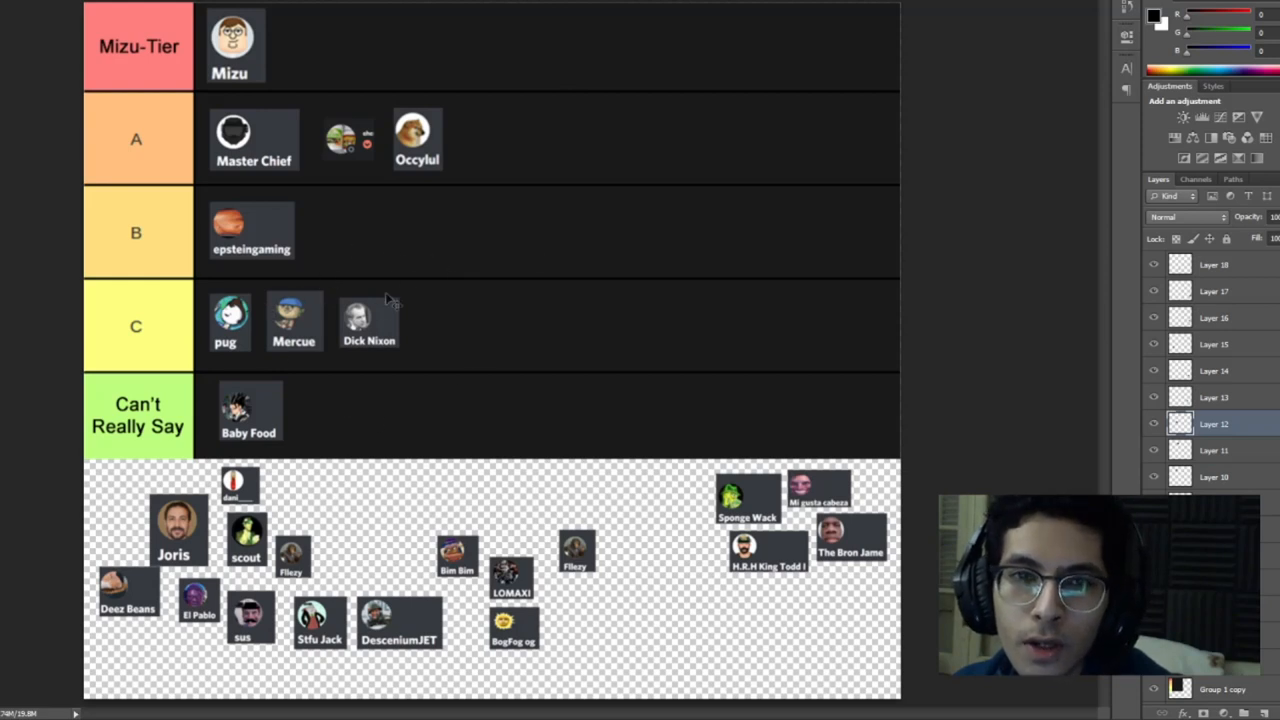
{"action": "mouse_move", "coordinate": [356, 280]}
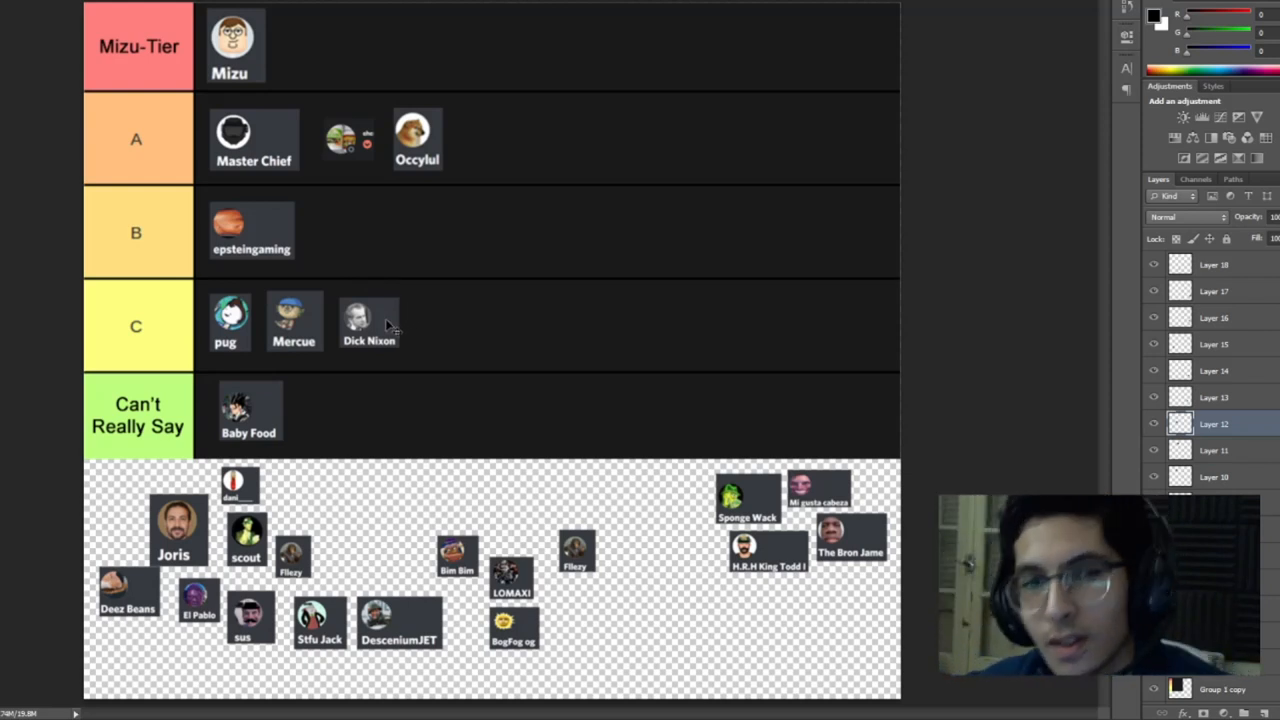
Place Sponge Wack in the Can't Really Say row beside Baby Food
{"action": "left_click", "coordinate": [1212, 396]}
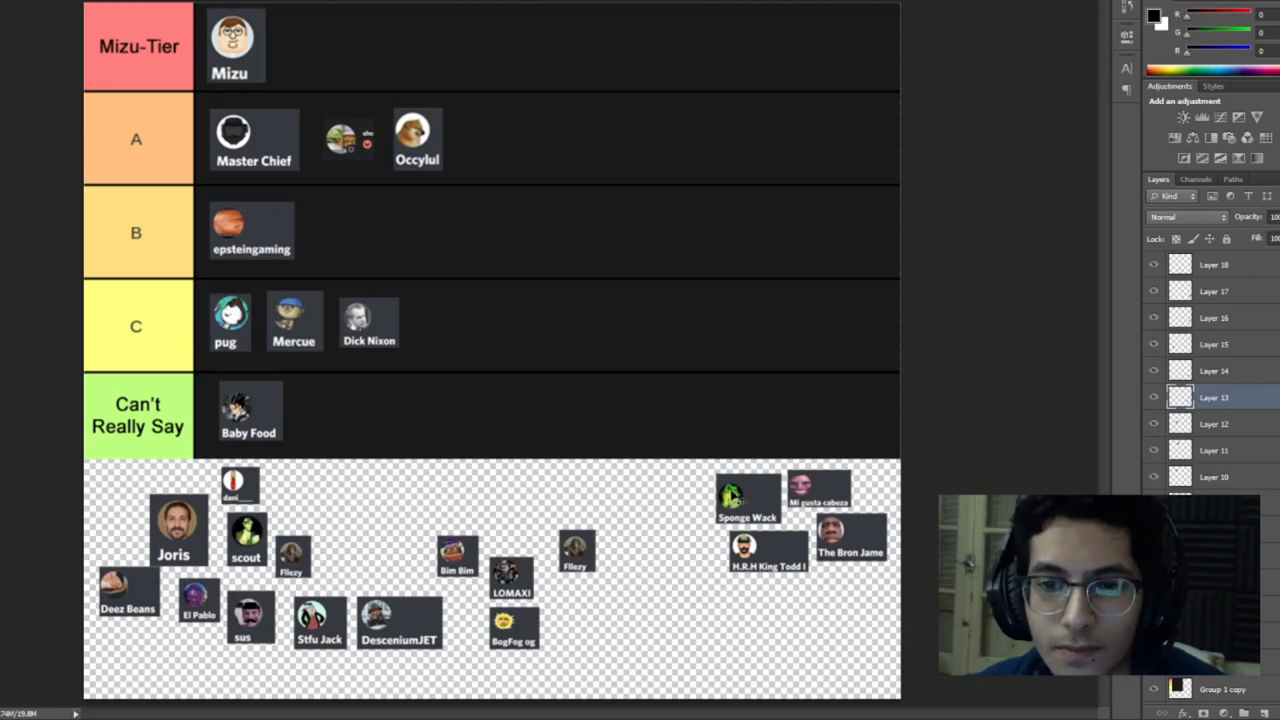
{"action": "left_click_drag", "start_coordinate": [748, 498], "coordinate": [652, 496]}
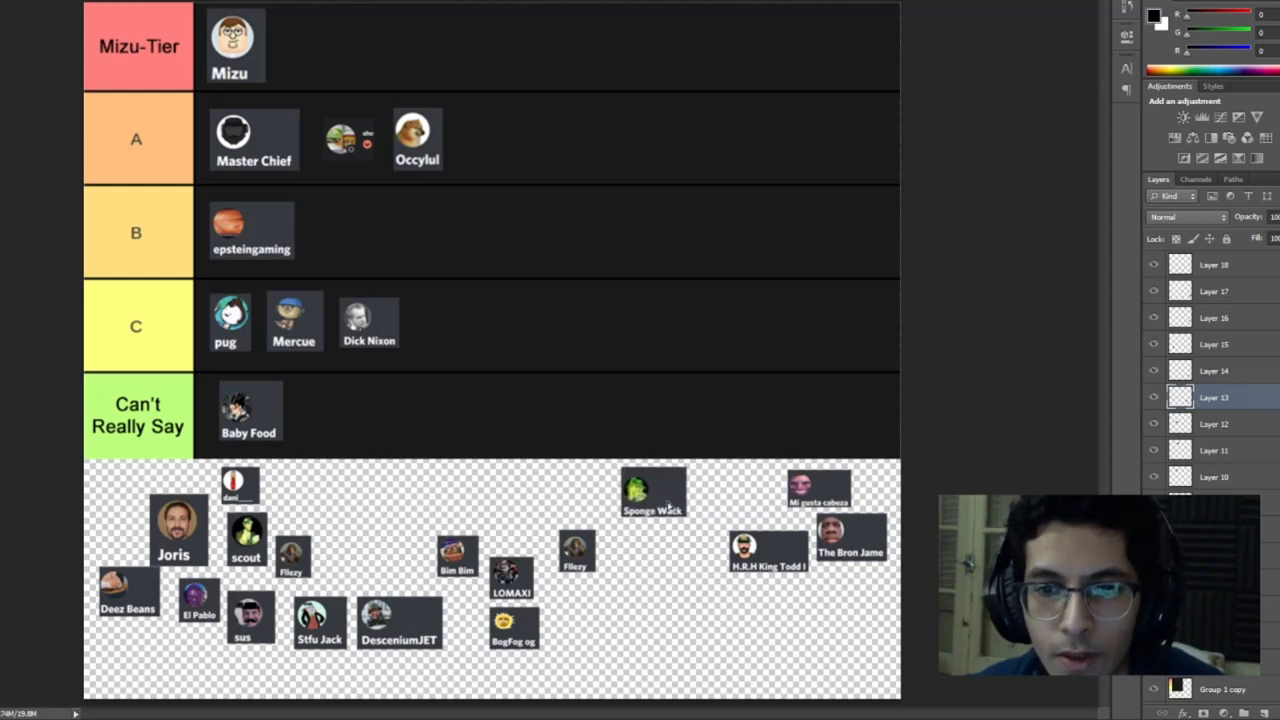
{"action": "left_click_drag", "start_coordinate": [652, 490], "coordinate": [610, 492]}
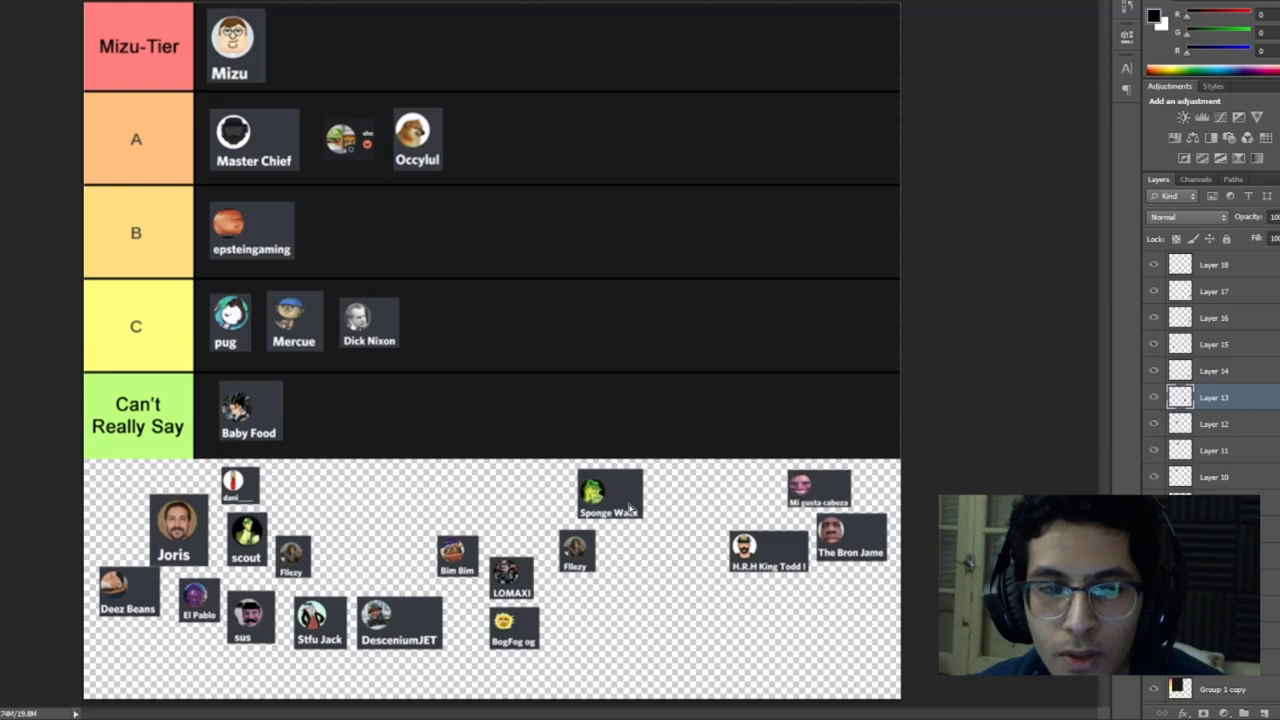
{"action": "left_click_drag", "start_coordinate": [610, 496], "coordinate": [468, 376]}
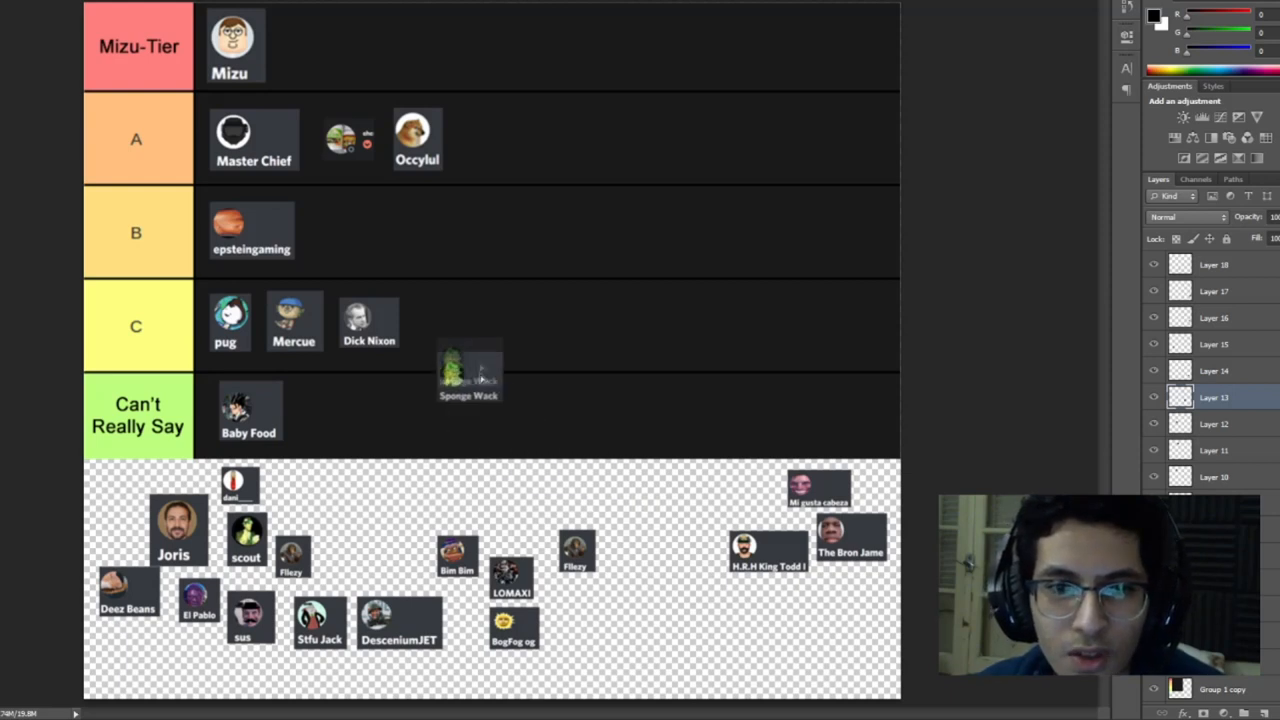
{"action": "left_click_drag", "start_coordinate": [468, 372], "coordinate": [642, 490]}
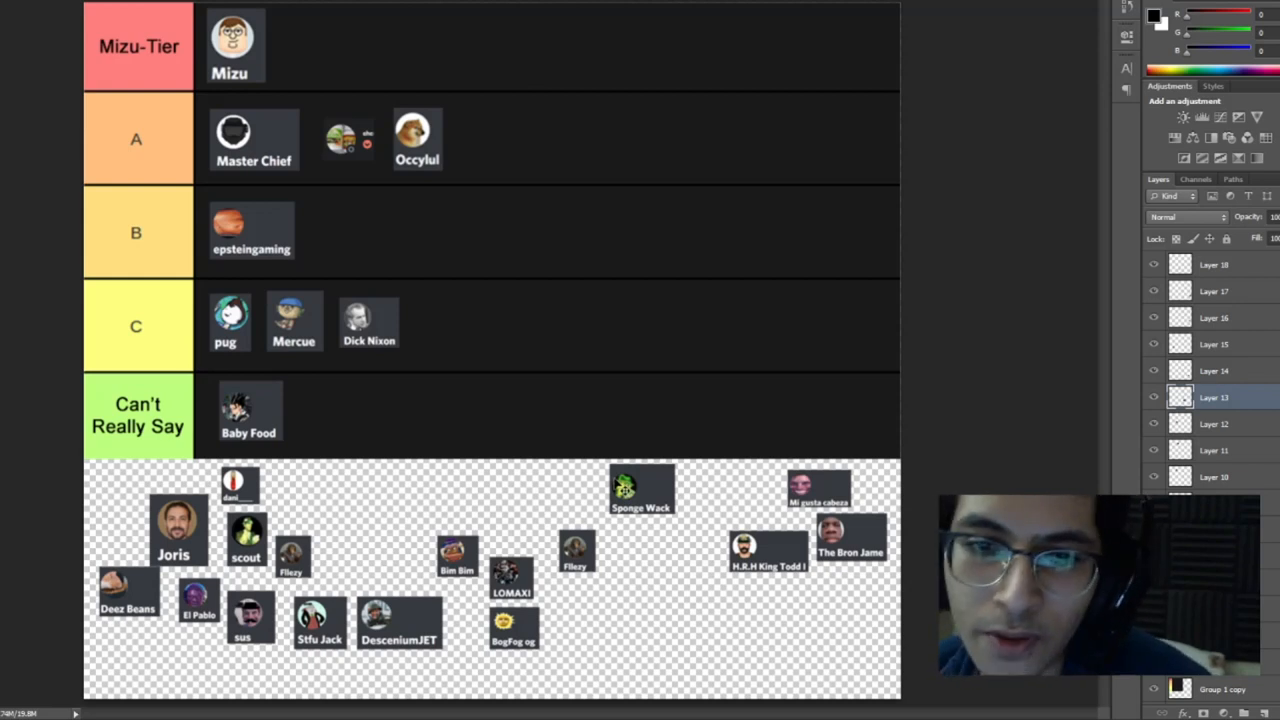
{"action": "left_click_drag", "start_coordinate": [640, 490], "coordinate": [336, 412]}
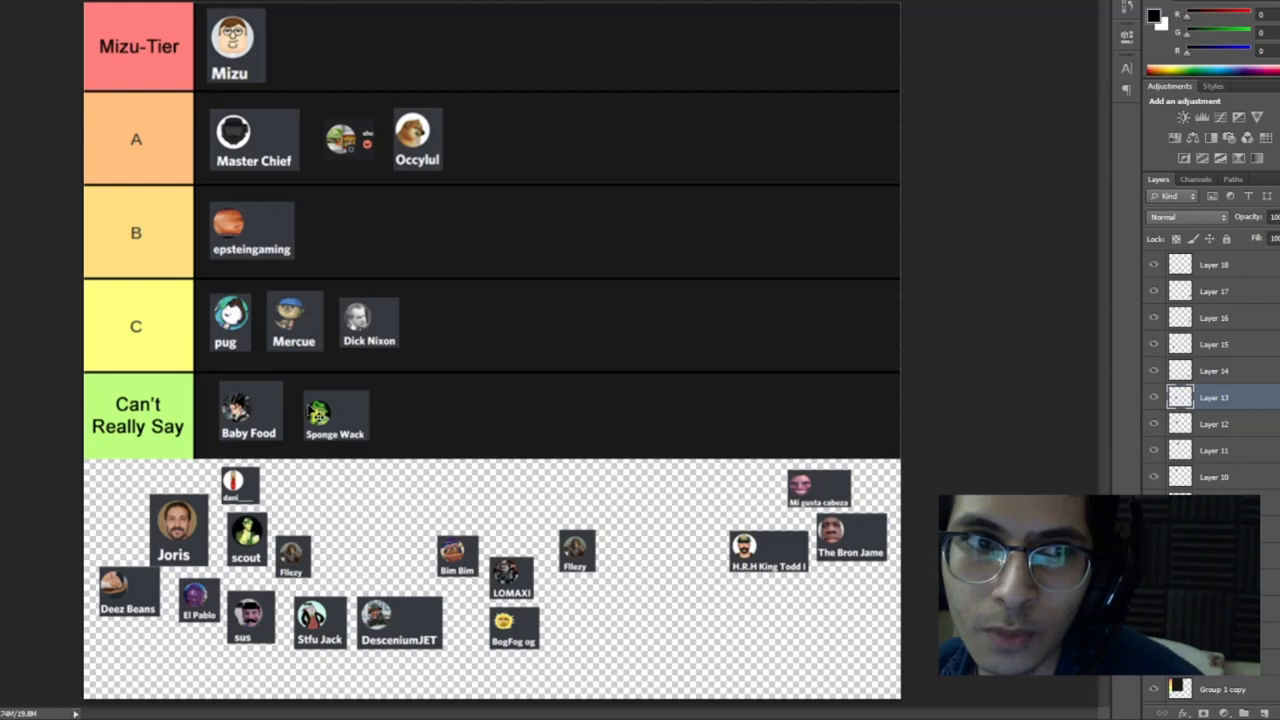
{"action": "mouse_move", "coordinate": [404, 392]}
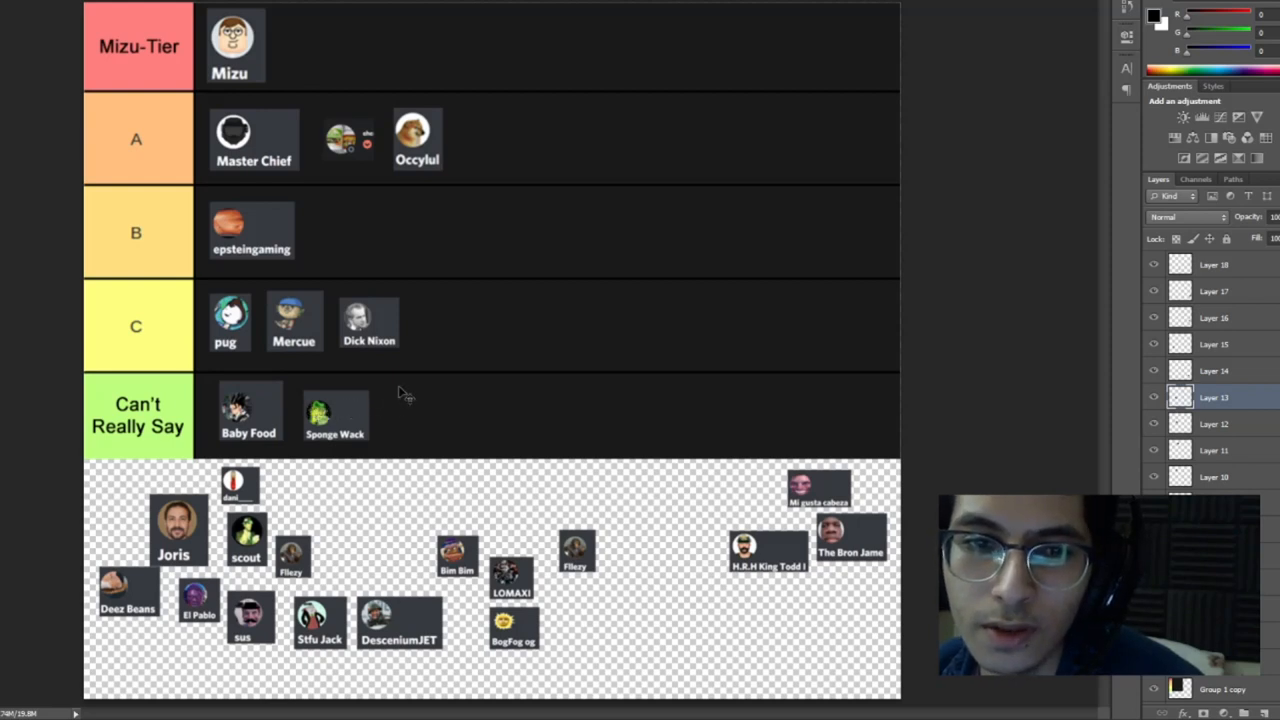
{"action": "mouse_move", "coordinate": [280, 364]}
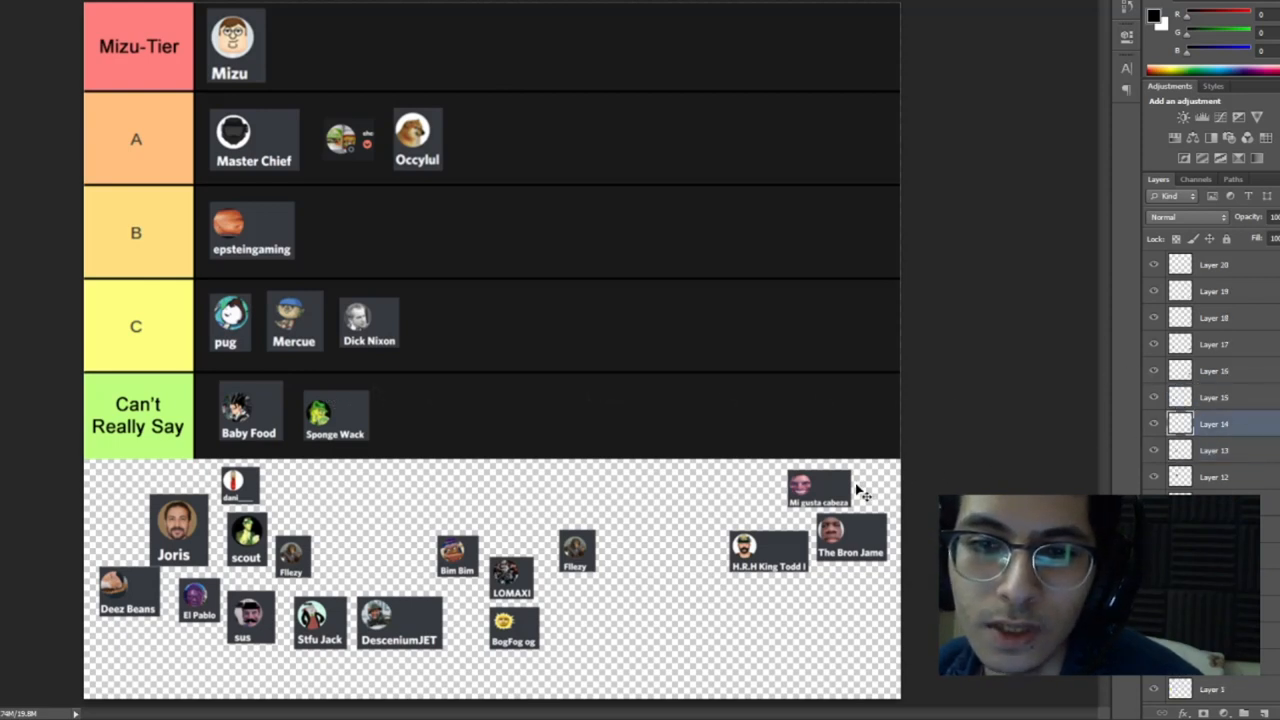
Place H.R.H King Todd in row A after Occylul
{"action": "left_click_drag", "start_coordinate": [768, 544], "coordinate": [724, 544]}
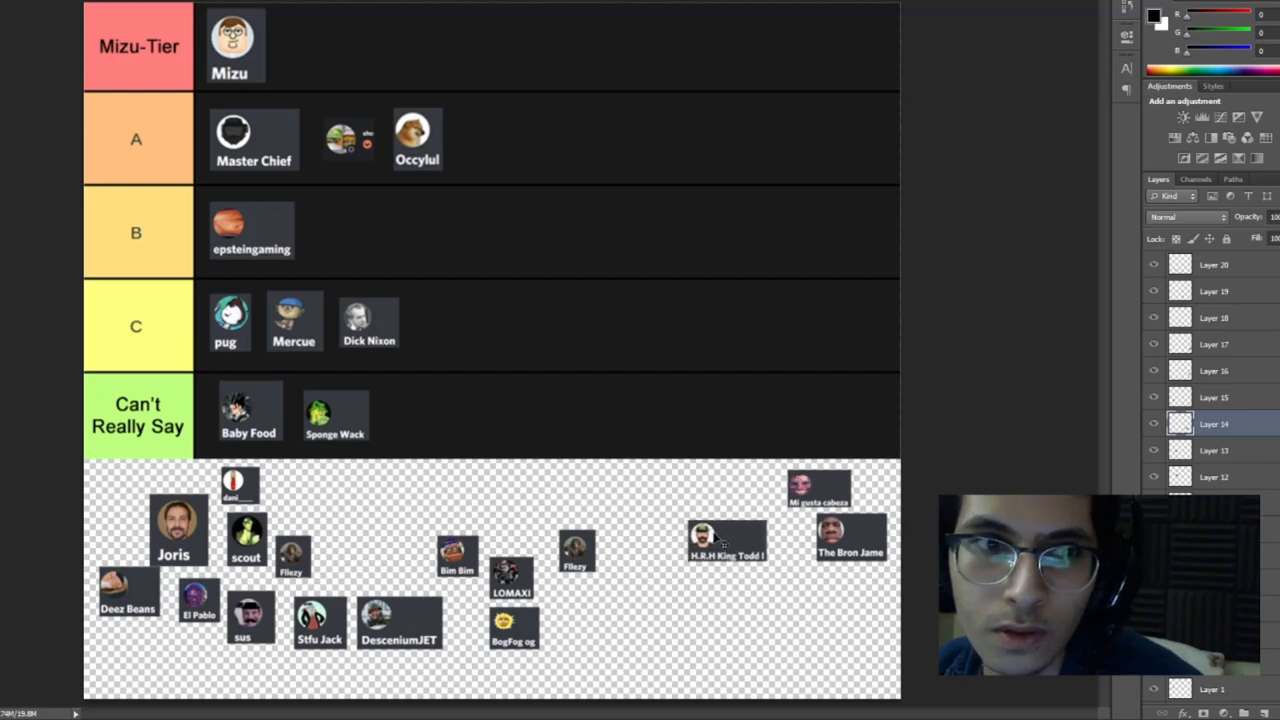
{"action": "left_click_drag", "start_coordinate": [726, 540], "coordinate": [656, 504]}
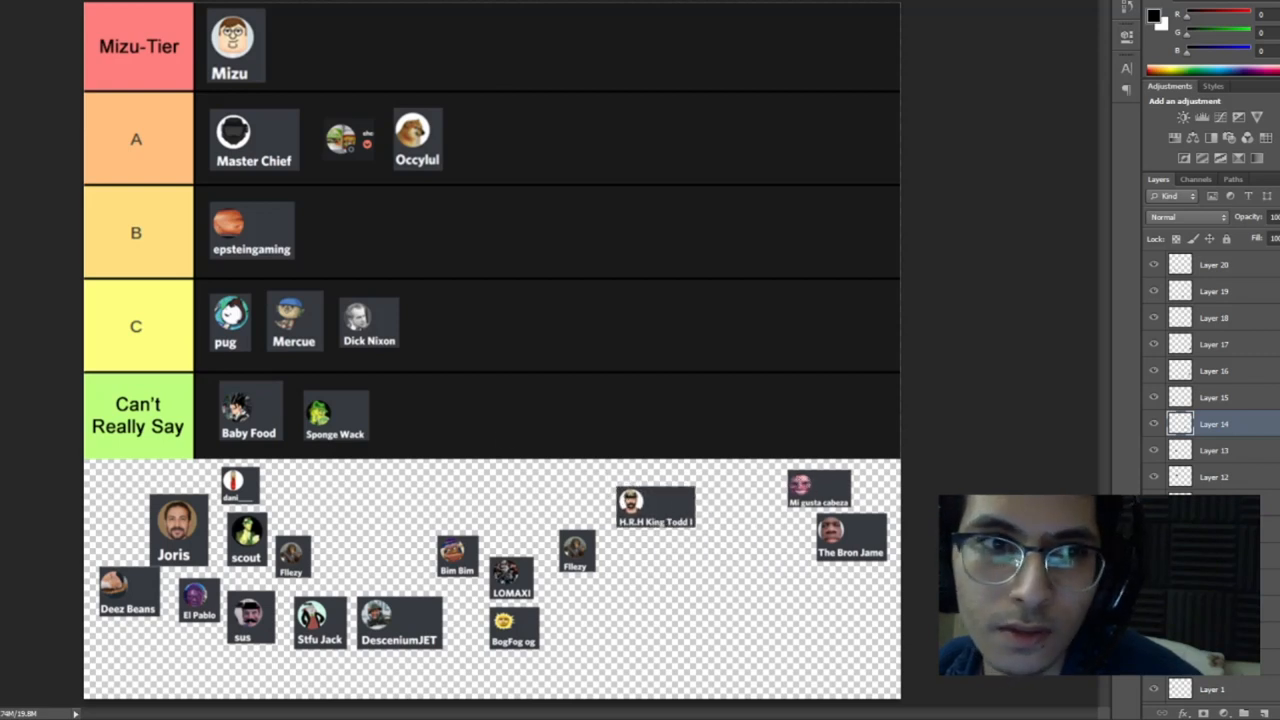
{"action": "mouse_move", "coordinate": [644, 362]}
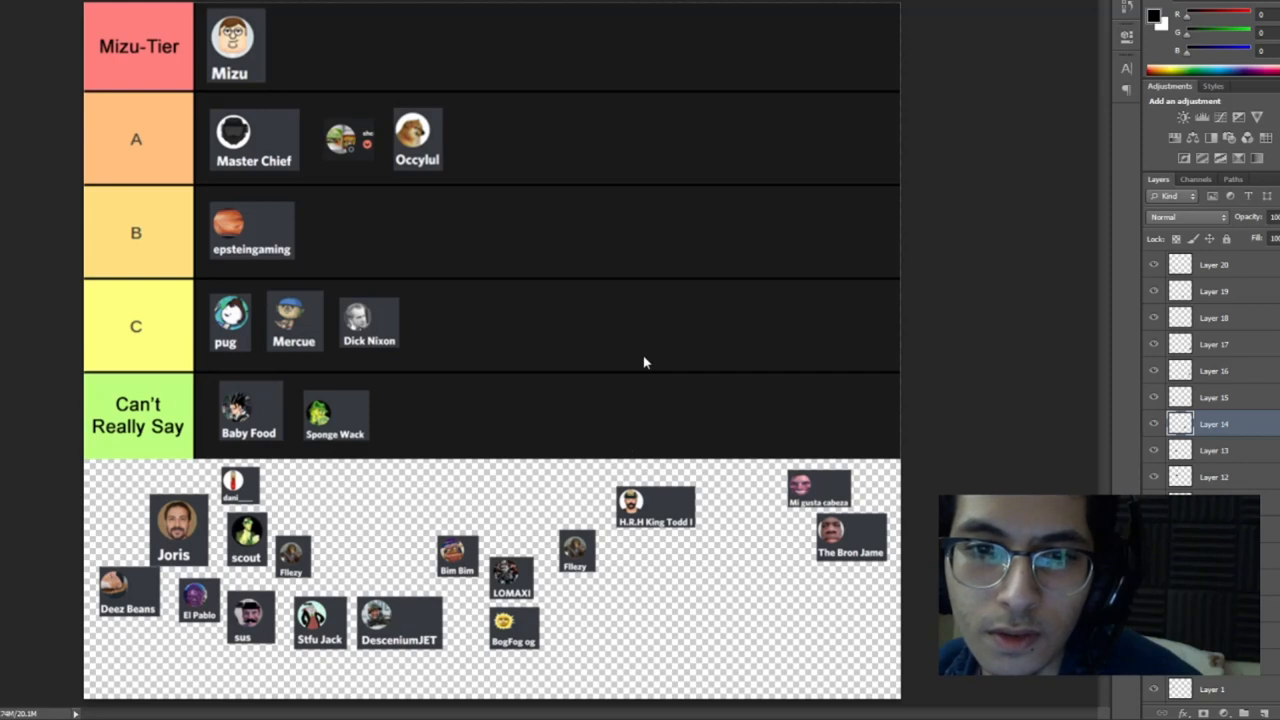
{"action": "left_click_drag", "start_coordinate": [656, 504], "coordinate": [596, 414]}
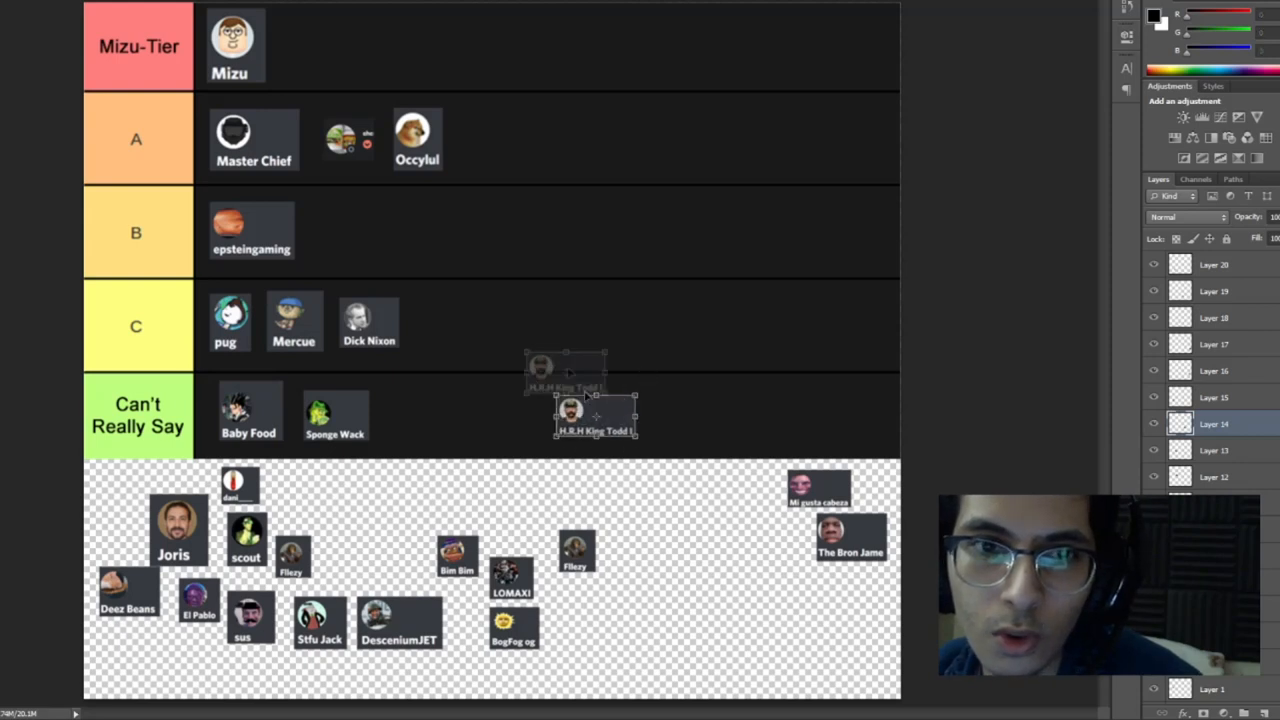
{"action": "left_click_drag", "start_coordinate": [596, 414], "coordinate": [496, 140]}
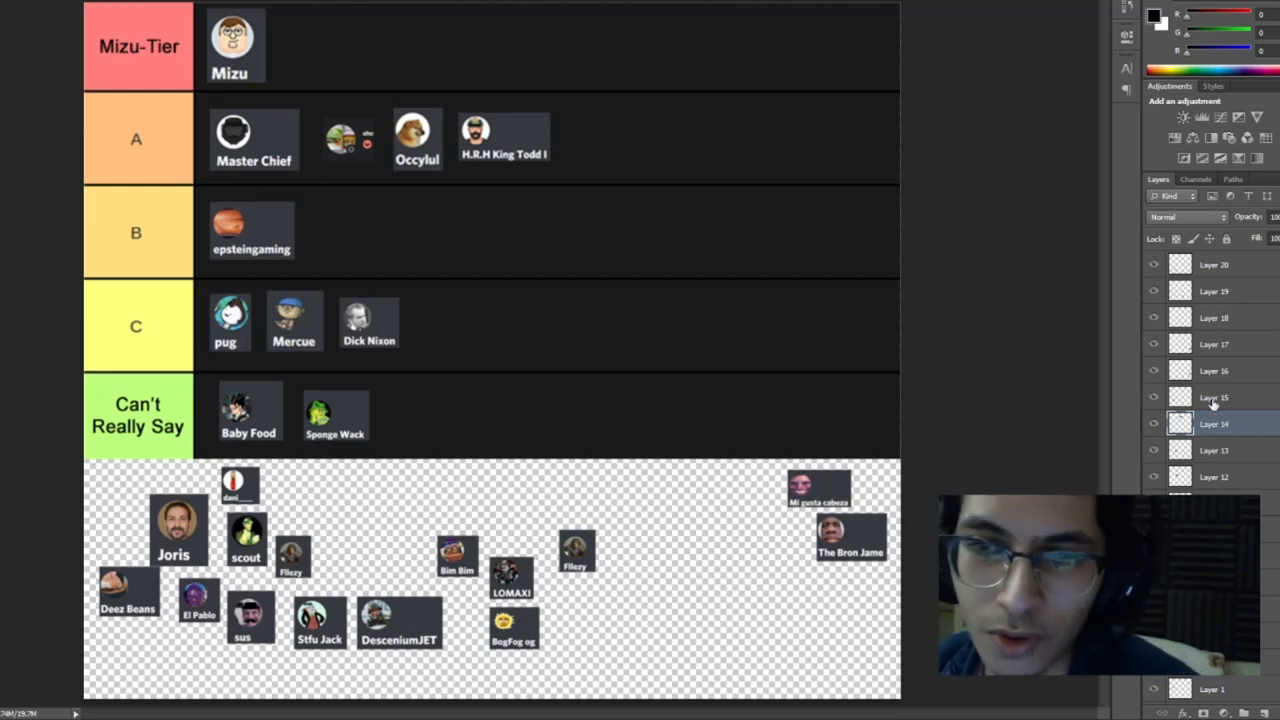
Place dani in row B lined up beside epsteingaming
{"action": "left_click", "coordinate": [1212, 396]}
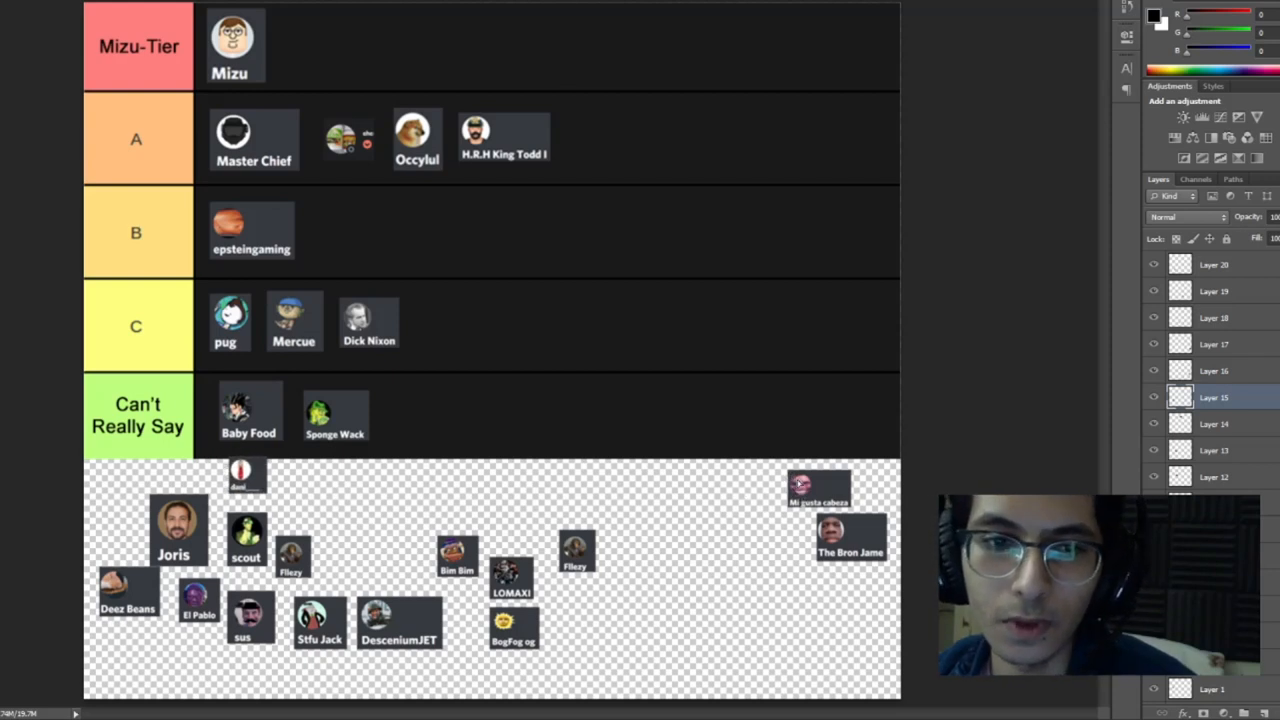
{"action": "left_click_drag", "start_coordinate": [244, 480], "coordinate": [440, 486]}
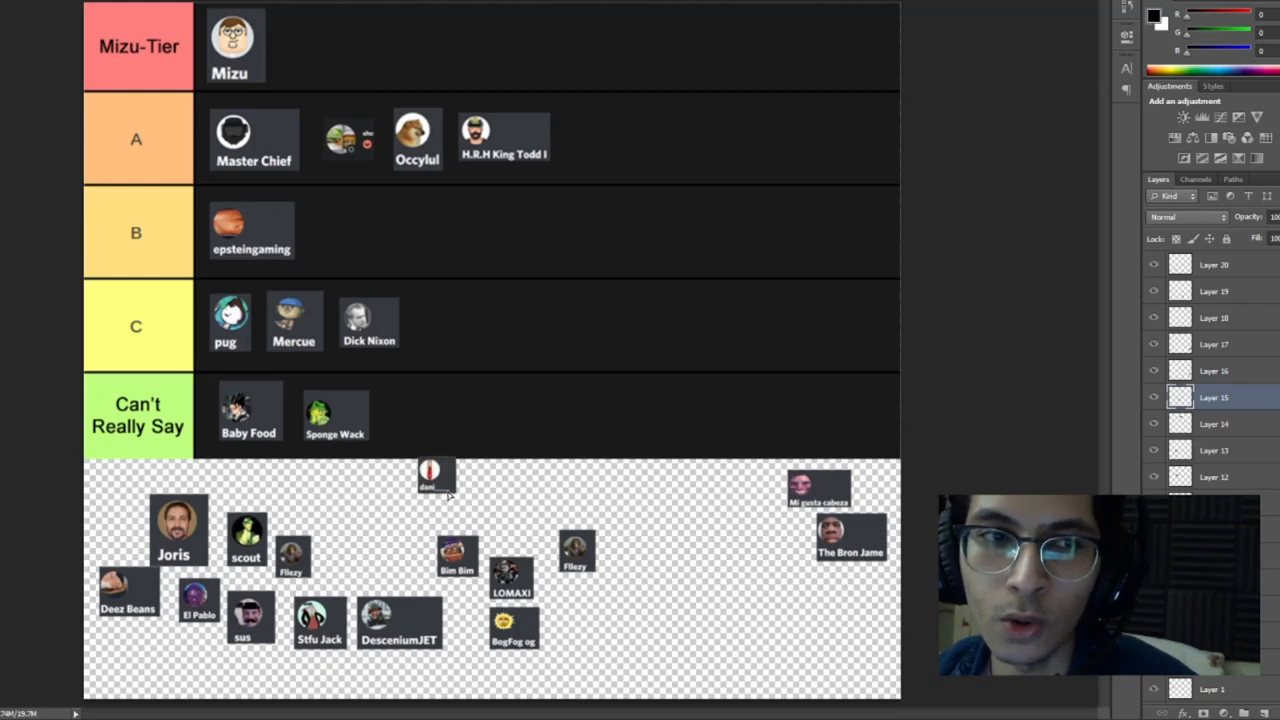
{"action": "left_click_drag", "start_coordinate": [436, 476], "coordinate": [340, 230]}
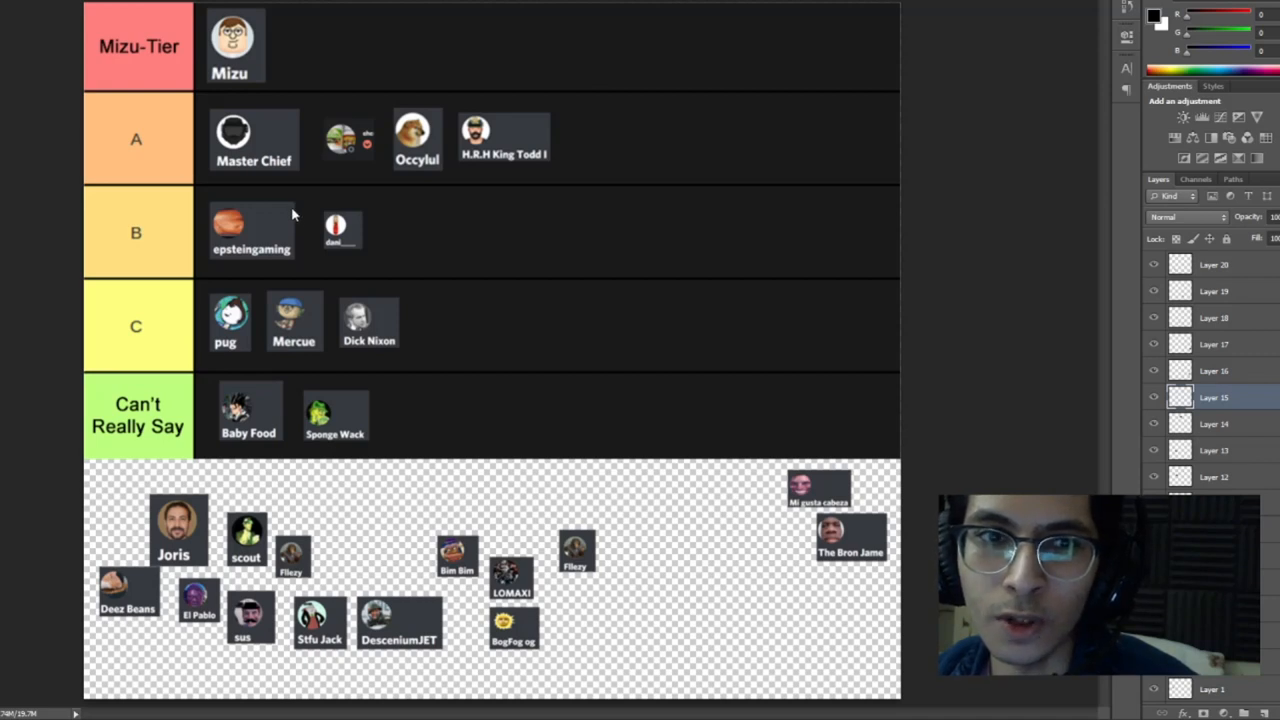
{"action": "left_click", "coordinate": [342, 230]}
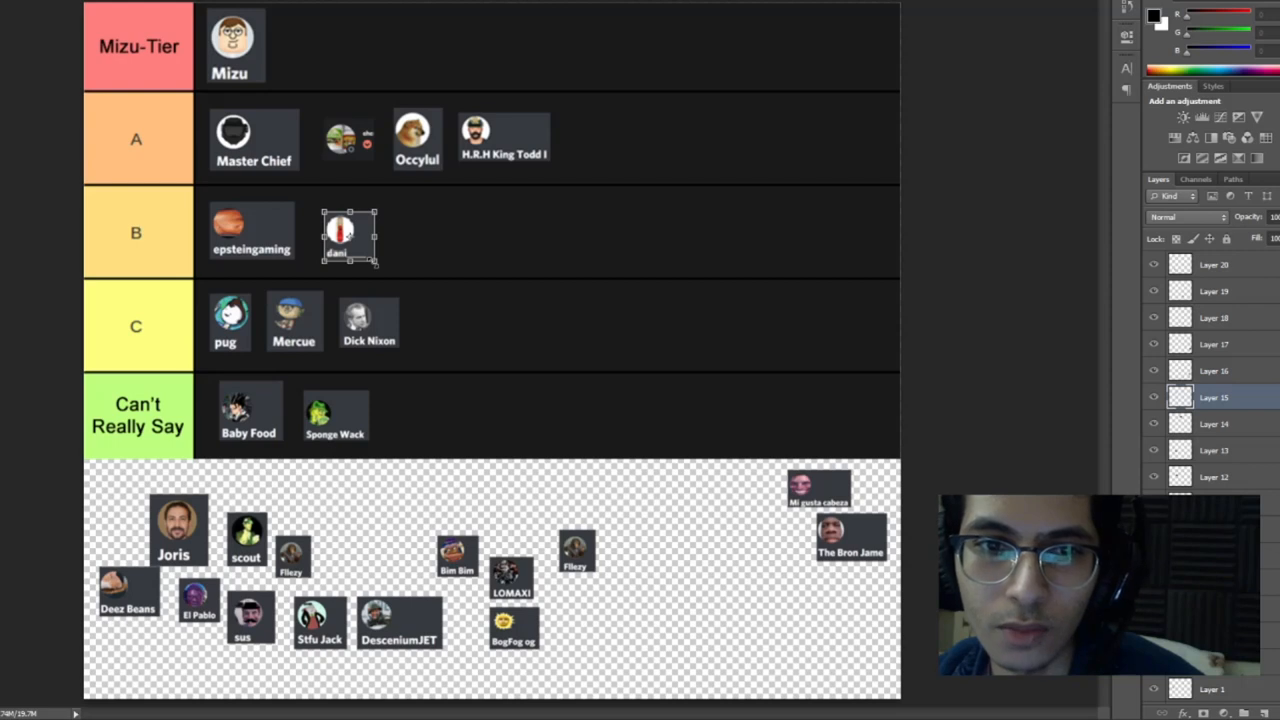
{"action": "left_click_drag", "start_coordinate": [348, 236], "coordinate": [344, 230]}
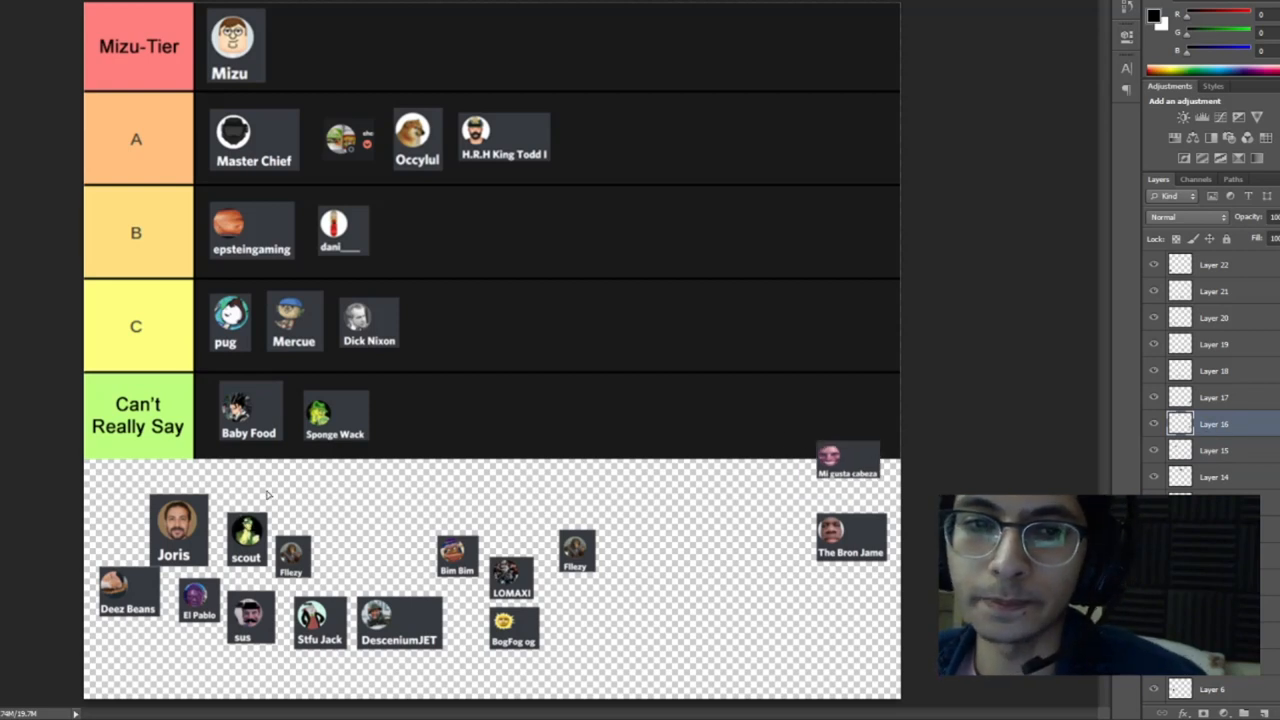
Place Mi gusta cabeza in row C after Dick Nixon
{"action": "left_click_drag", "start_coordinate": [848, 460], "coordinate": [684, 460]}
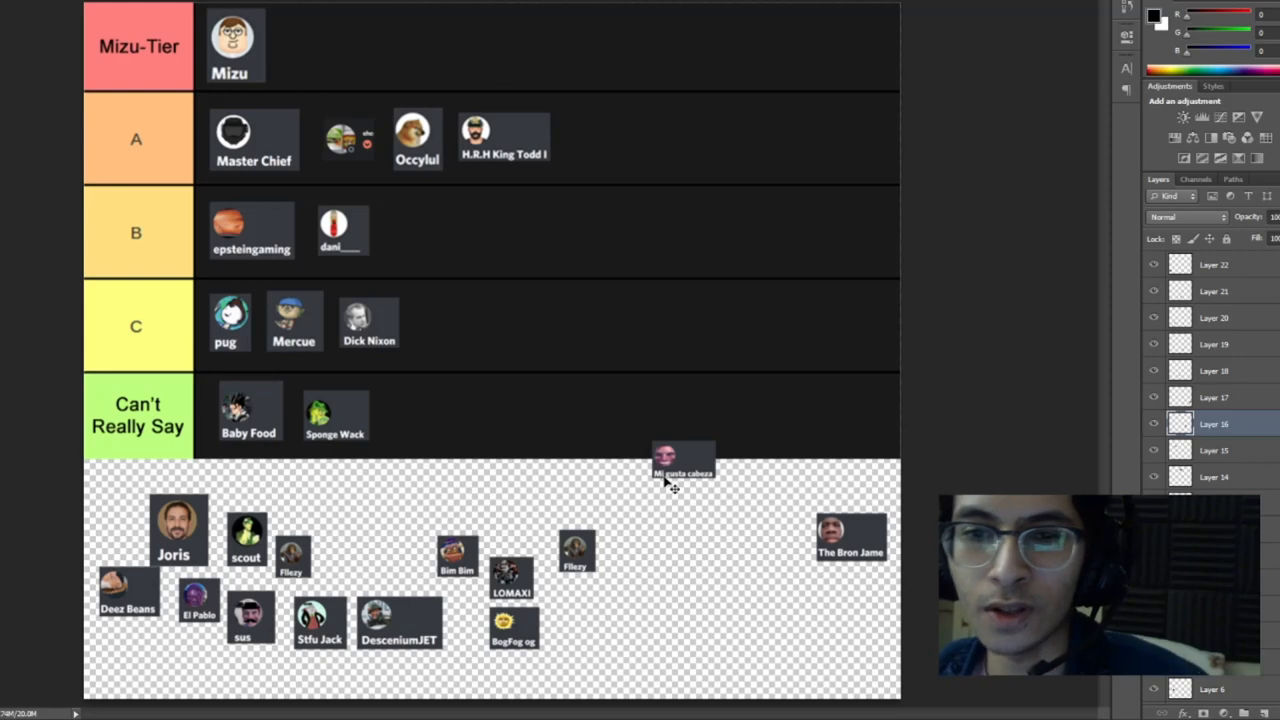
{"action": "mouse_move", "coordinate": [664, 490]}
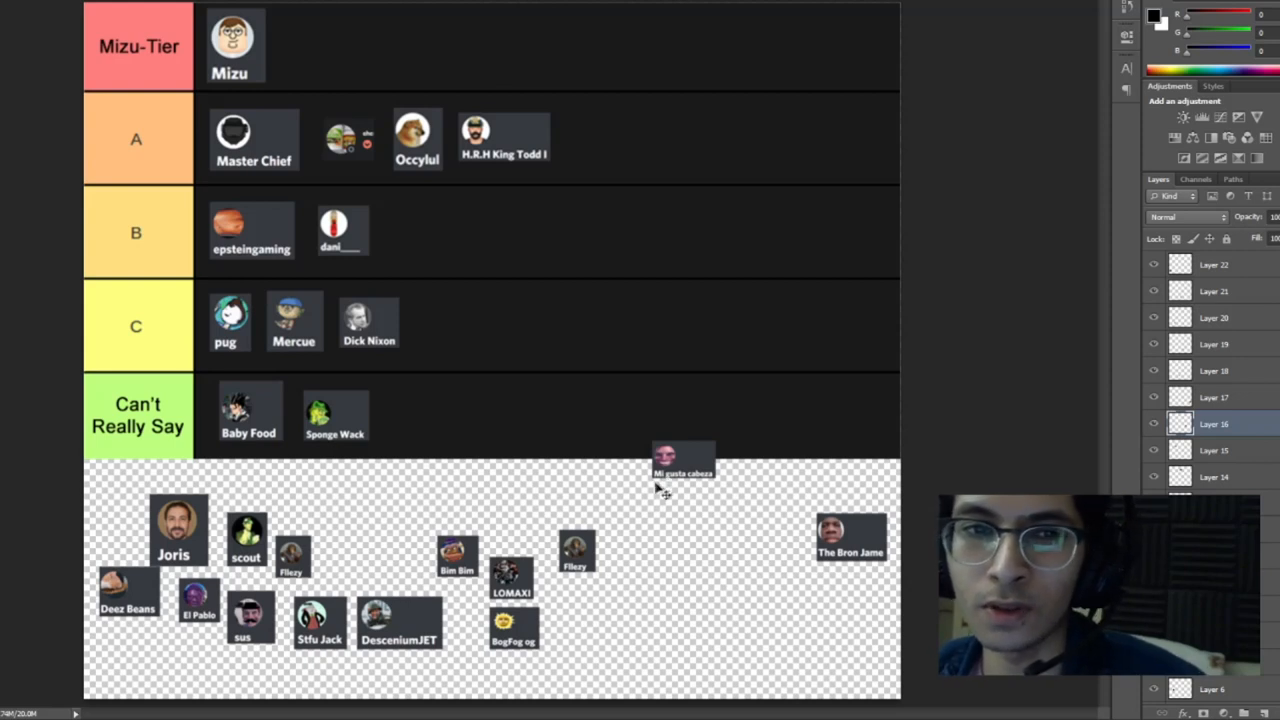
{"action": "left_click_drag", "start_coordinate": [684, 464], "coordinate": [640, 480]}
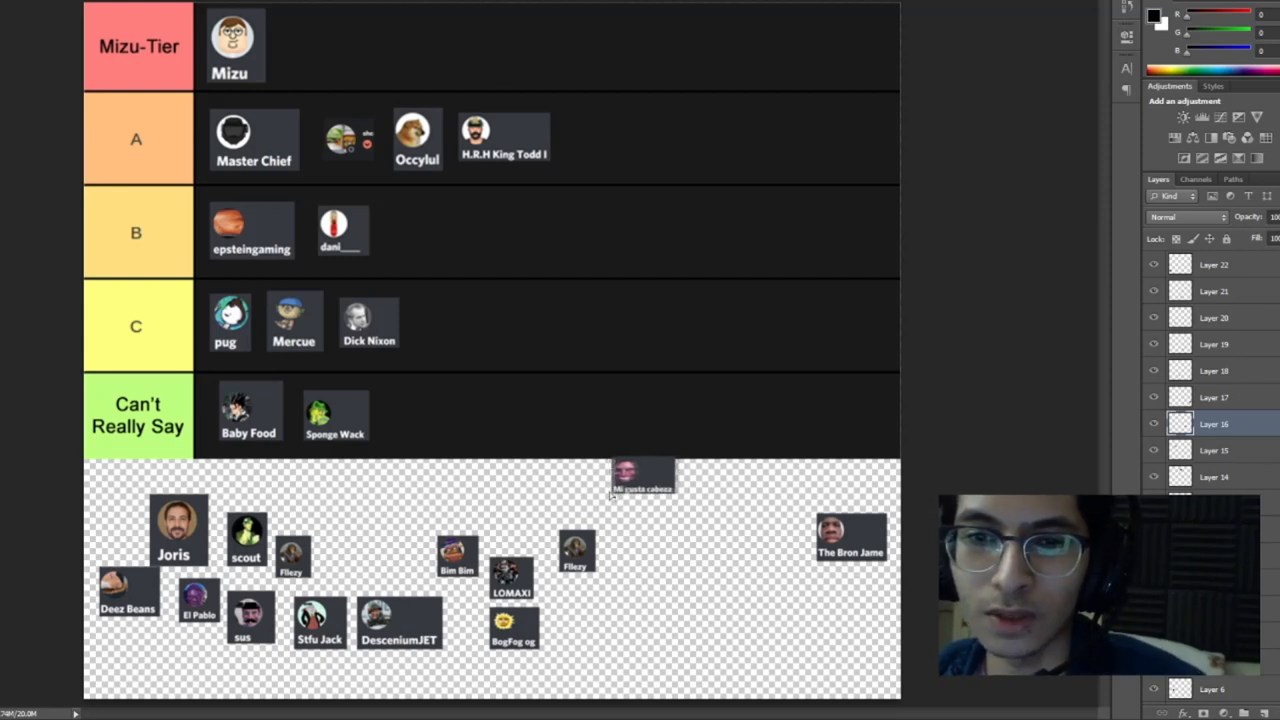
{"action": "left_click_drag", "start_coordinate": [644, 476], "coordinate": [524, 398]}
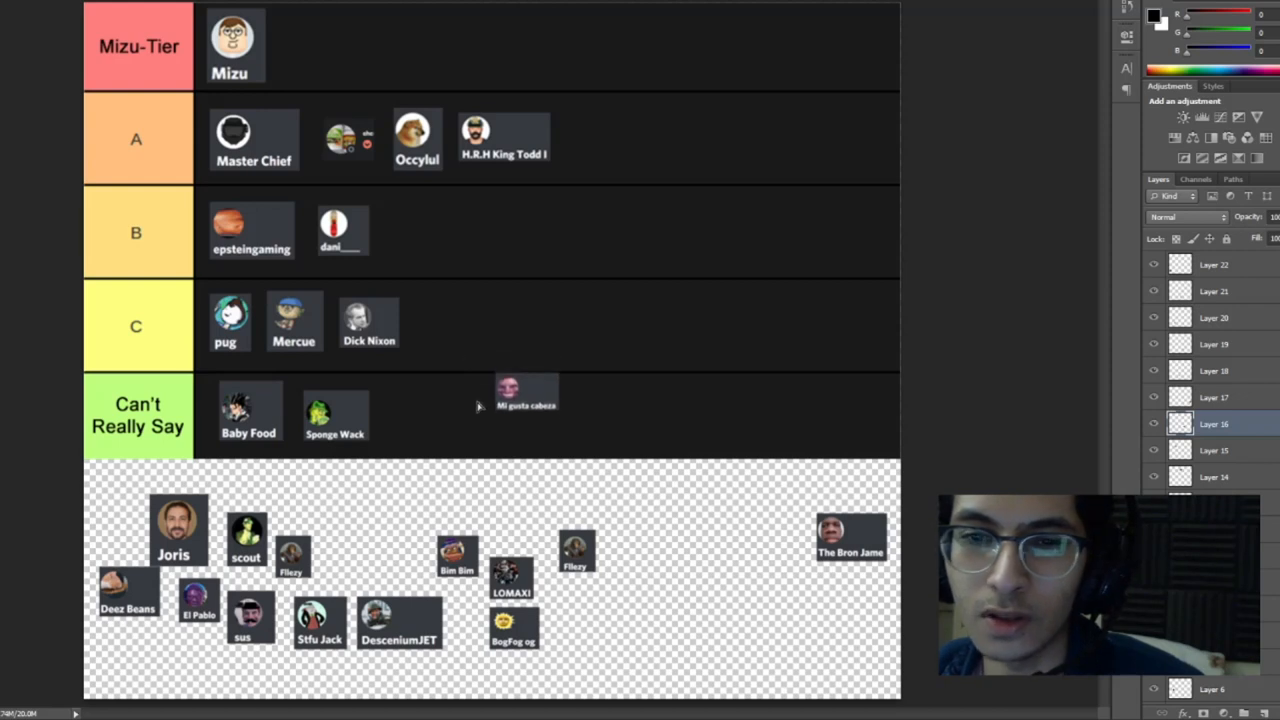
{"action": "left_click_drag", "start_coordinate": [524, 392], "coordinate": [442, 324]}
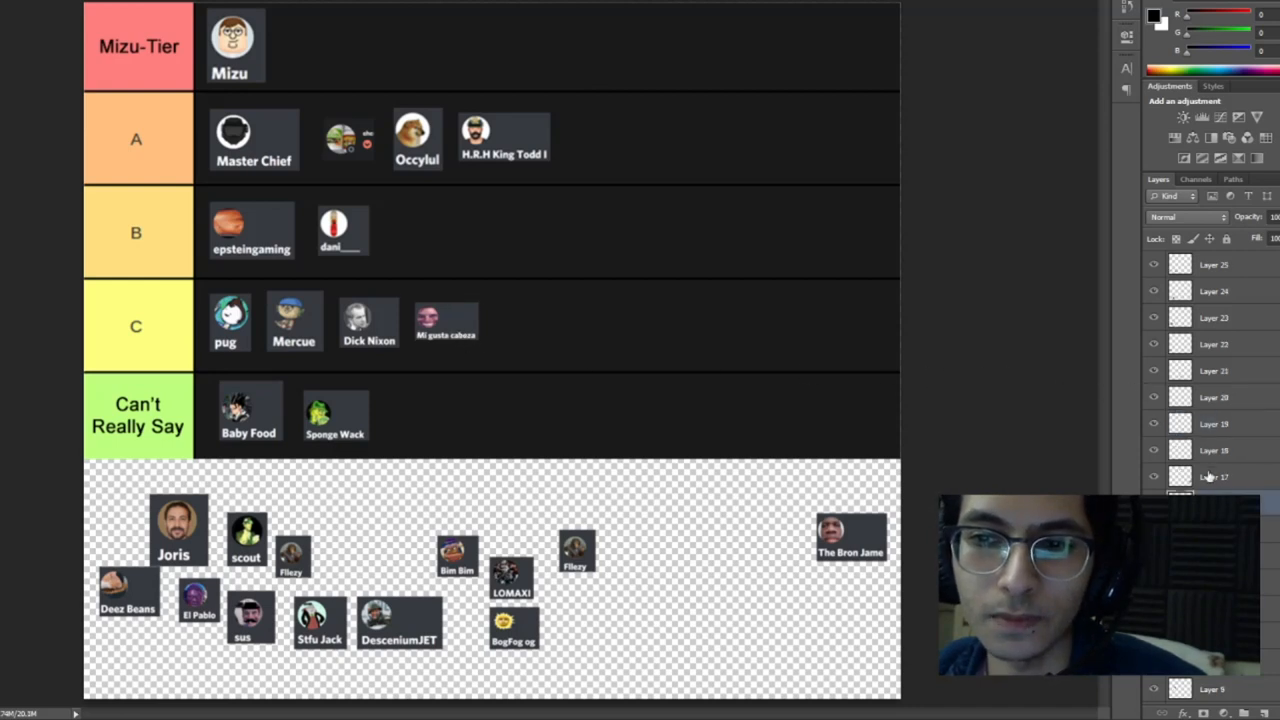
Place The Bron Jame in Can't Really Say beside Sponge Wack
{"action": "left_click_drag", "start_coordinate": [850, 540], "coordinate": [656, 516]}
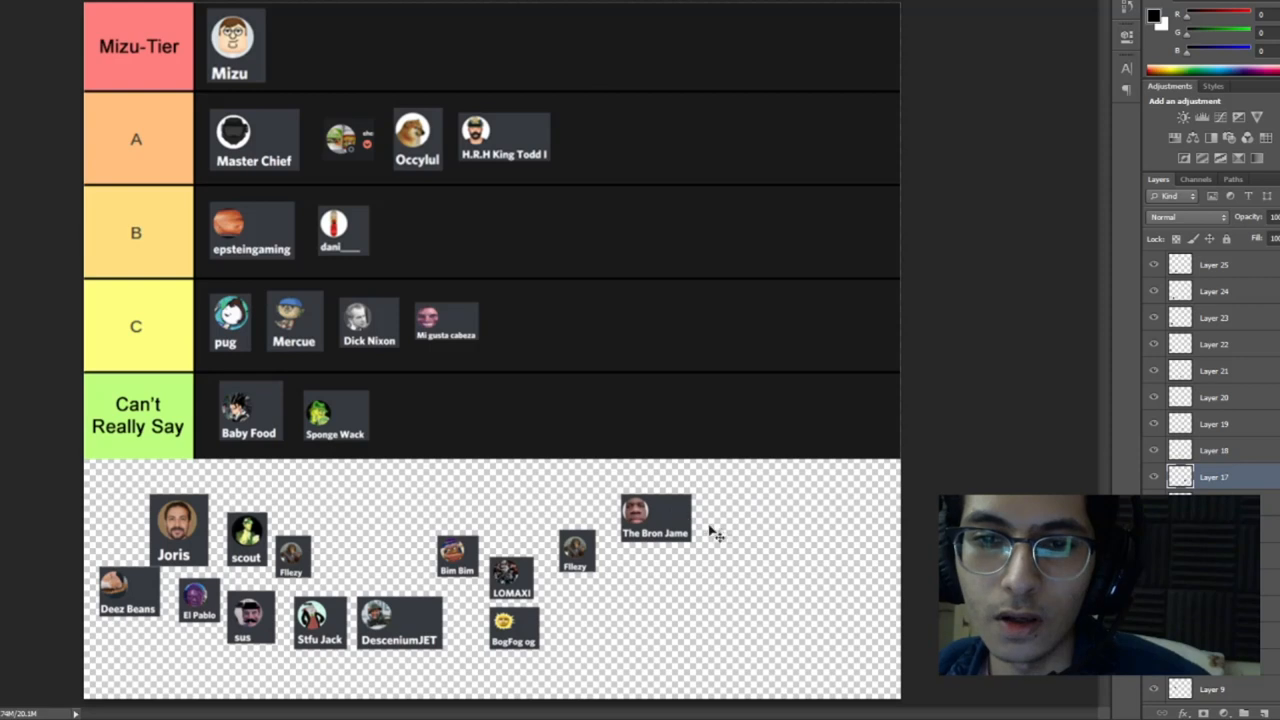
{"action": "mouse_move", "coordinate": [756, 538]}
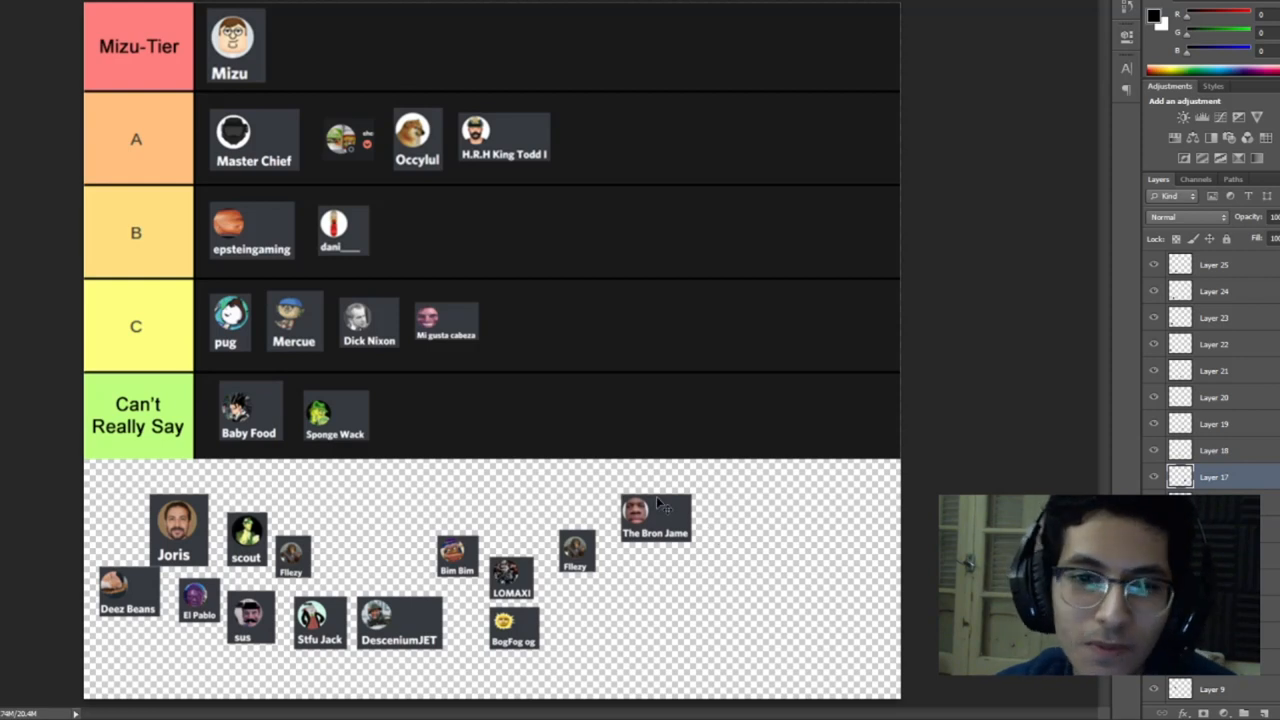
{"action": "left_click_drag", "start_coordinate": [656, 516], "coordinate": [584, 414]}
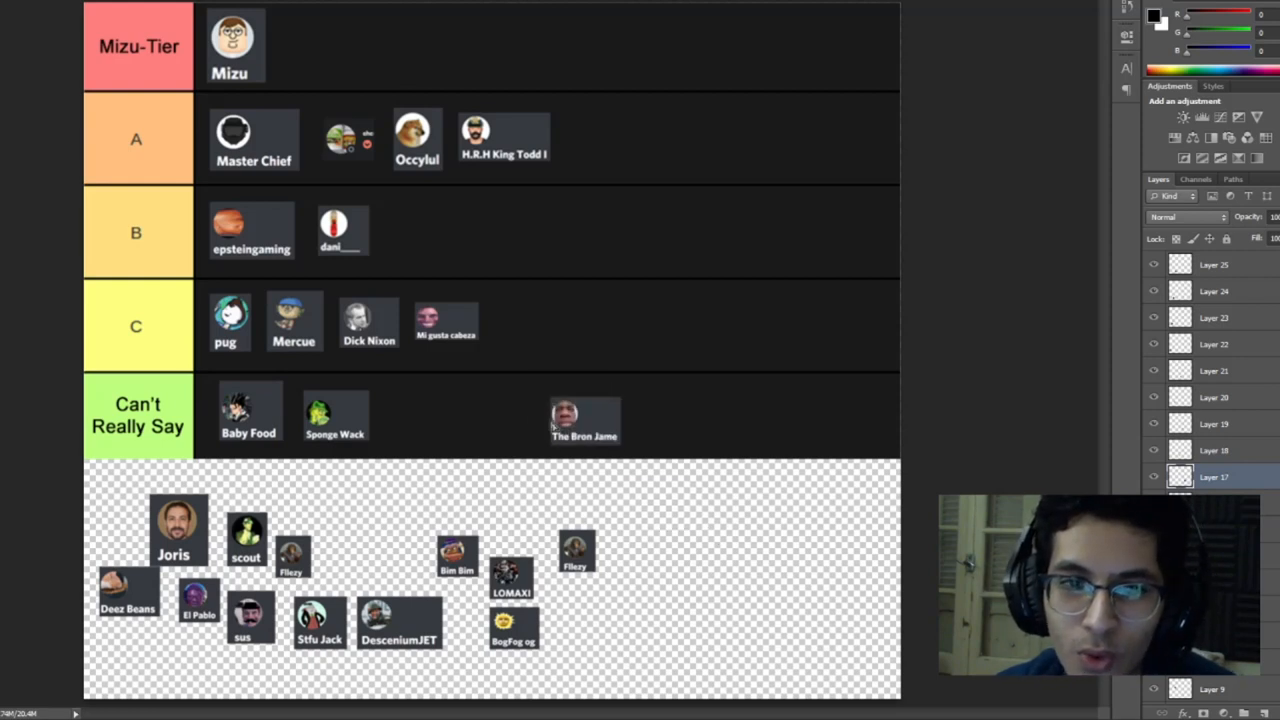
{"action": "left_click_drag", "start_coordinate": [584, 412], "coordinate": [538, 324]}
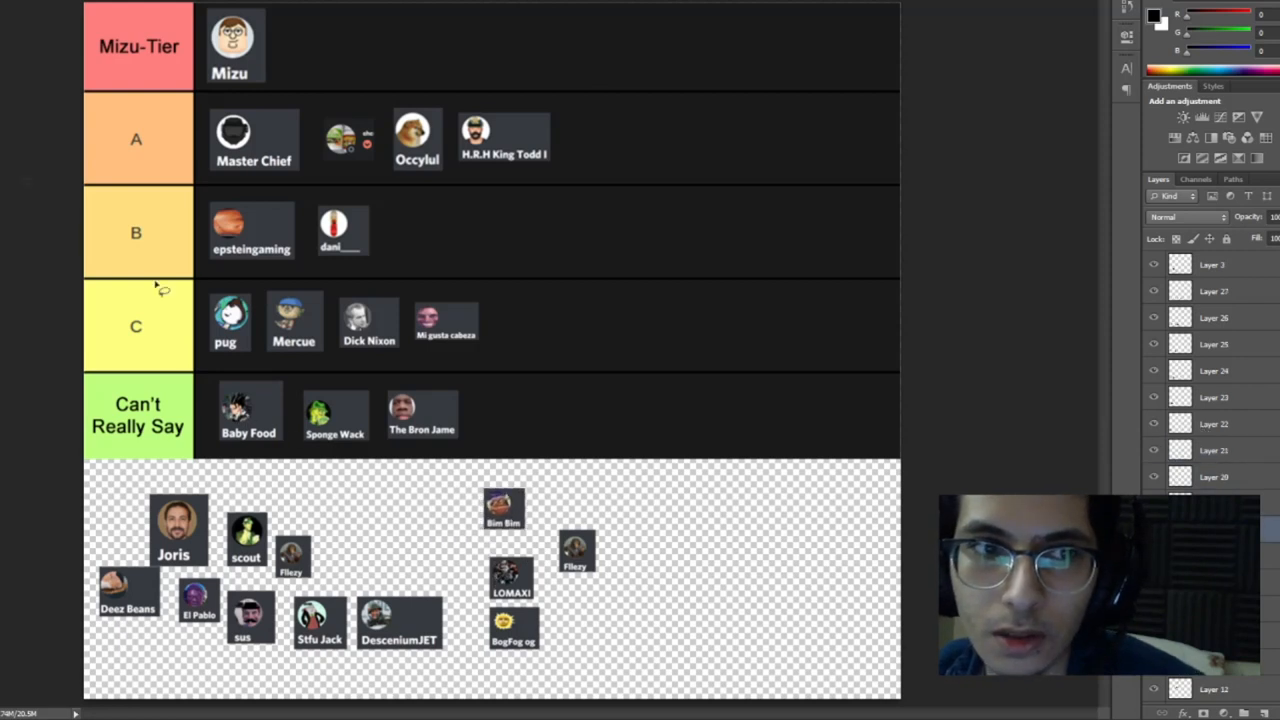
Move Bim Bim up from the pool and settle it at the end of row C
{"action": "left_click", "coordinate": [502, 508]}
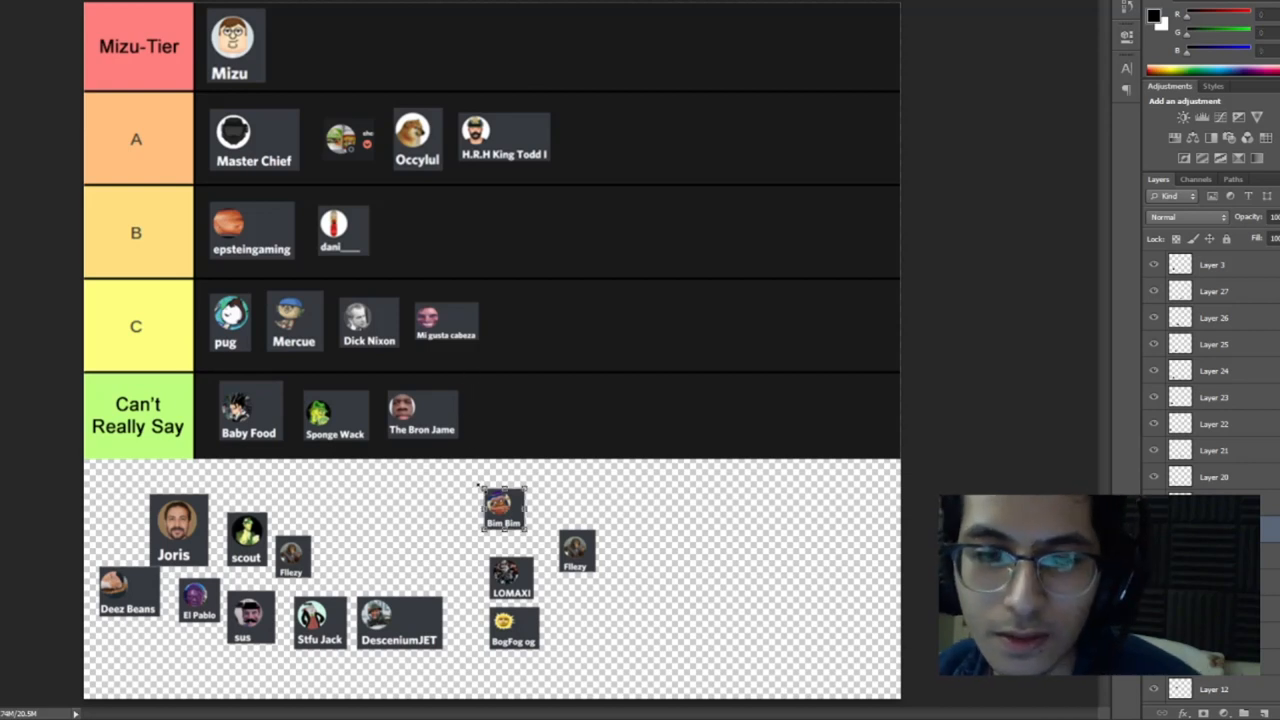
{"action": "left_click", "coordinate": [504, 504]}
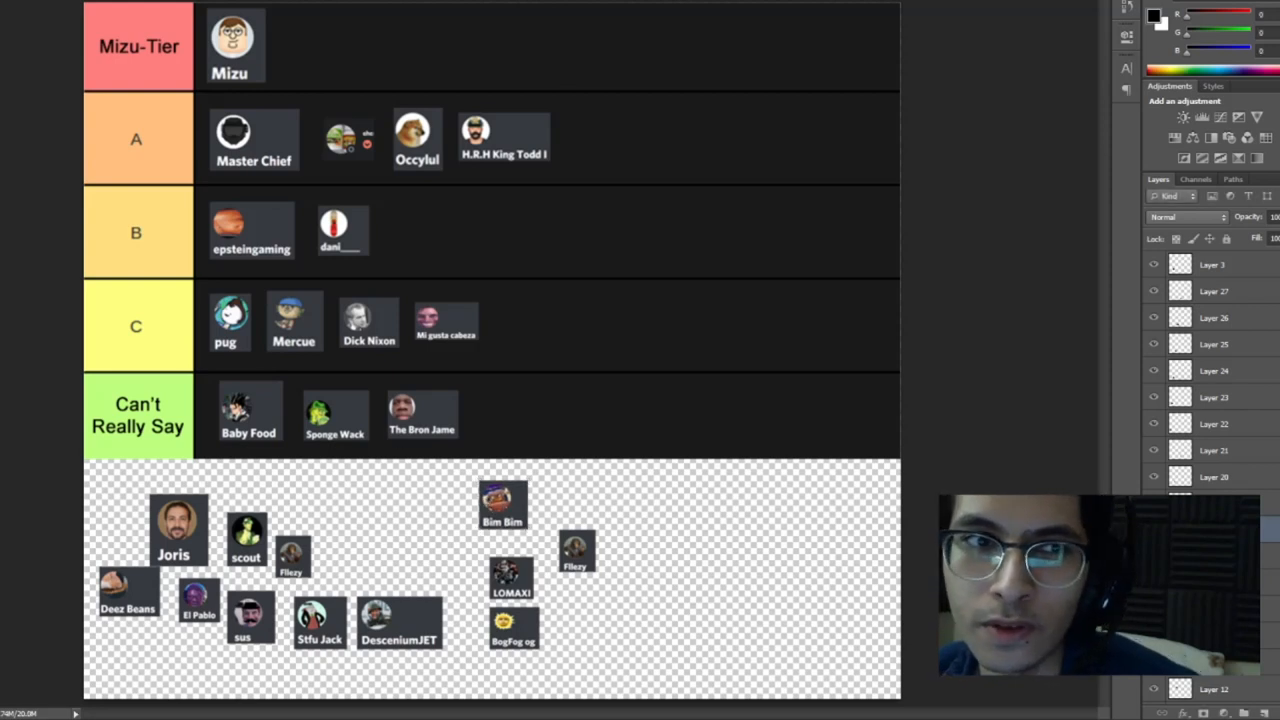
{"action": "left_click_drag", "start_coordinate": [502, 504], "coordinate": [478, 410]}
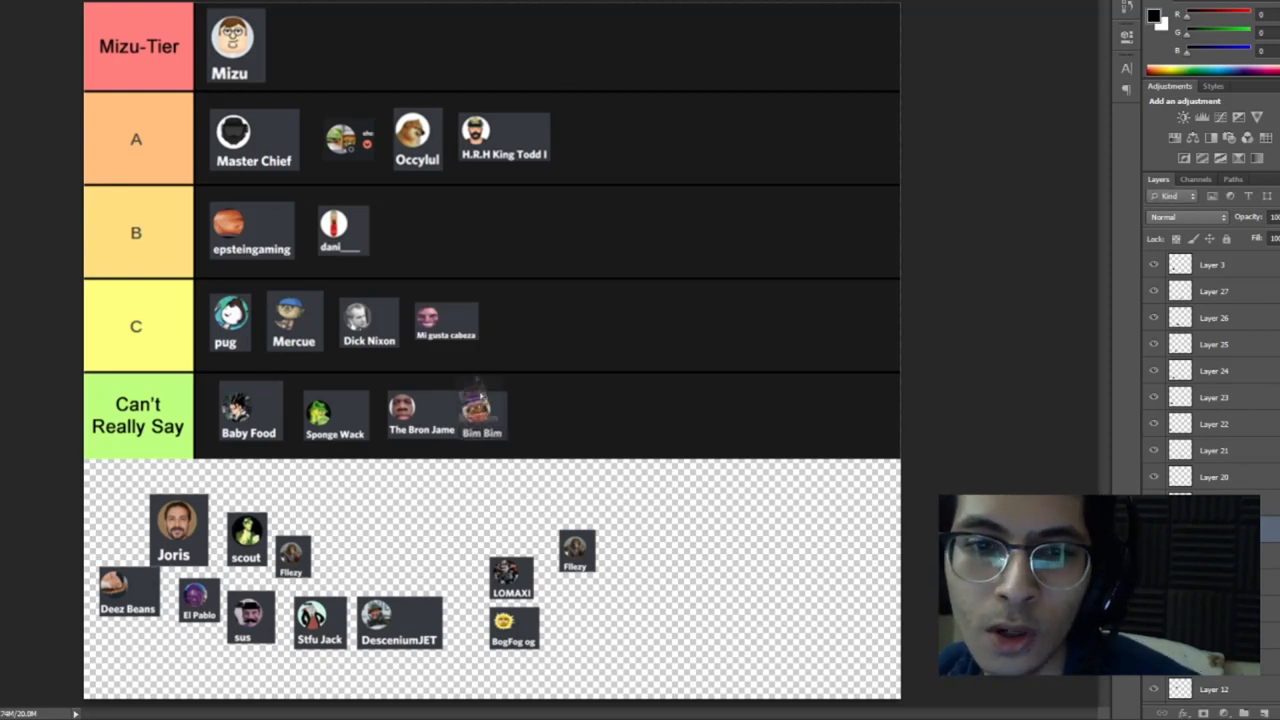
{"action": "left_click_drag", "start_coordinate": [476, 410], "coordinate": [416, 232]}
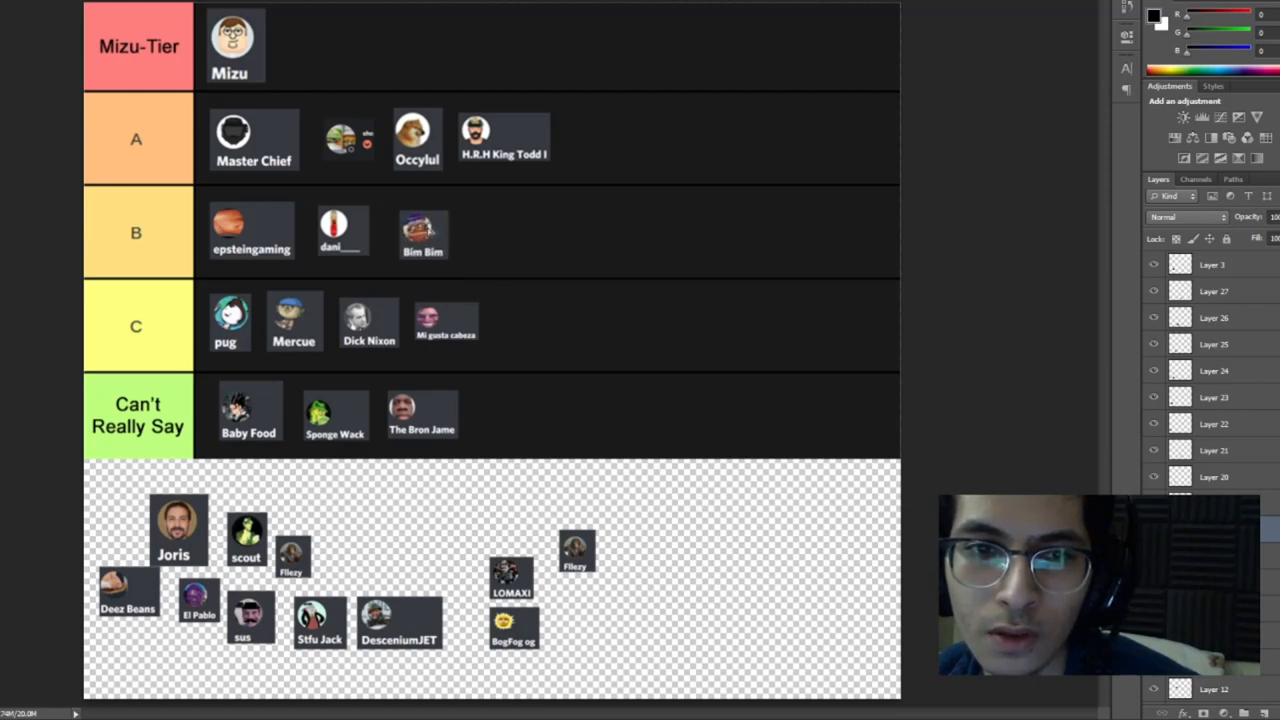
{"action": "left_click_drag", "start_coordinate": [422, 232], "coordinate": [370, 232]}
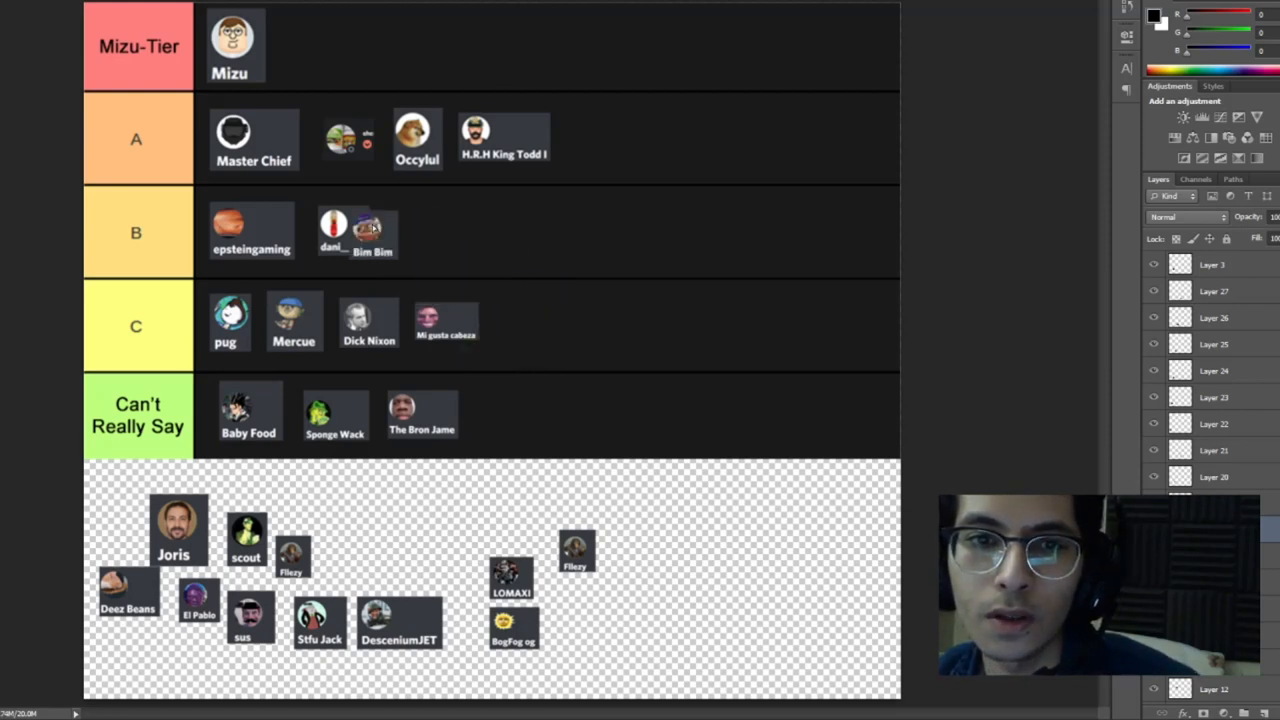
{"action": "left_click_drag", "start_coordinate": [372, 230], "coordinate": [464, 300]}
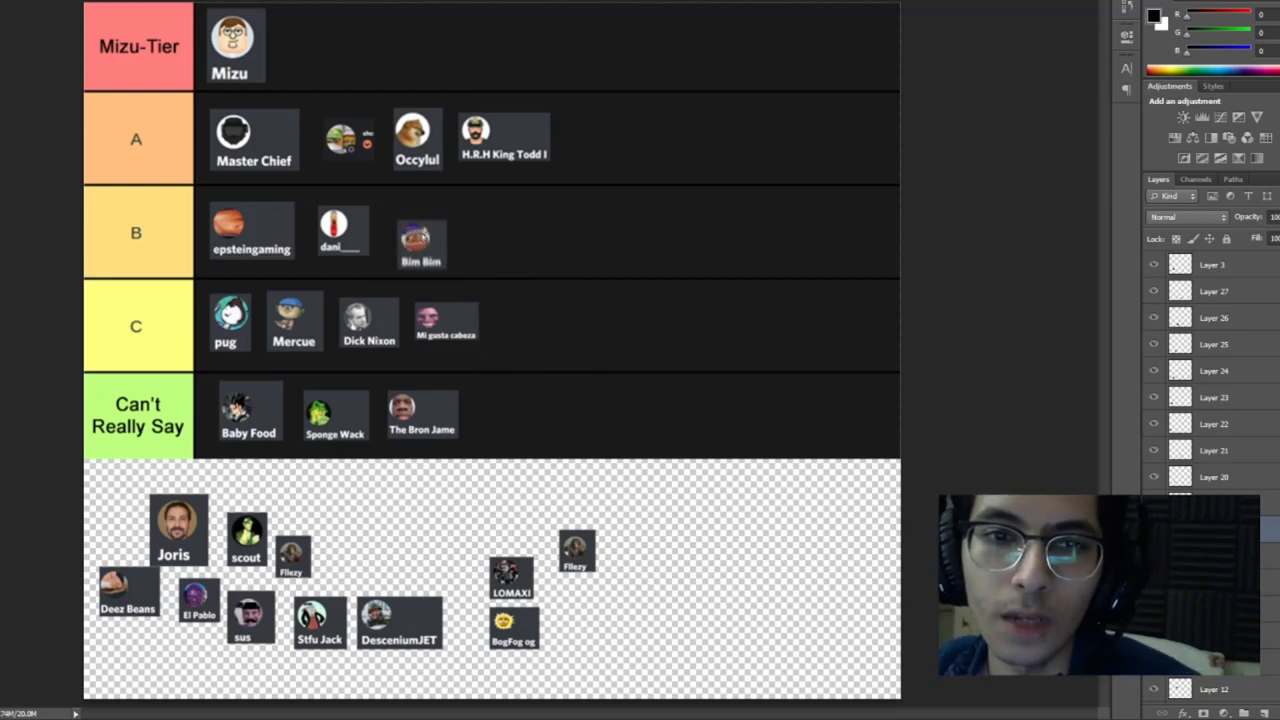
{"action": "left_click_drag", "start_coordinate": [420, 240], "coordinate": [512, 324]}
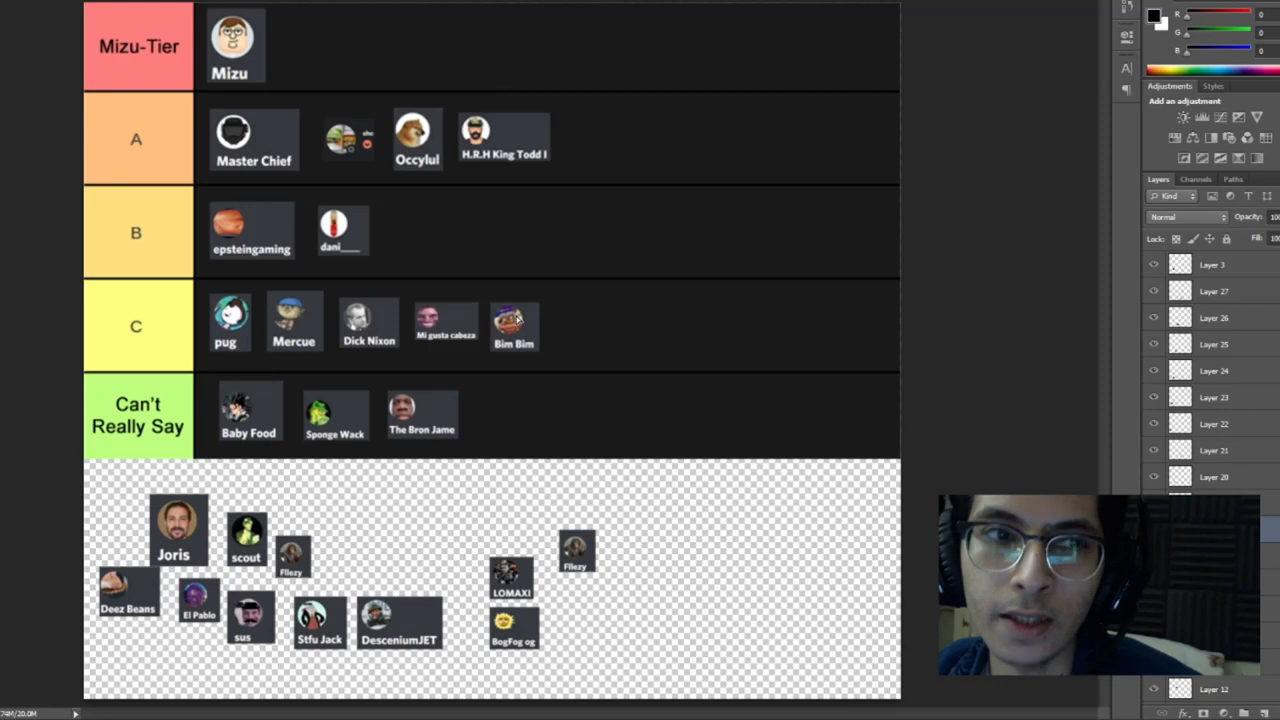
{"action": "left_click_drag", "start_coordinate": [514, 322], "coordinate": [496, 284]}
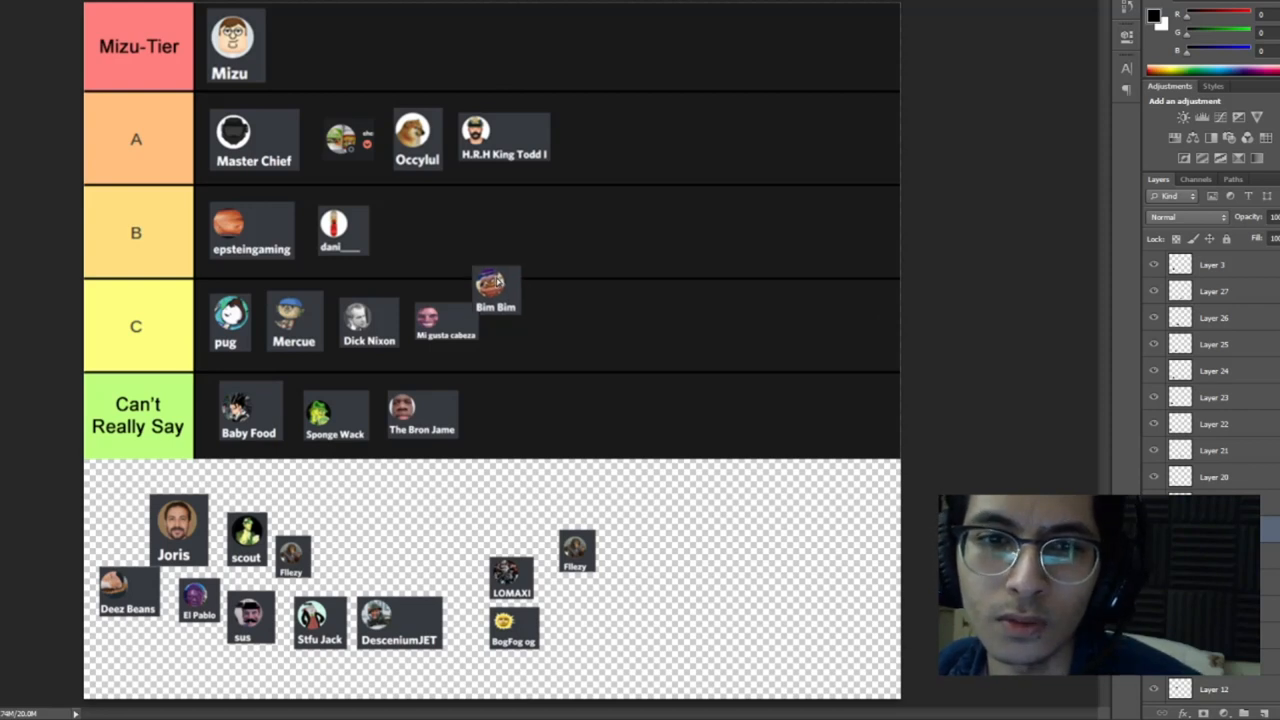
{"action": "left_click_drag", "start_coordinate": [492, 288], "coordinate": [512, 322]}
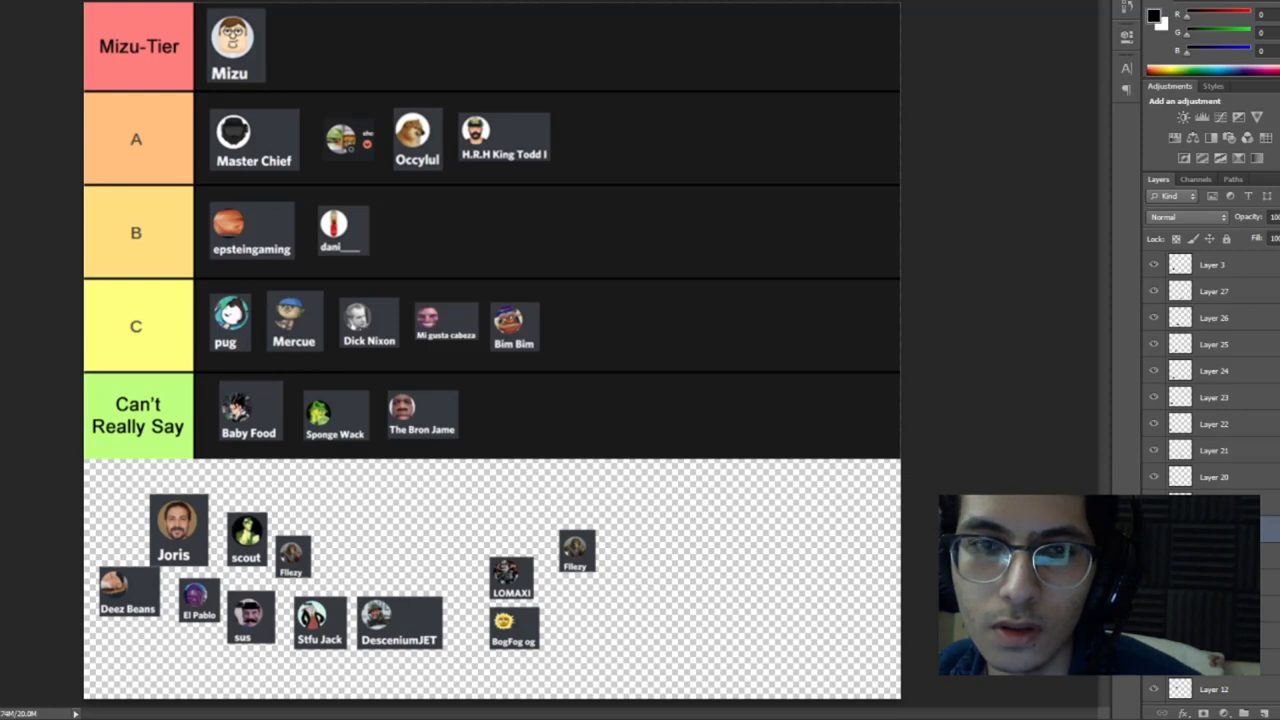
{"action": "mouse_move", "coordinate": [672, 582]}
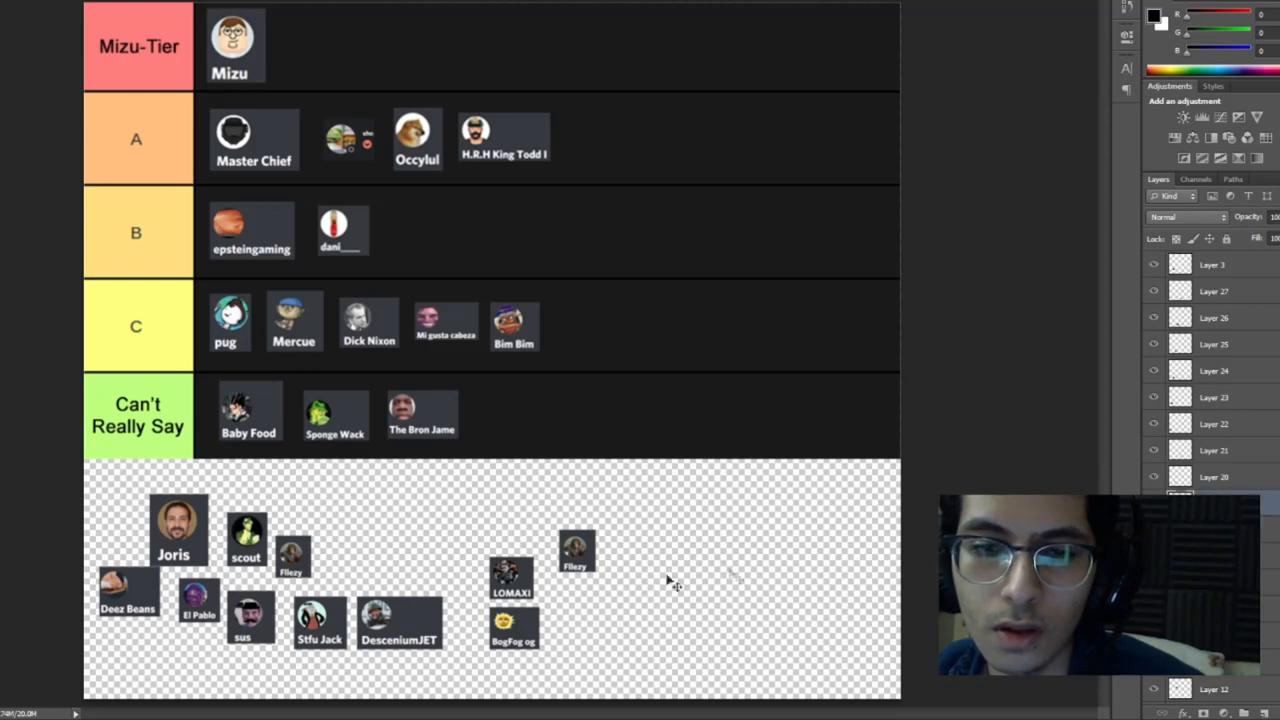
Place the enlarged Flkezy avatar in row B and LOMAXI in row A
{"action": "left_click_drag", "start_coordinate": [576, 550], "coordinate": [592, 512]}
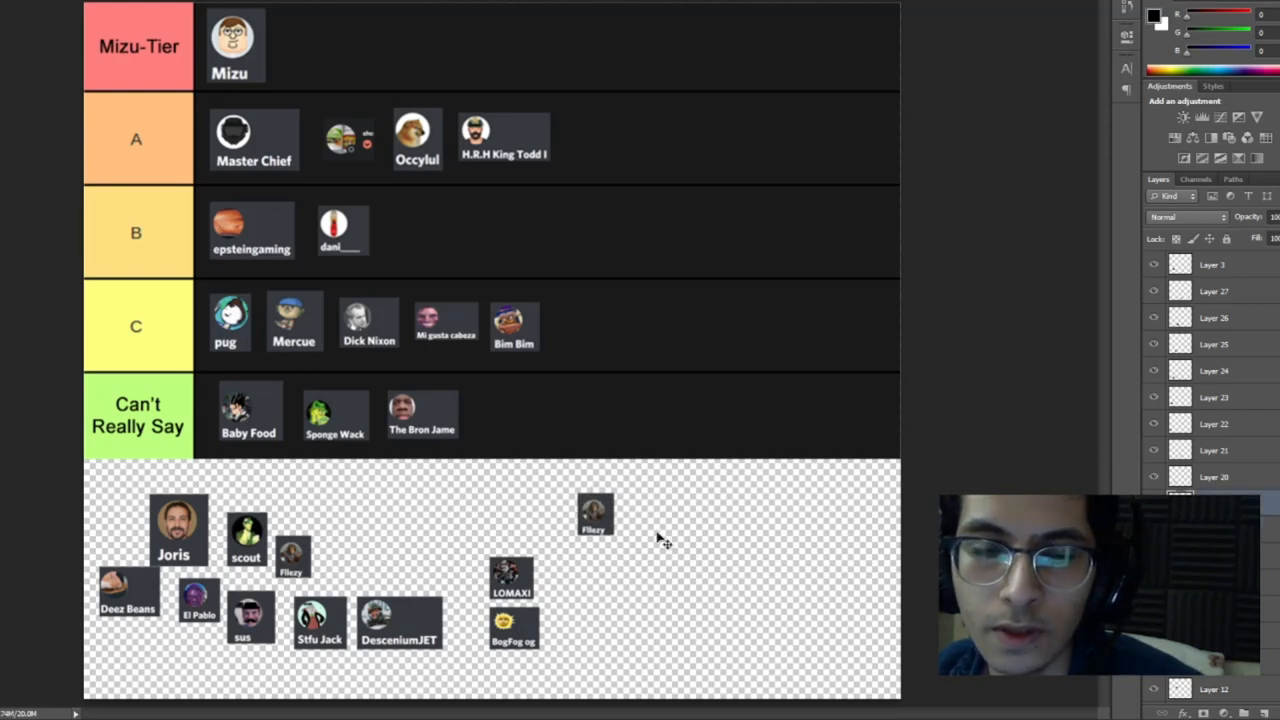
{"action": "left_click_drag", "start_coordinate": [596, 512], "coordinate": [576, 518]}
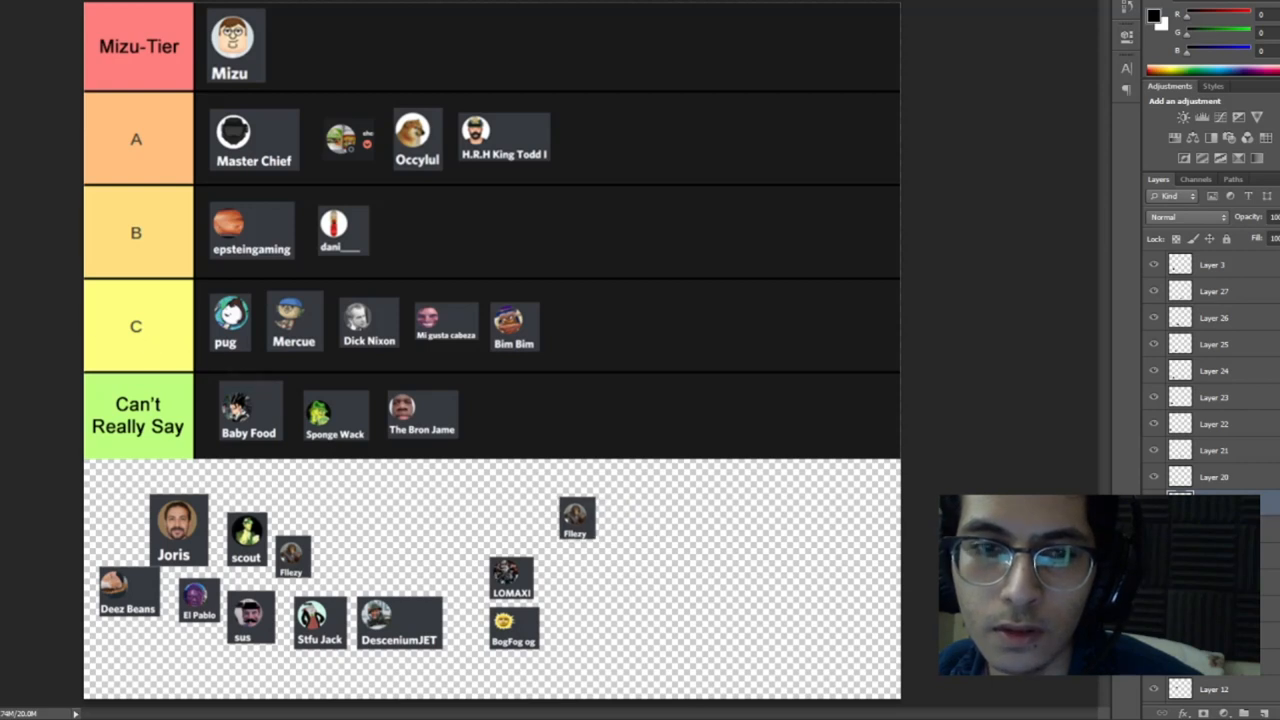
{"action": "mouse_move", "coordinate": [530, 496]}
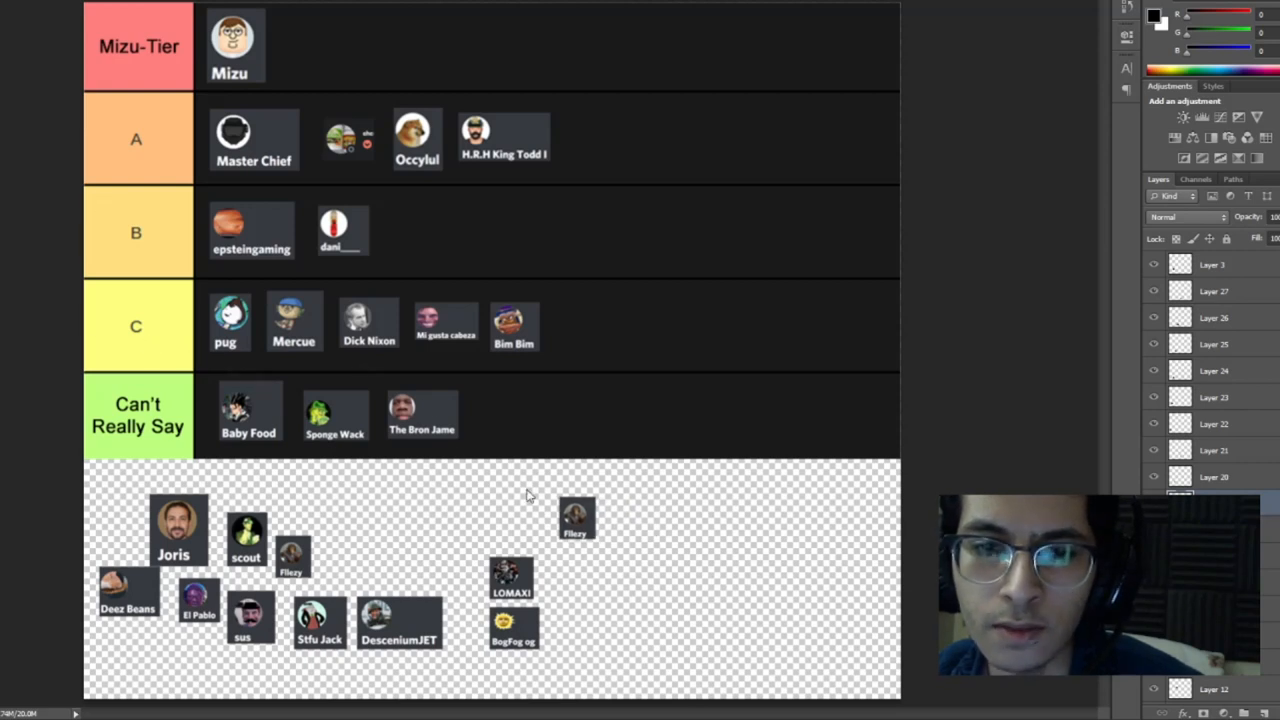
{"action": "left_click", "coordinate": [576, 516]}
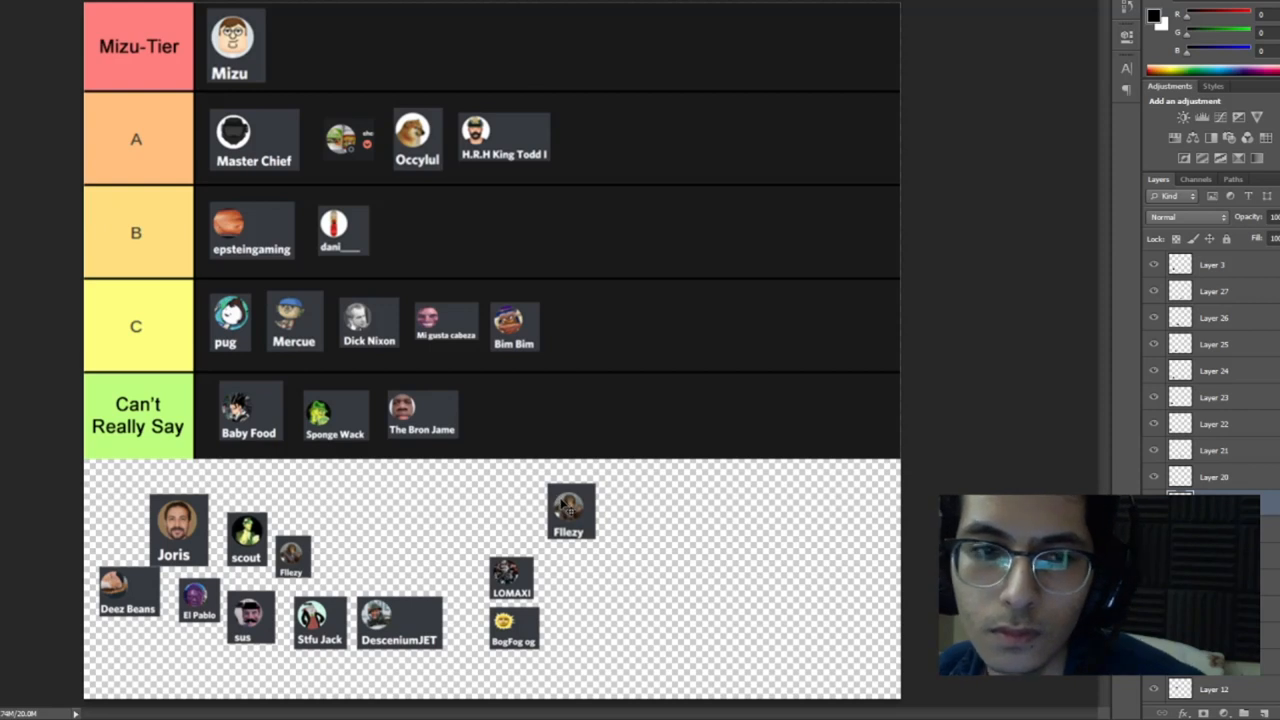
{"action": "left_click_drag", "start_coordinate": [570, 510], "coordinate": [398, 250]}
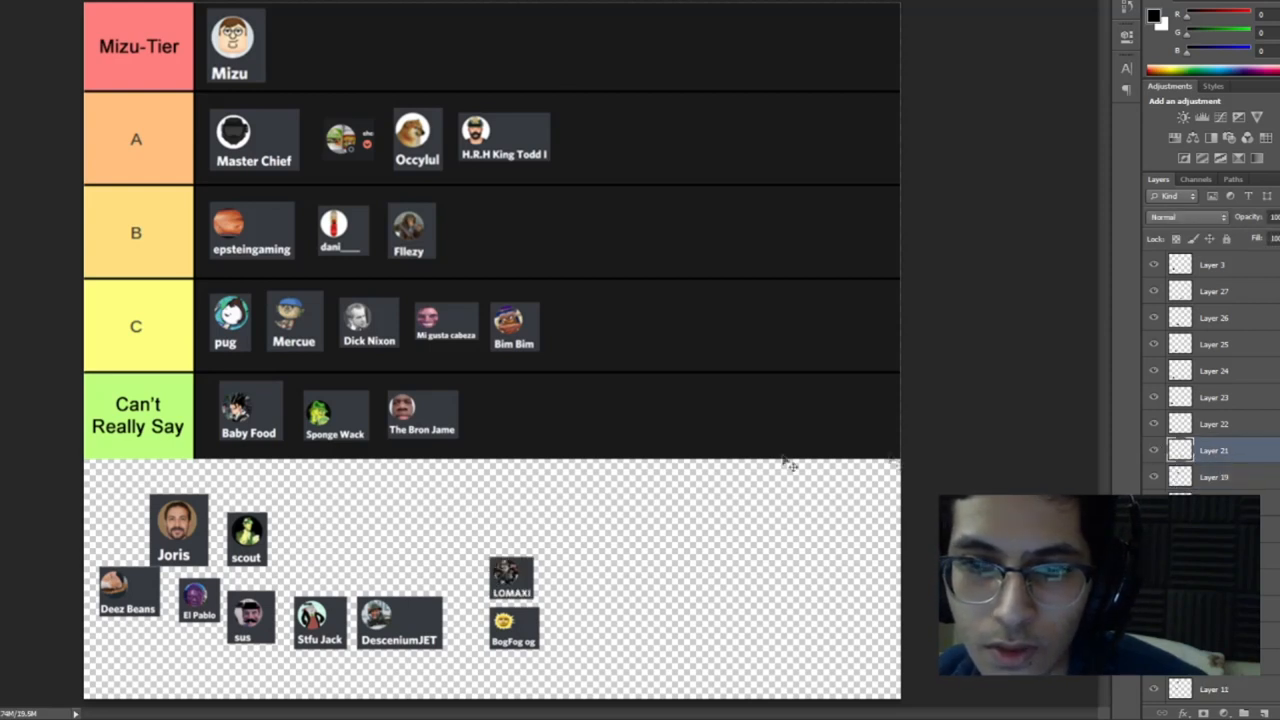
{"action": "left_click_drag", "start_coordinate": [512, 576], "coordinate": [524, 404]}
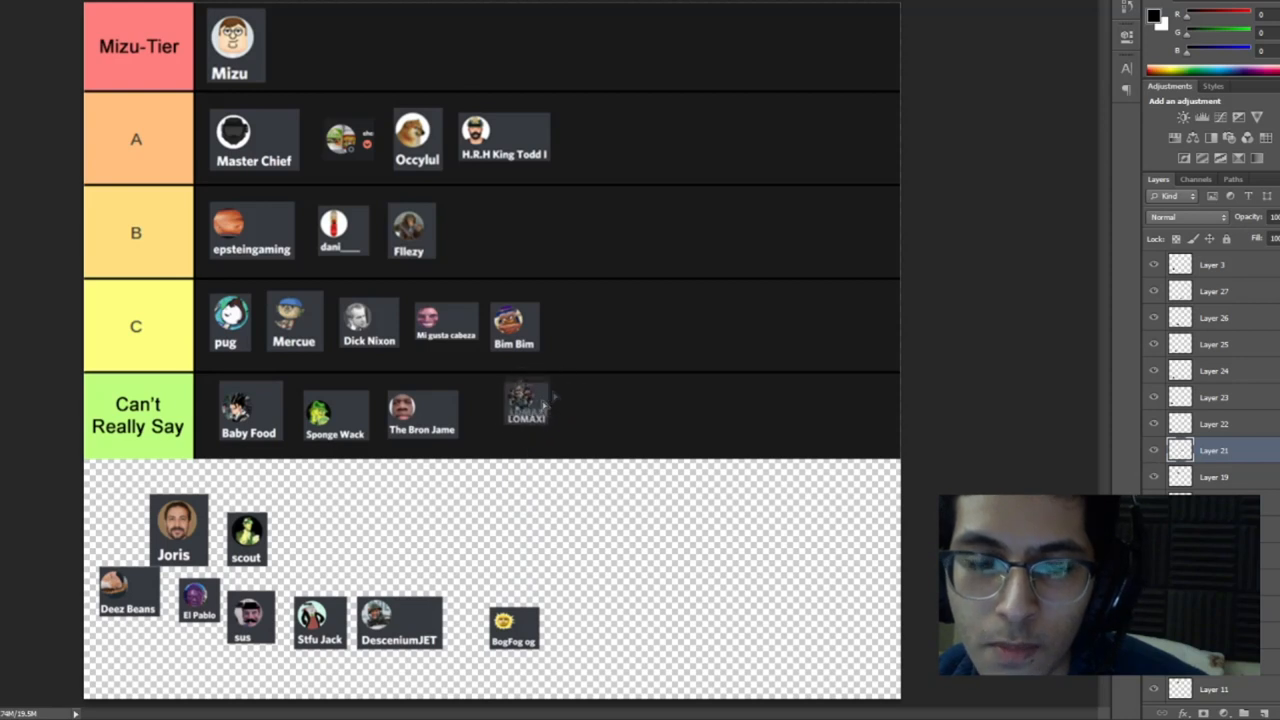
{"action": "left_click_drag", "start_coordinate": [524, 404], "coordinate": [590, 136]}
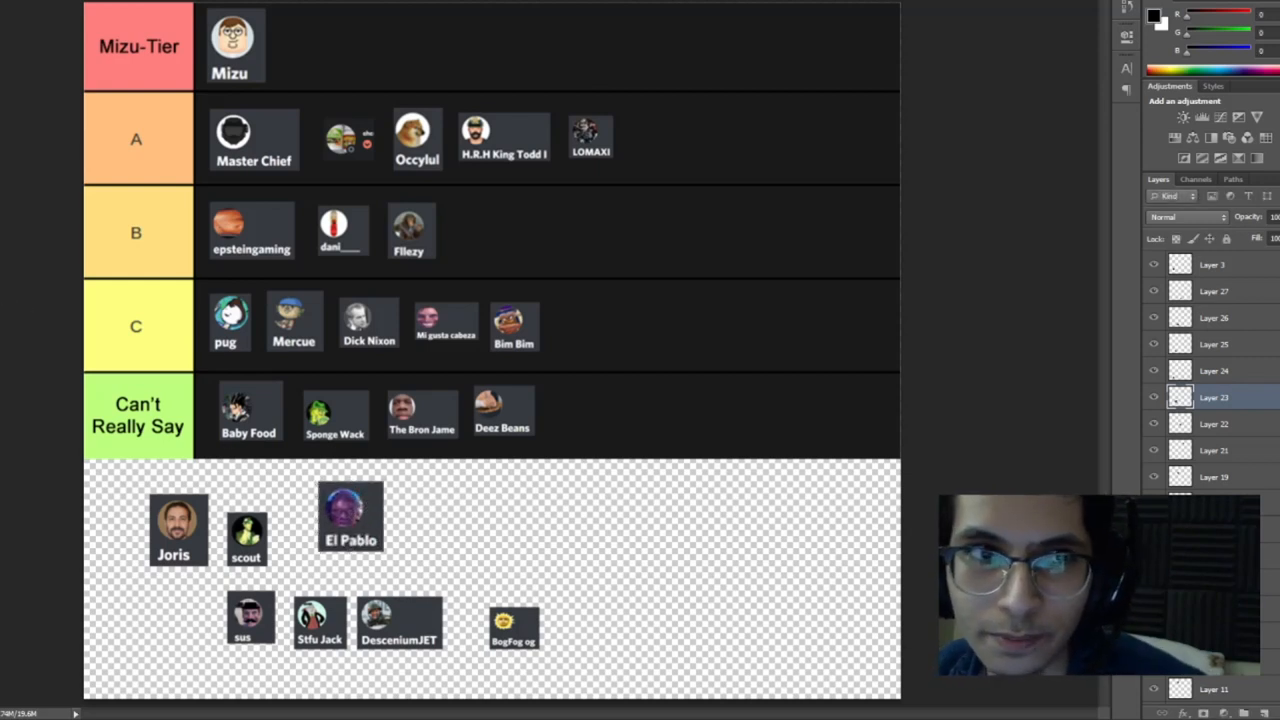
Place El Pablo after Deez Beans in Can't Really Say and sus at the end of row C
{"action": "left_click_drag", "start_coordinate": [350, 516], "coordinate": [578, 408]}
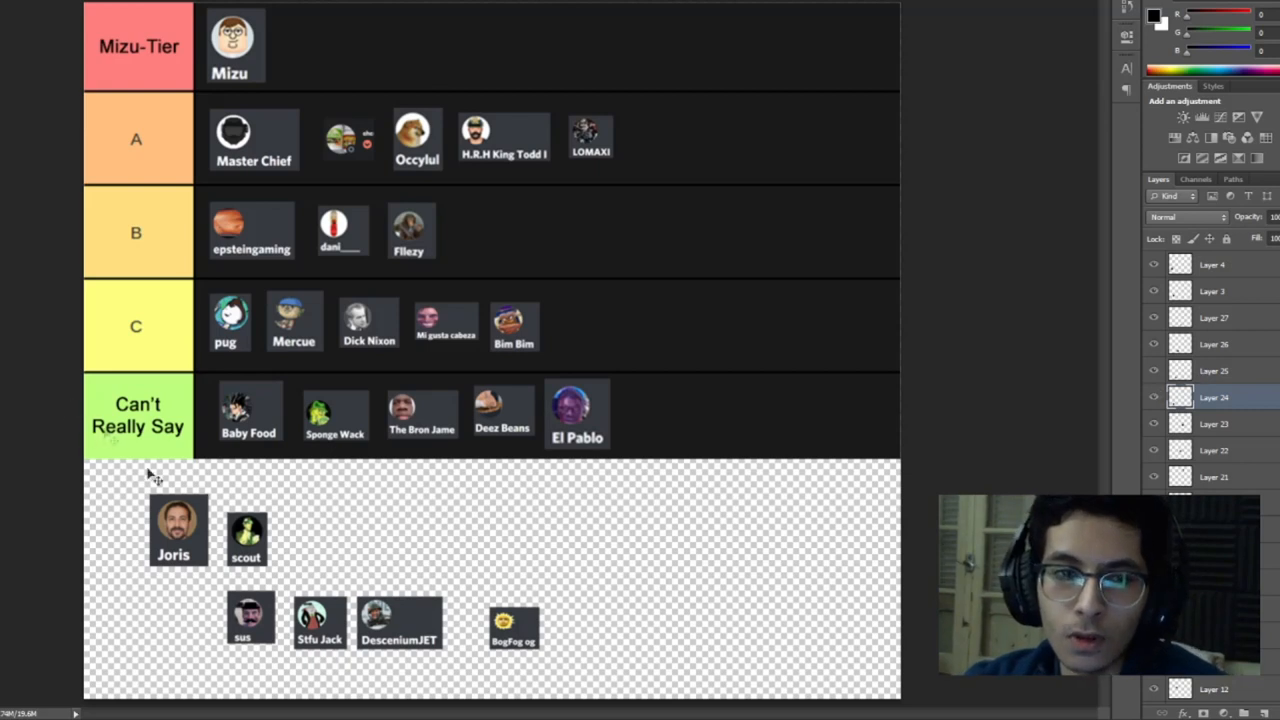
{"action": "left_click_drag", "start_coordinate": [250, 618], "coordinate": [298, 538]}
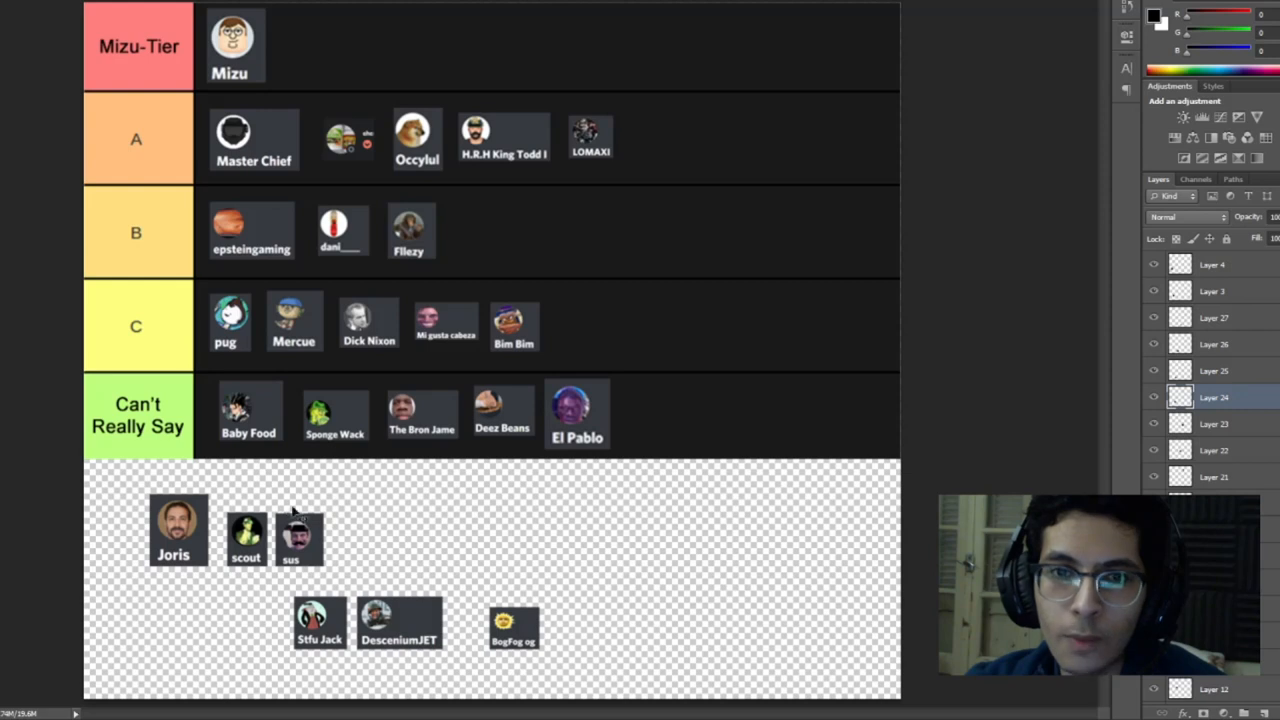
{"action": "left_click_drag", "start_coordinate": [300, 536], "coordinate": [490, 310]}
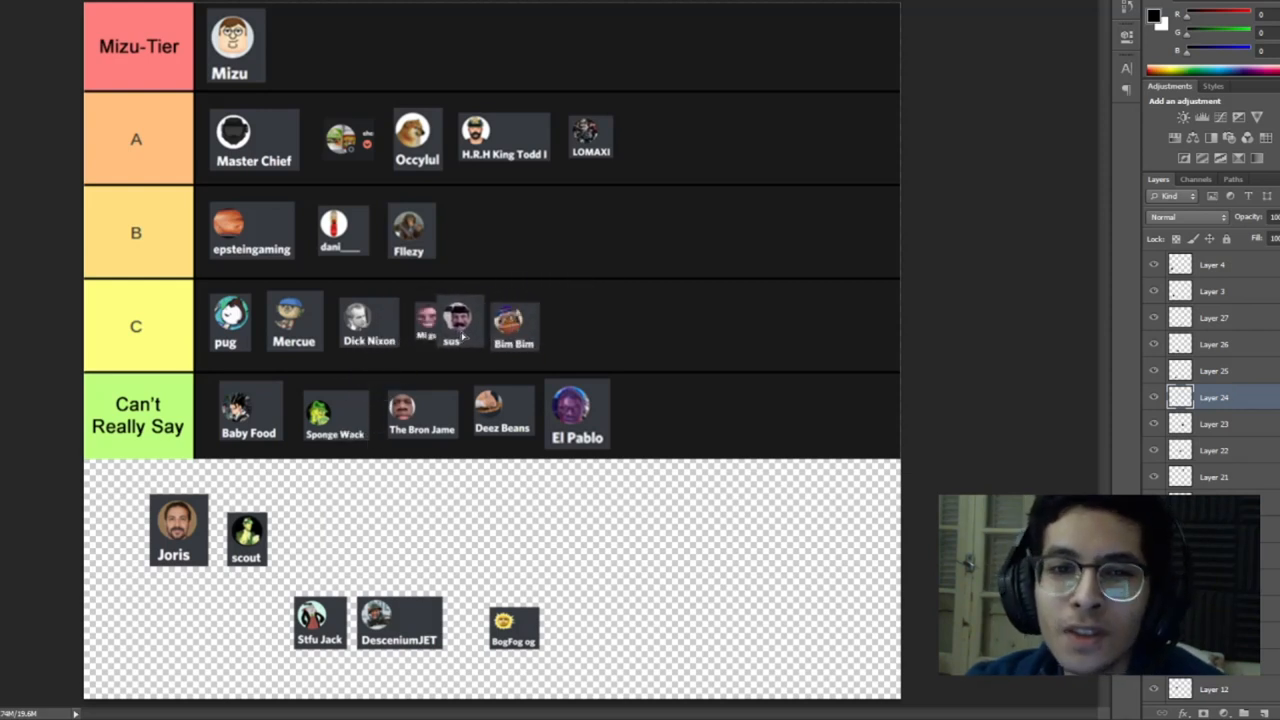
{"action": "left_click_drag", "start_coordinate": [456, 320], "coordinate": [630, 450]}
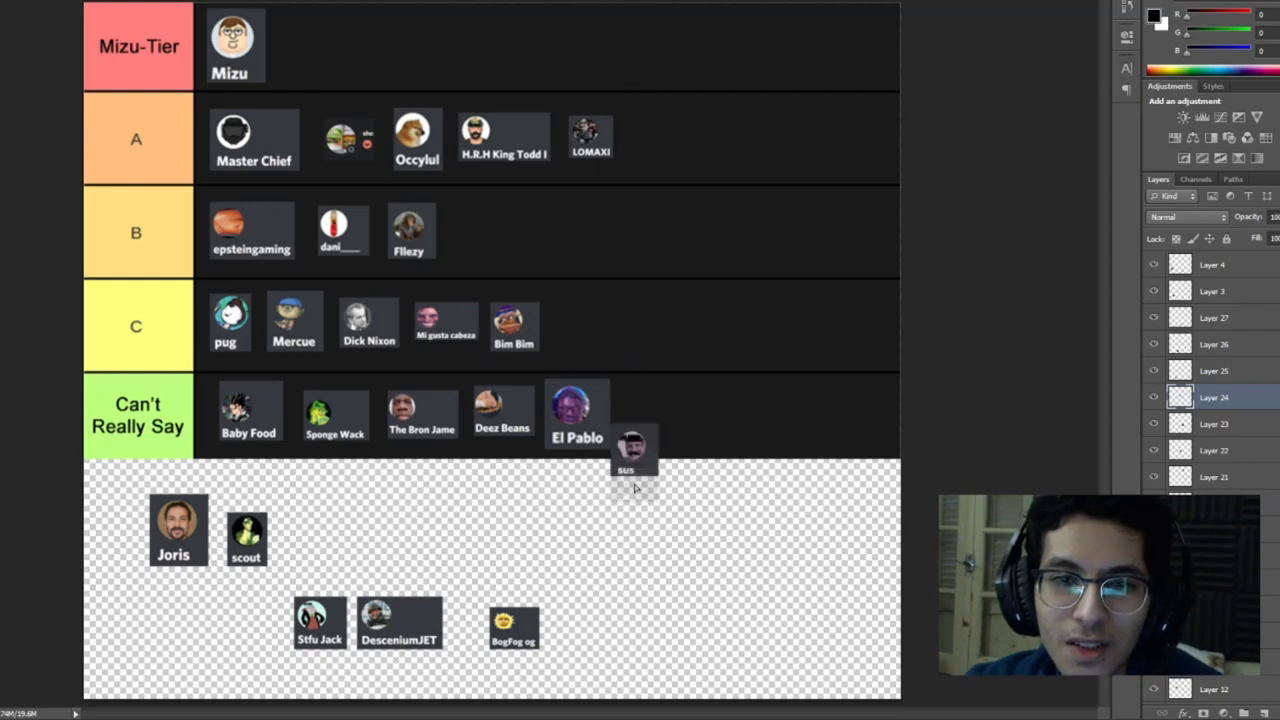
{"action": "left_click_drag", "start_coordinate": [630, 444], "coordinate": [616, 530]}
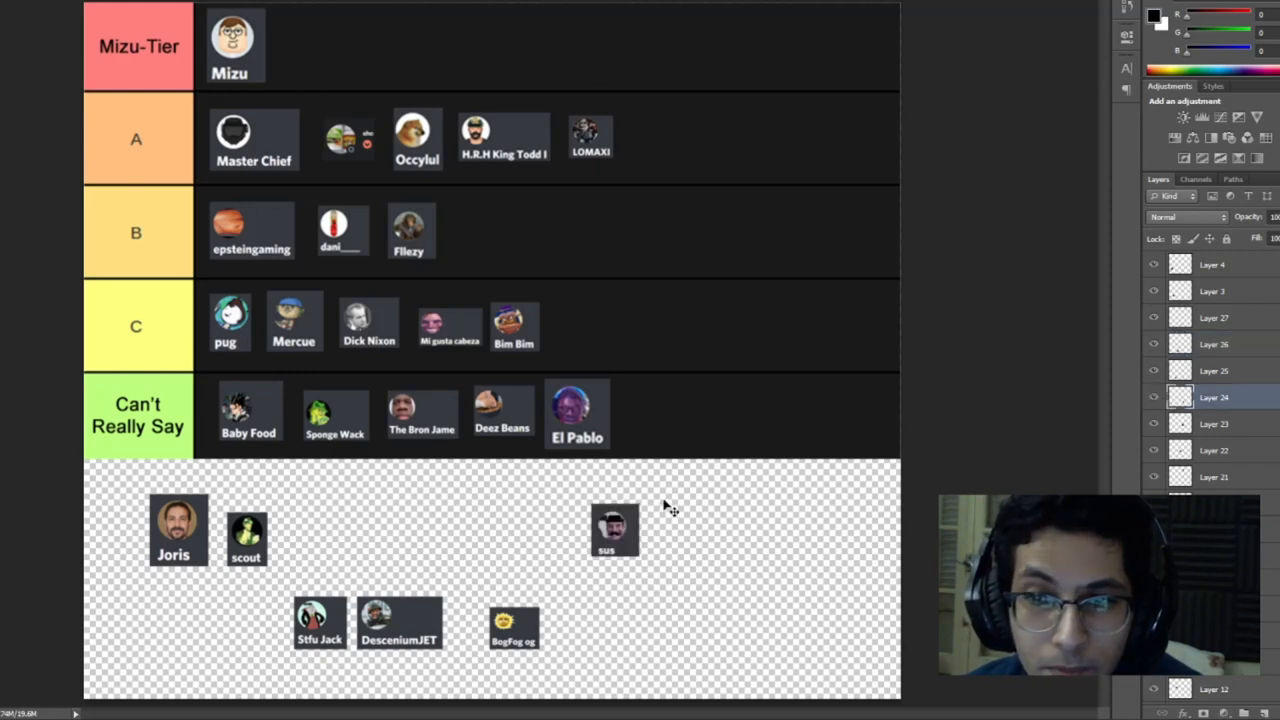
{"action": "left_click_drag", "start_coordinate": [612, 530], "coordinate": [588, 320]}
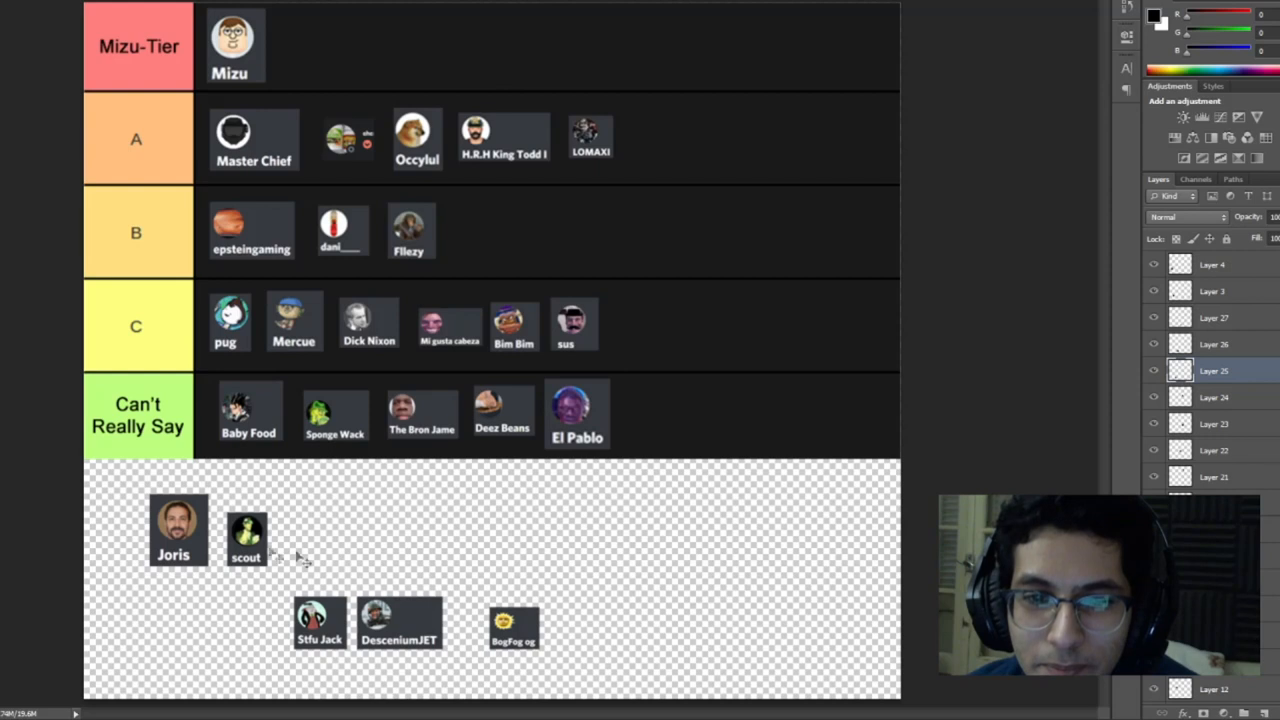
Move Stfu Jack up to row A, then drop it into row B beside Flkezy
{"action": "left_click_drag", "start_coordinate": [320, 620], "coordinate": [332, 552]}
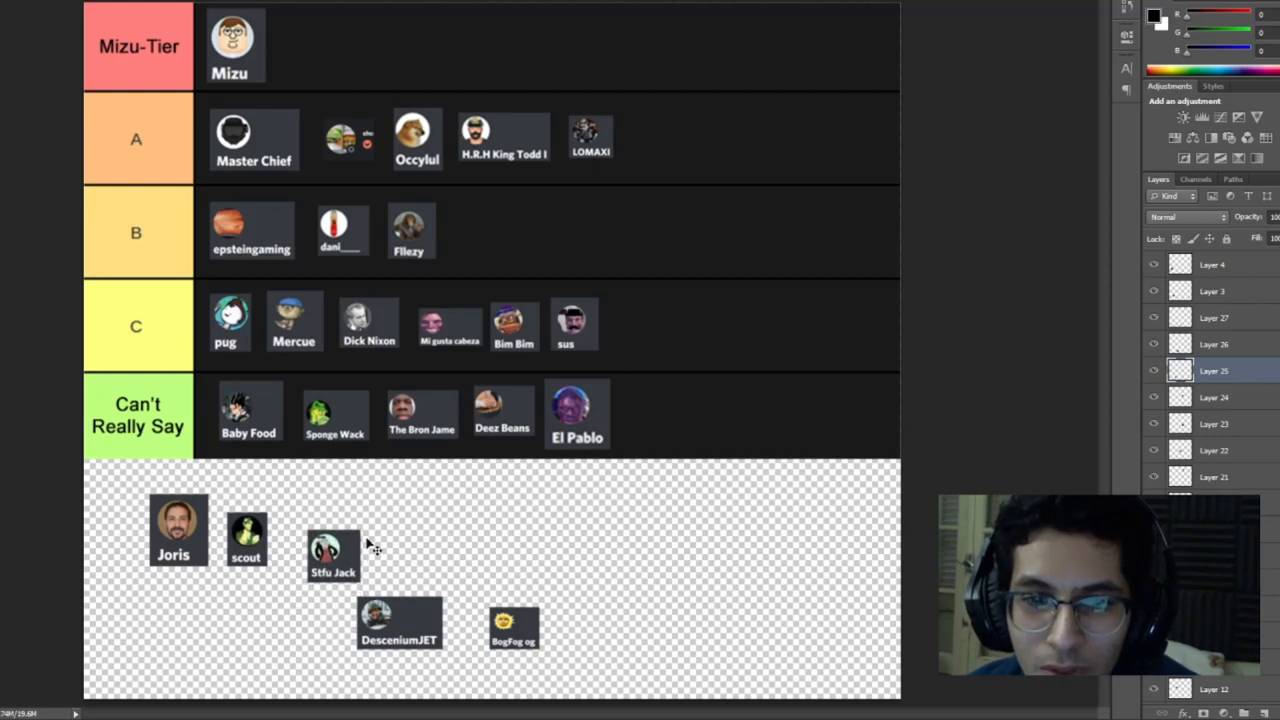
{"action": "left_click_drag", "start_coordinate": [332, 556], "coordinate": [412, 536]}
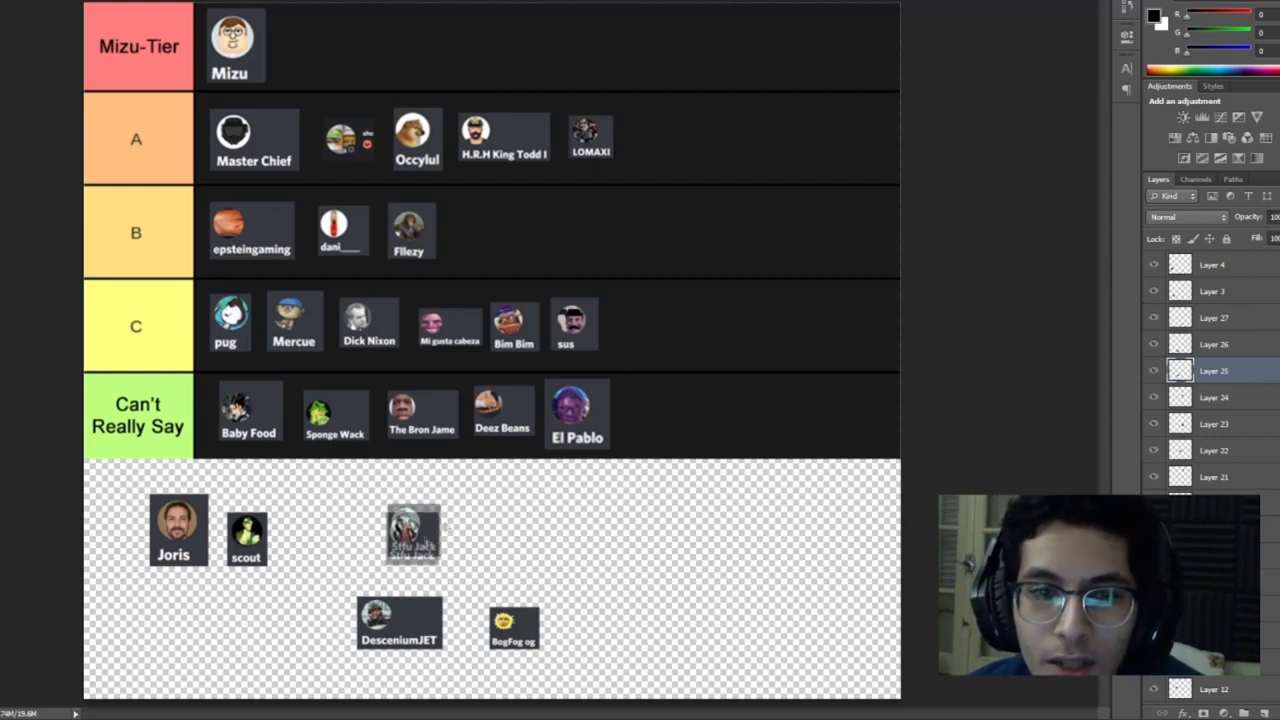
{"action": "left_click_drag", "start_coordinate": [412, 532], "coordinate": [654, 140]}
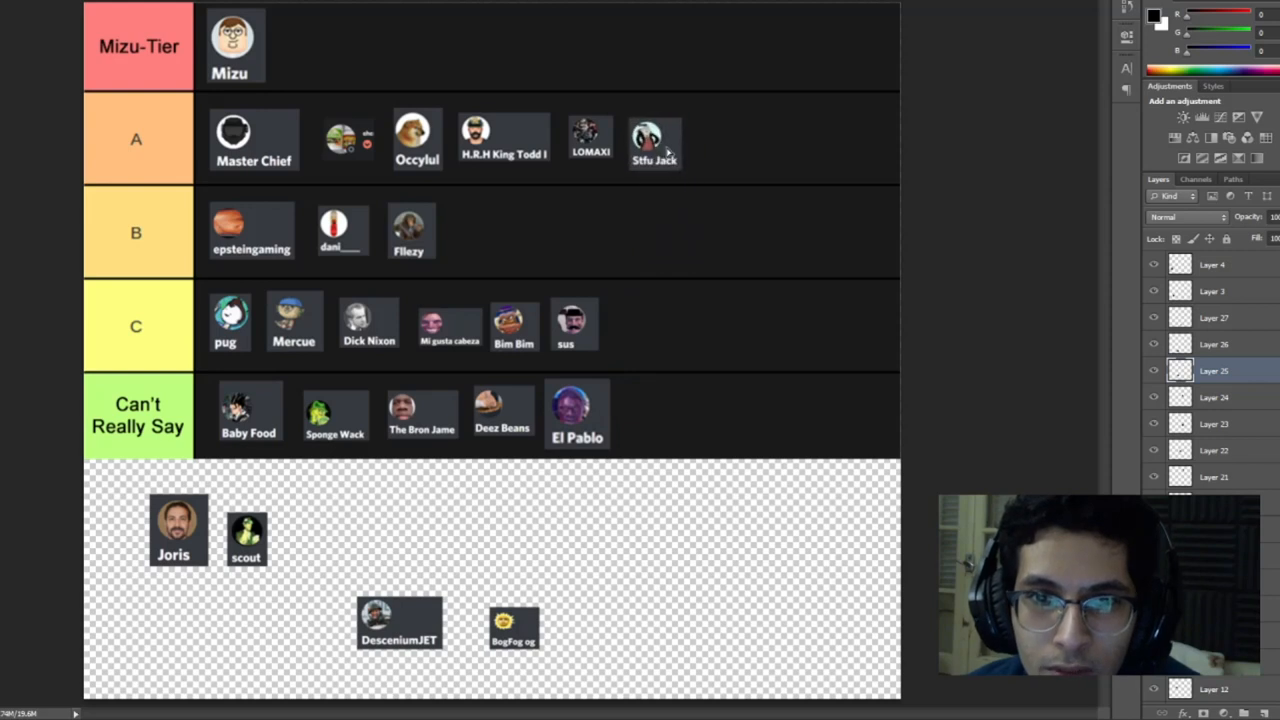
{"action": "left_click_drag", "start_coordinate": [652, 140], "coordinate": [670, 160]}
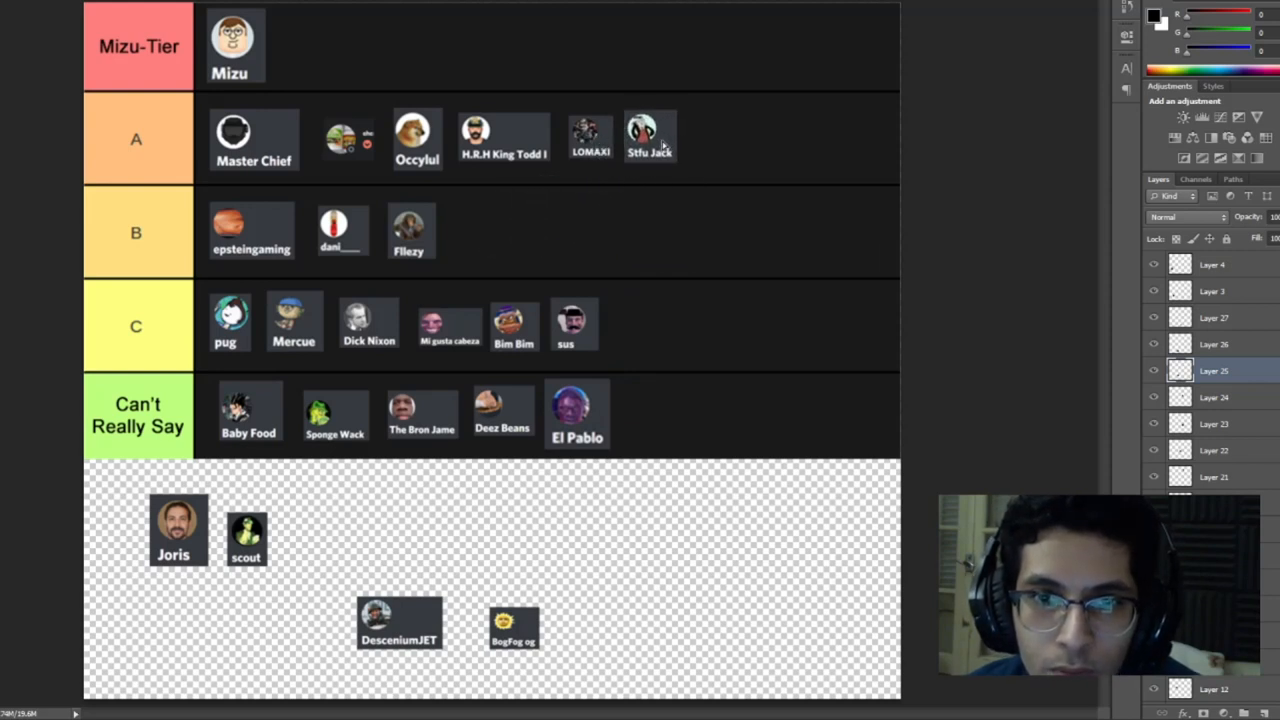
{"action": "left_click_drag", "start_coordinate": [650, 136], "coordinate": [472, 224]}
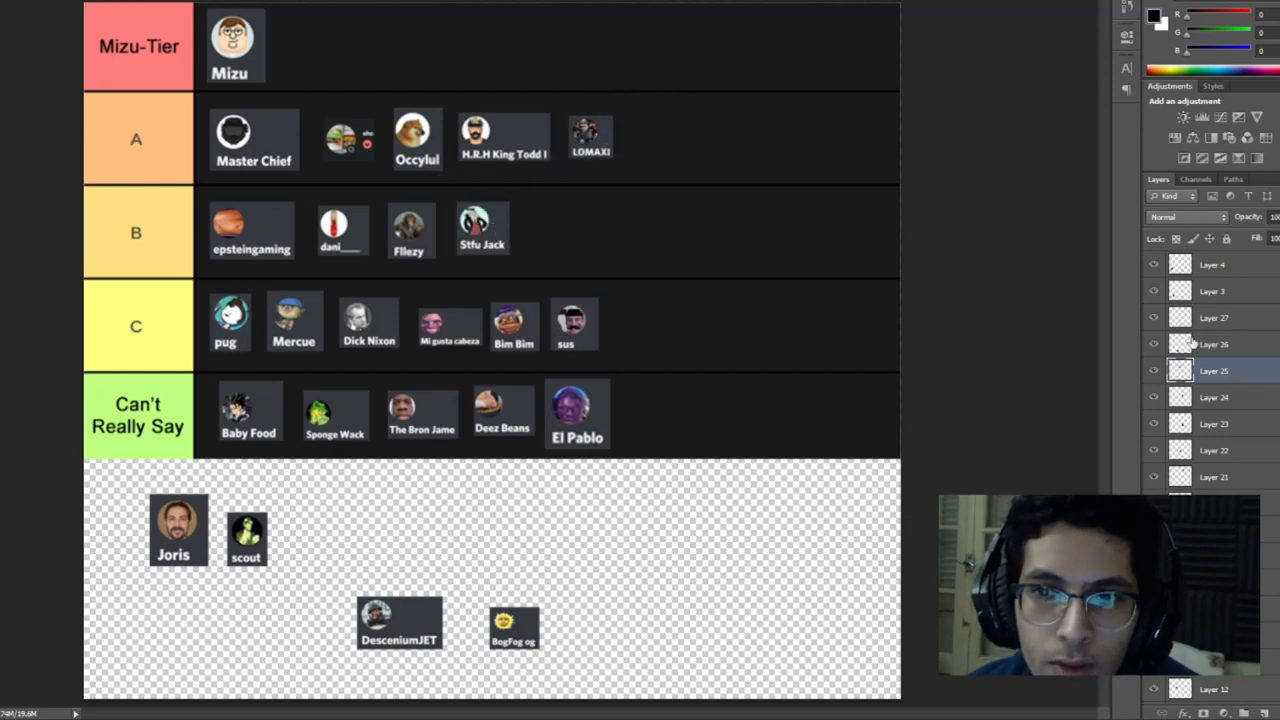
Place DesceniumJET at the end of Can't Really Say after El Pablo
{"action": "left_click", "coordinate": [1212, 344]}
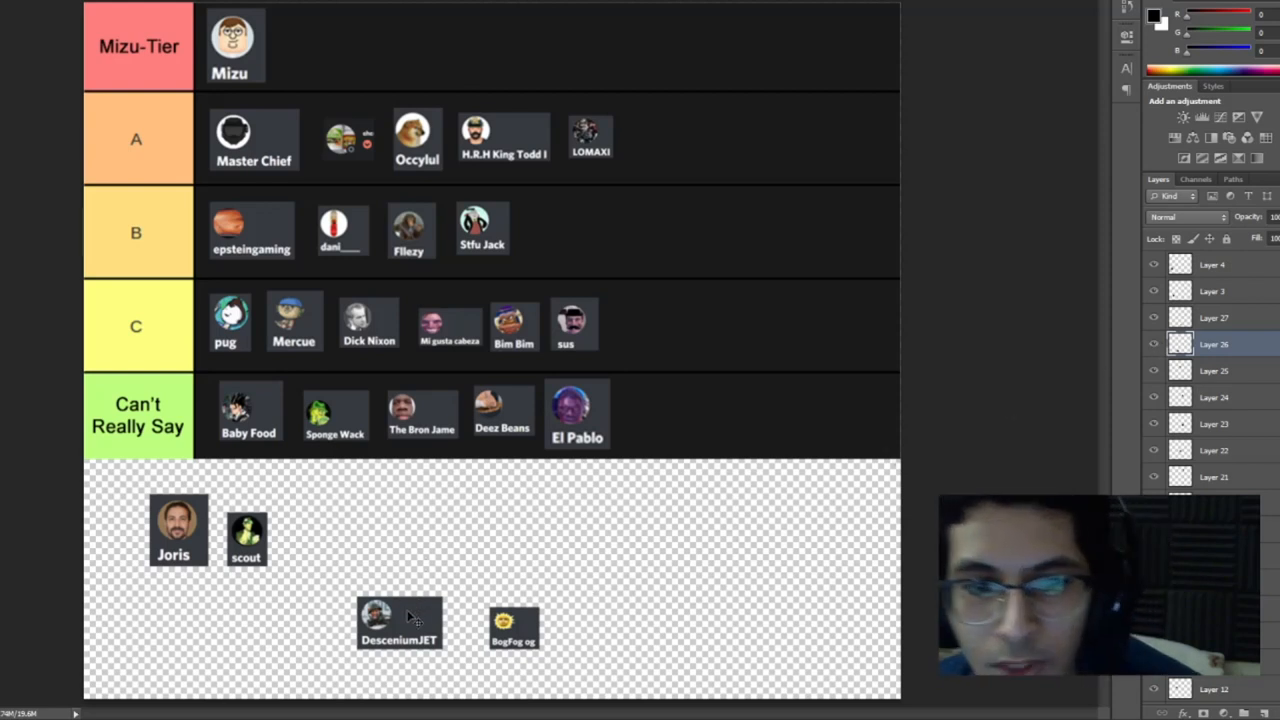
{"action": "left_click_drag", "start_coordinate": [398, 620], "coordinate": [412, 604]}
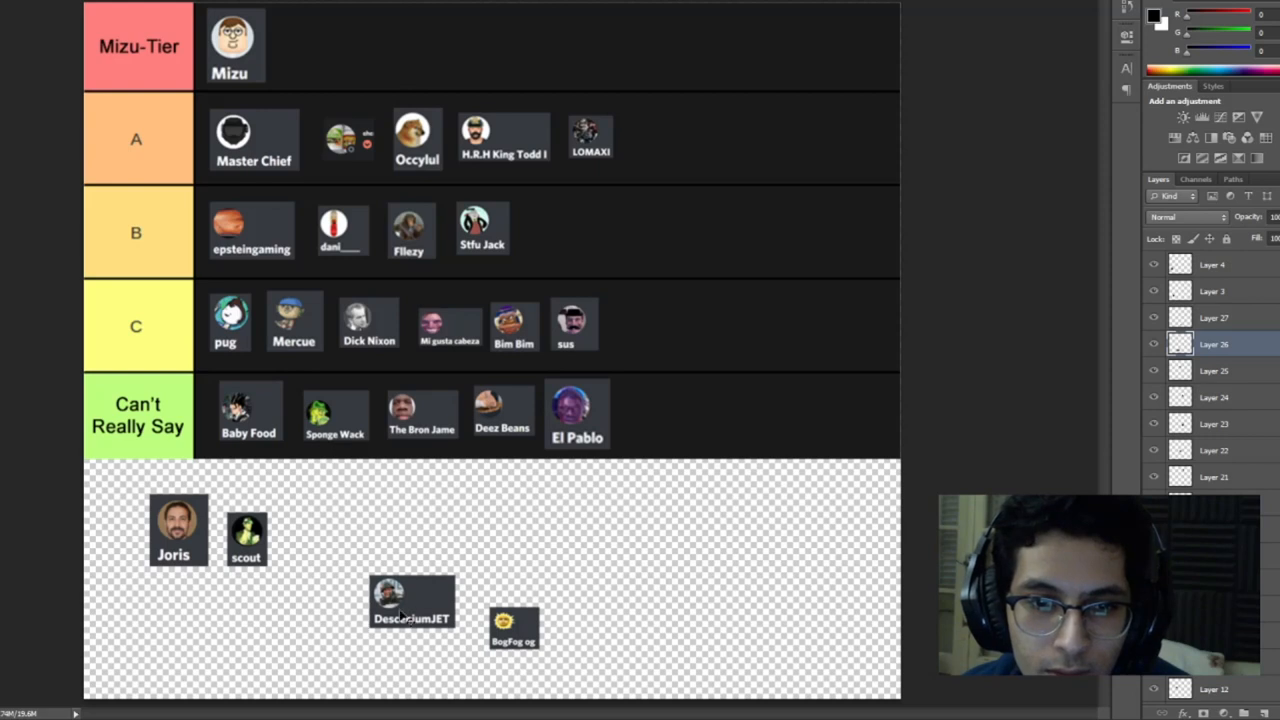
{"action": "left_click_drag", "start_coordinate": [412, 600], "coordinate": [442, 538]}
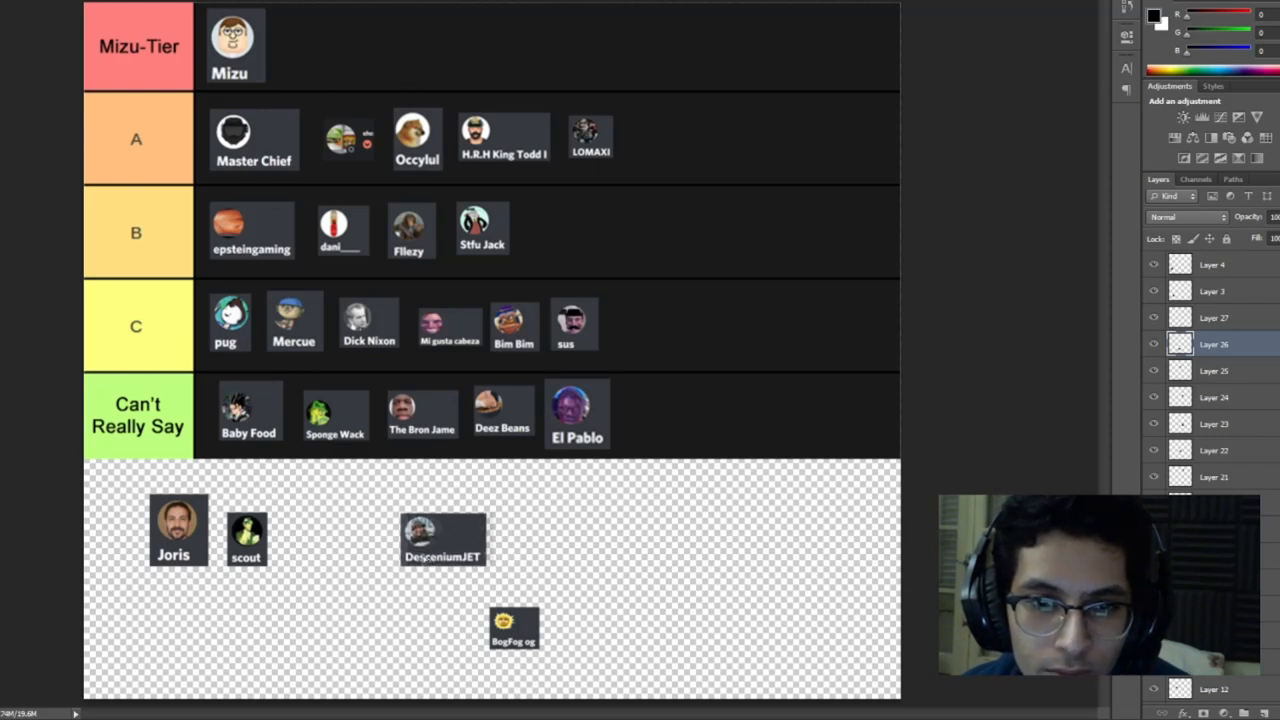
{"action": "left_click_drag", "start_coordinate": [442, 540], "coordinate": [664, 410]}
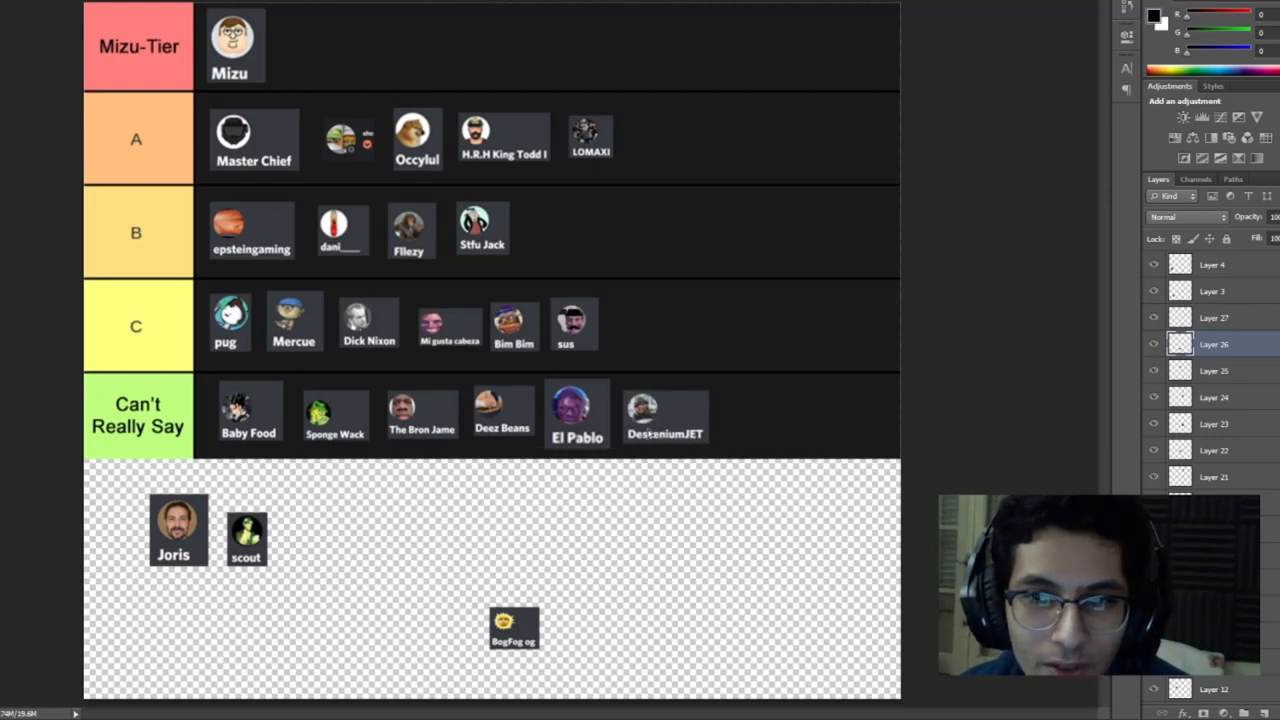
{"action": "left_click", "coordinate": [1212, 316]}
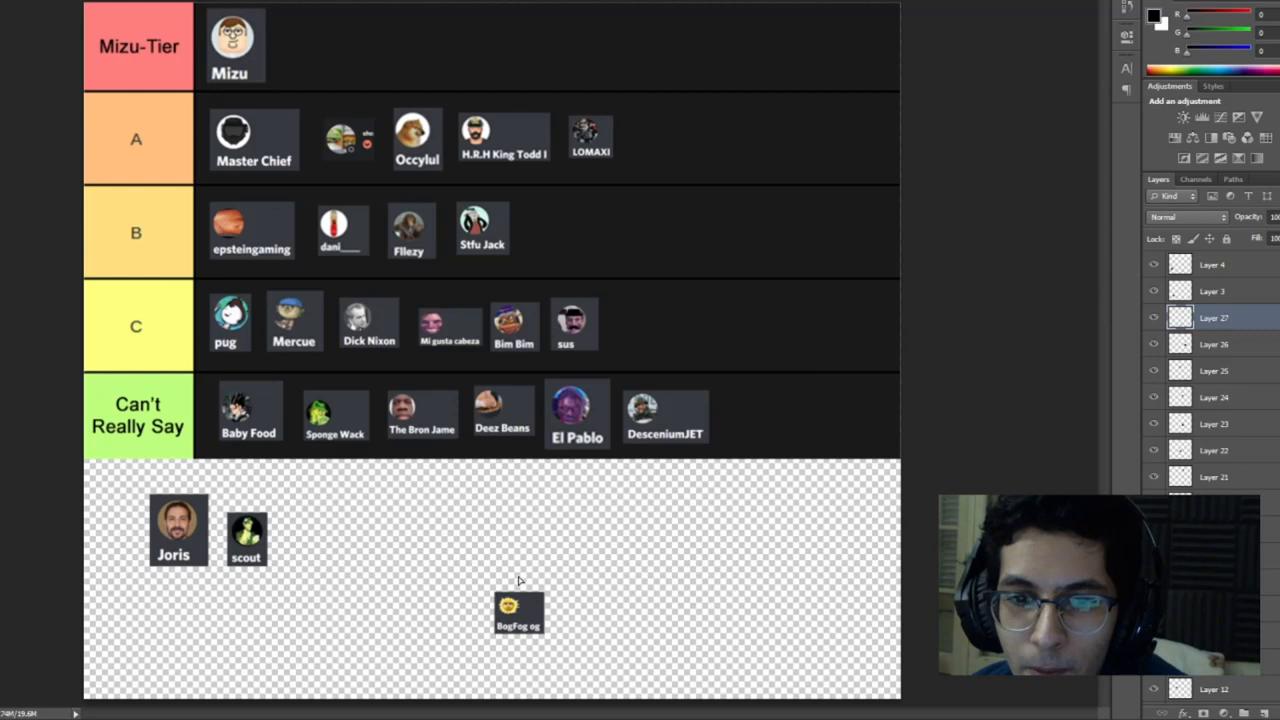
Enlarge the yellow emoji avatar to match the others and set it at the end of row A
{"action": "left_click_drag", "start_coordinate": [518, 610], "coordinate": [524, 538]}
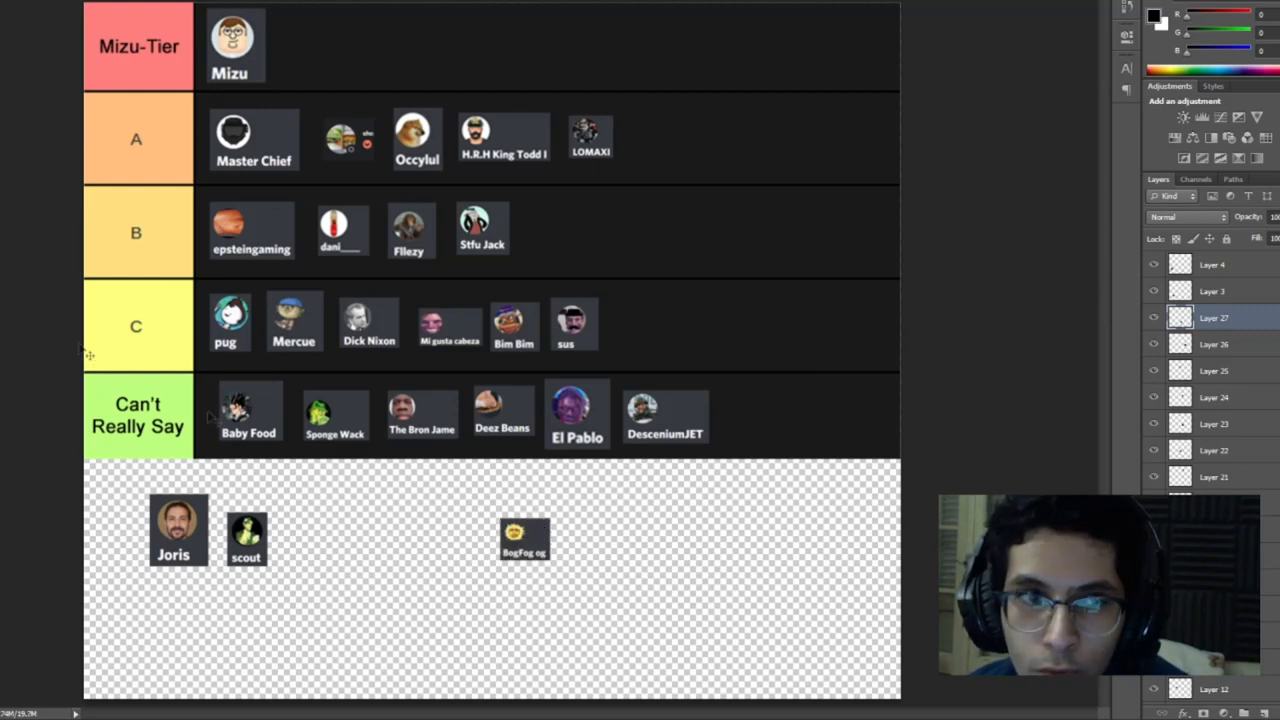
{"action": "mouse_move", "coordinate": [600, 590]}
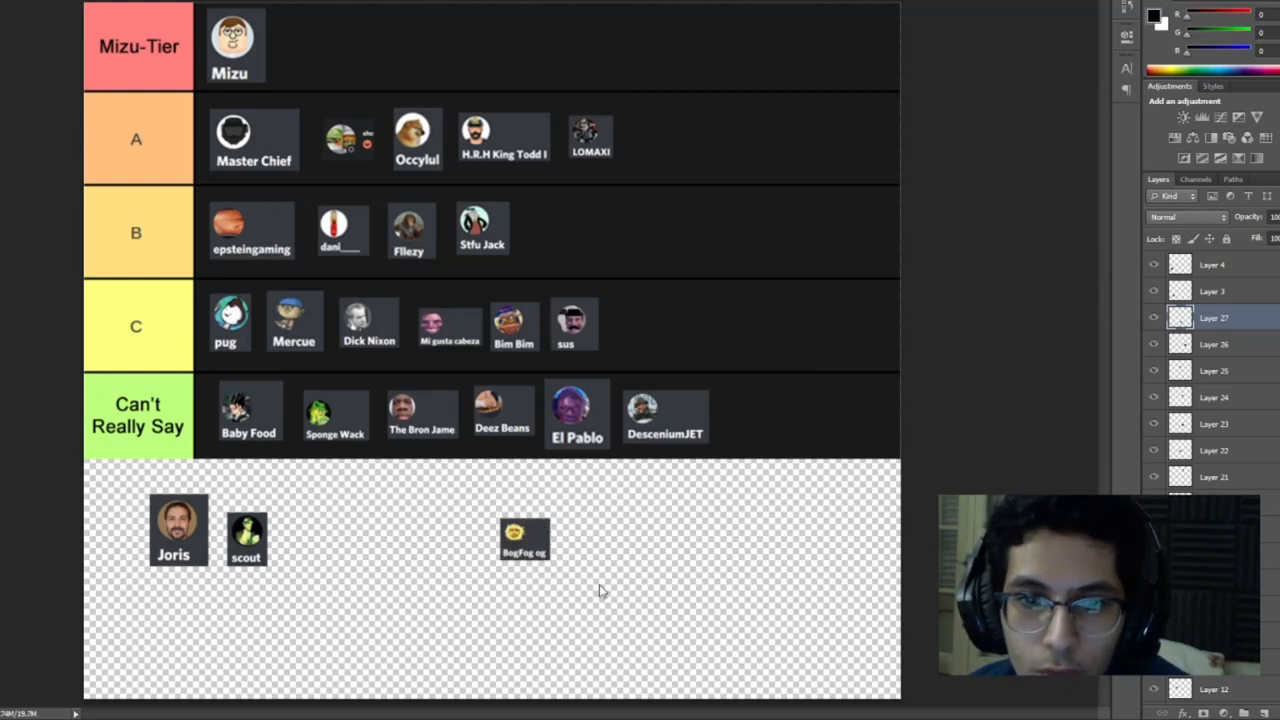
{"action": "left_click", "coordinate": [524, 538]}
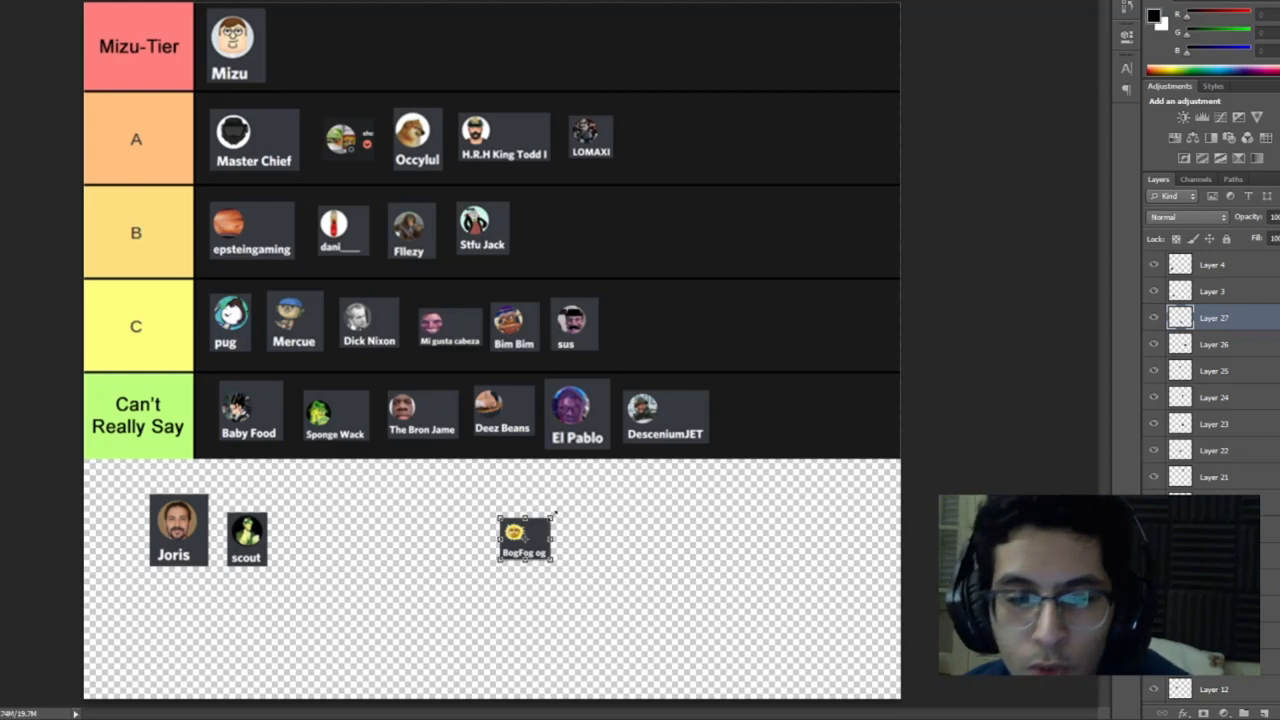
{"action": "left_click_drag", "start_coordinate": [524, 538], "coordinate": [534, 528]}
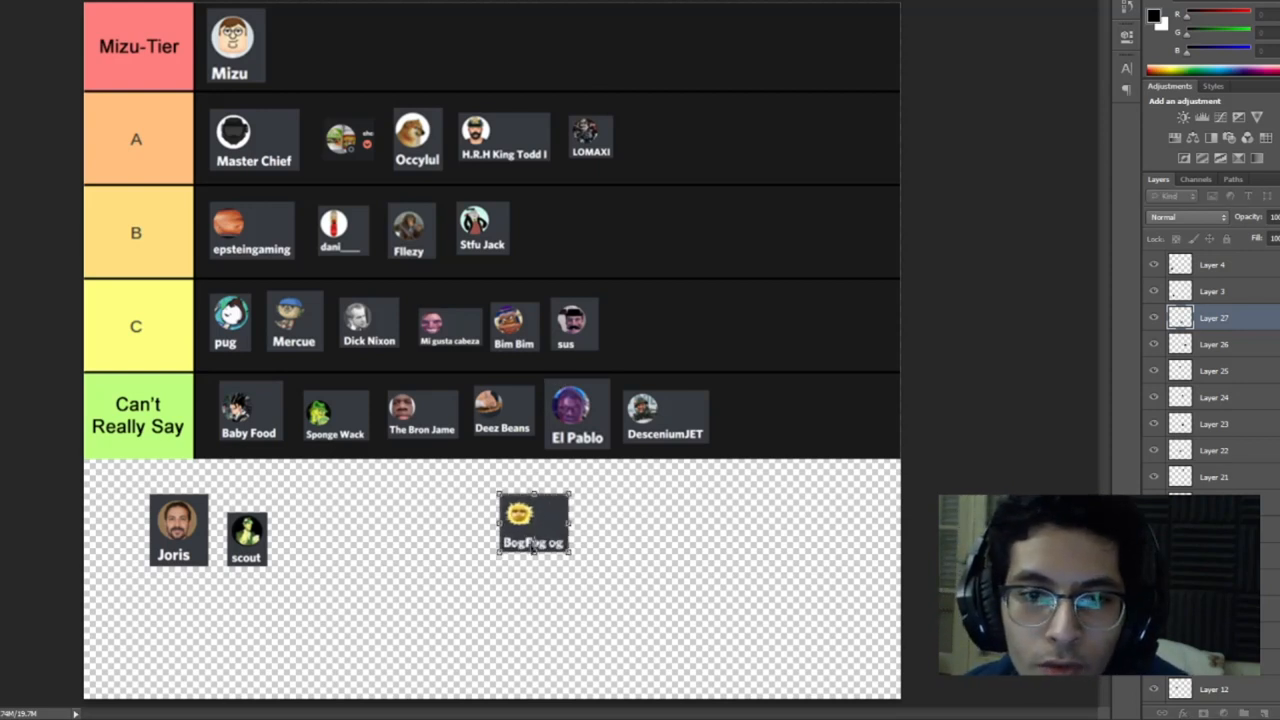
{"action": "left_click_drag", "start_coordinate": [532, 524], "coordinate": [568, 378]}
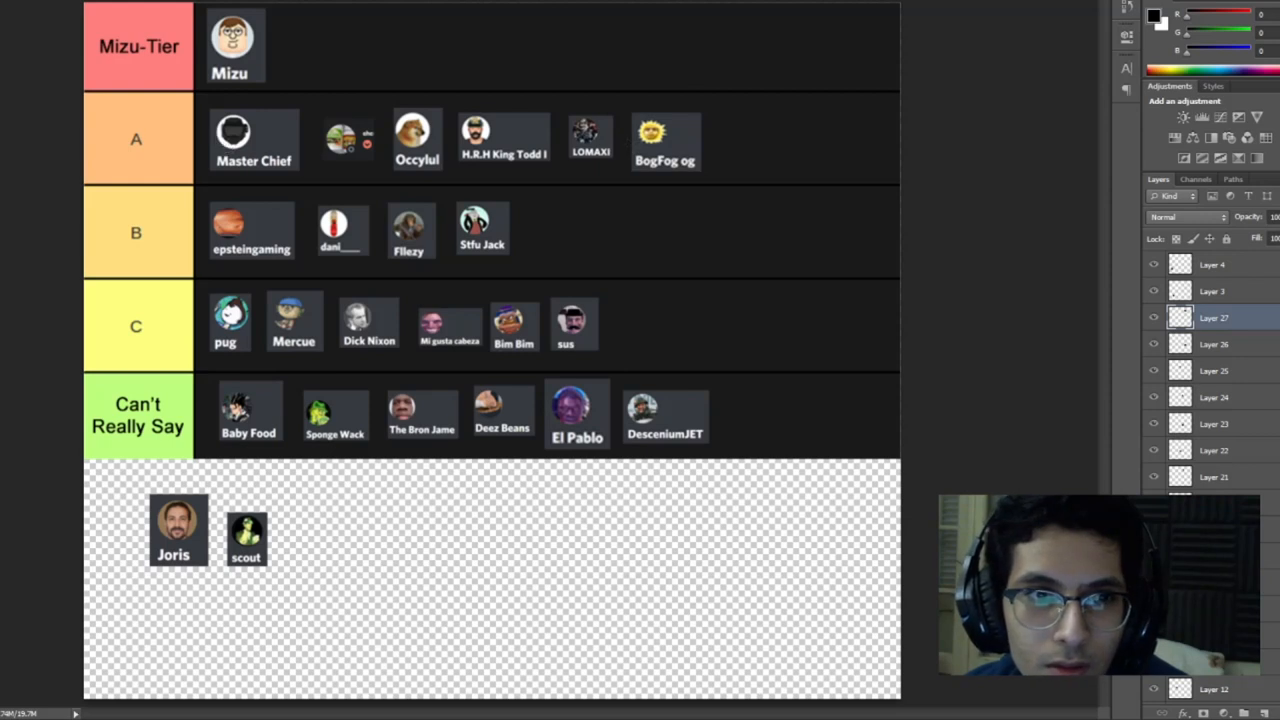
Add an 'S' tier label under Mizu-Tier and move the yellow avatar beside it
{"action": "left_click", "coordinate": [140, 96]}
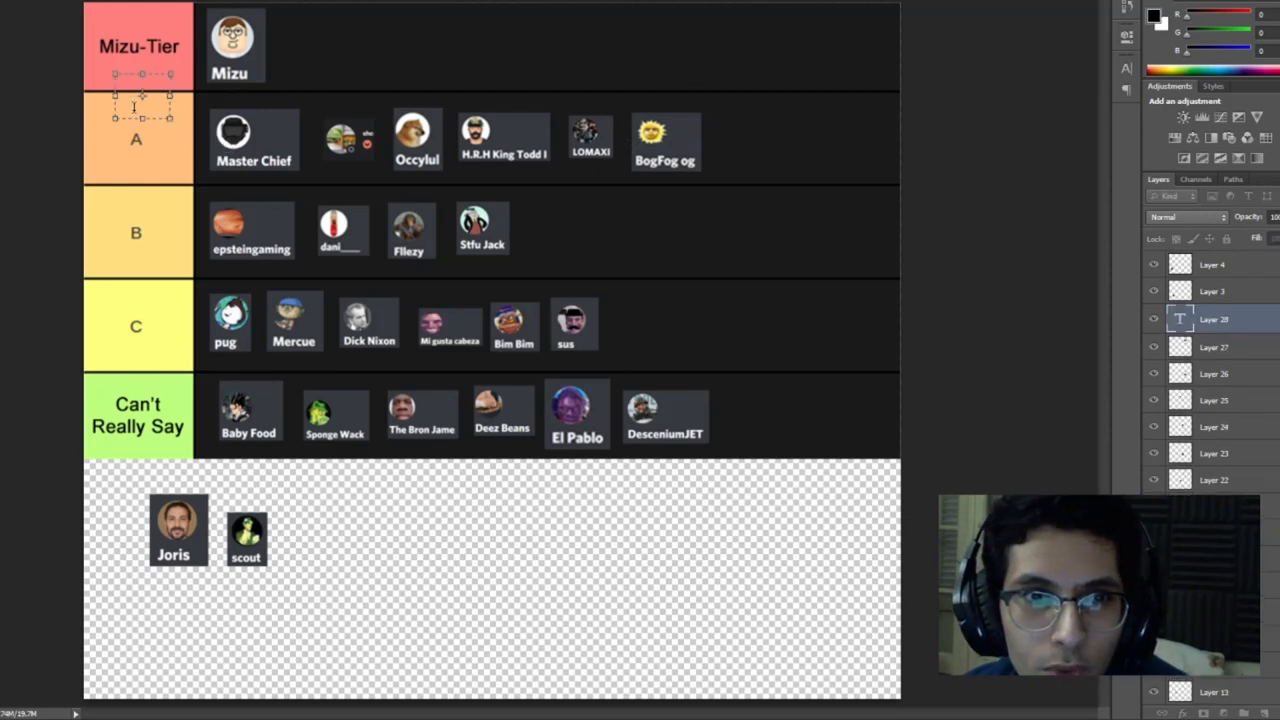
{"action": "type", "text": "S"}
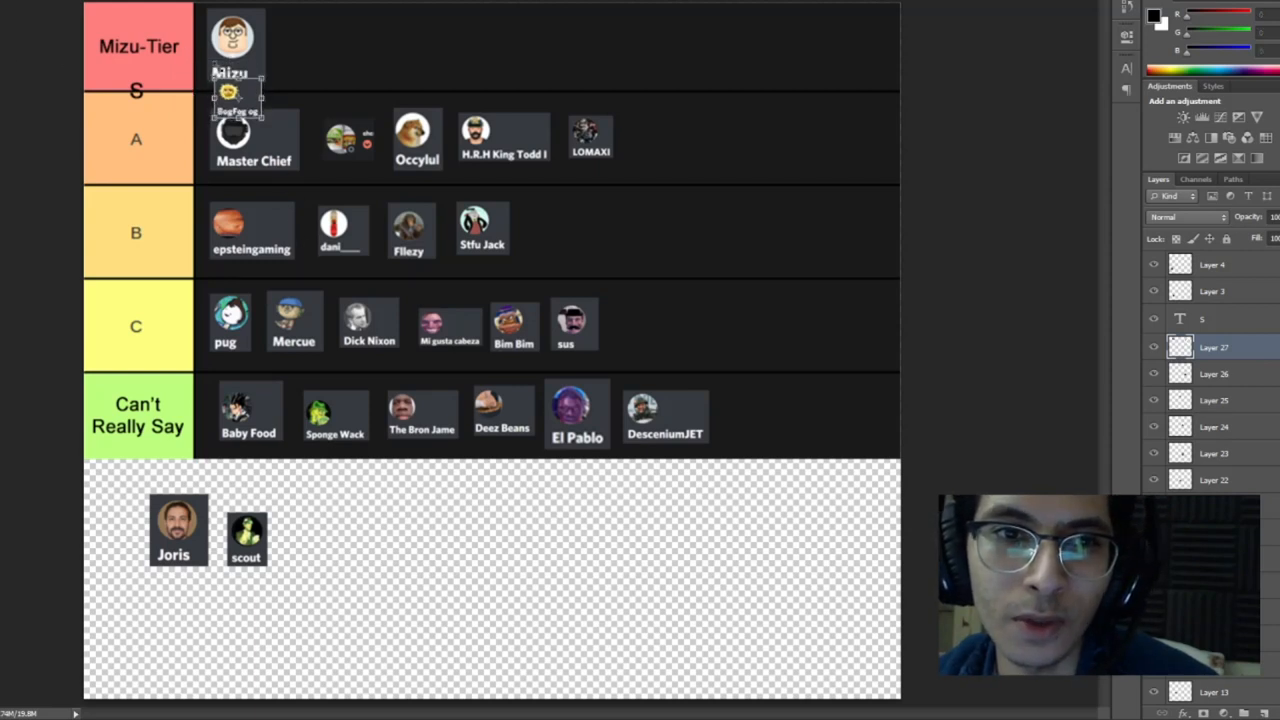
{"action": "left_click_drag", "start_coordinate": [236, 110], "coordinate": [216, 100]}
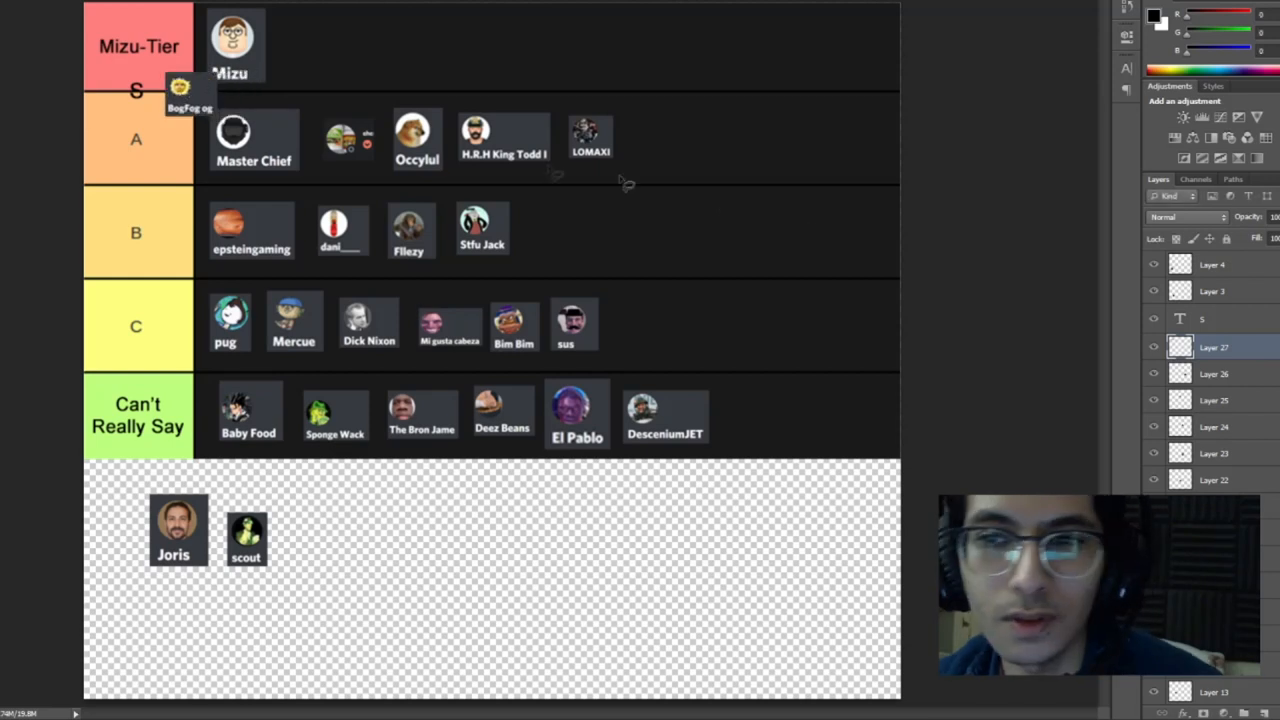
{"action": "left_click", "coordinate": [1212, 292]}
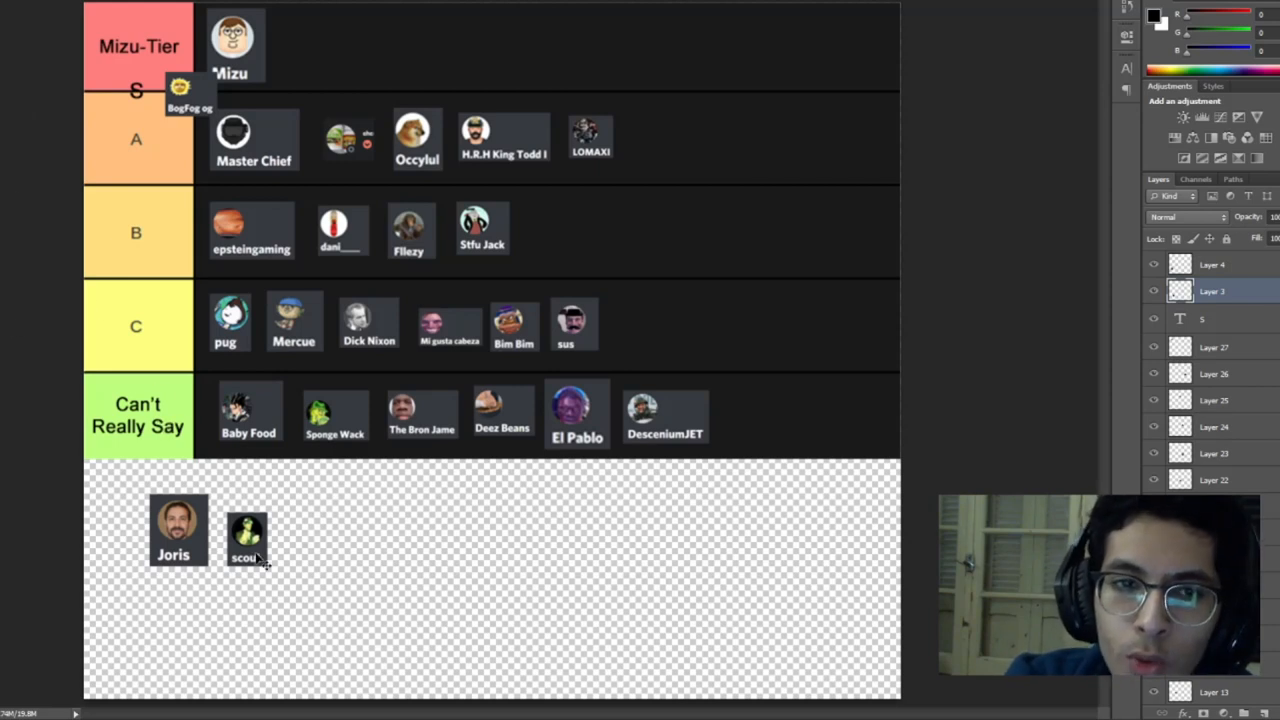
Place the green figure avatar (scout) at the end of row B
{"action": "left_click_drag", "start_coordinate": [248, 530], "coordinate": [272, 518]}
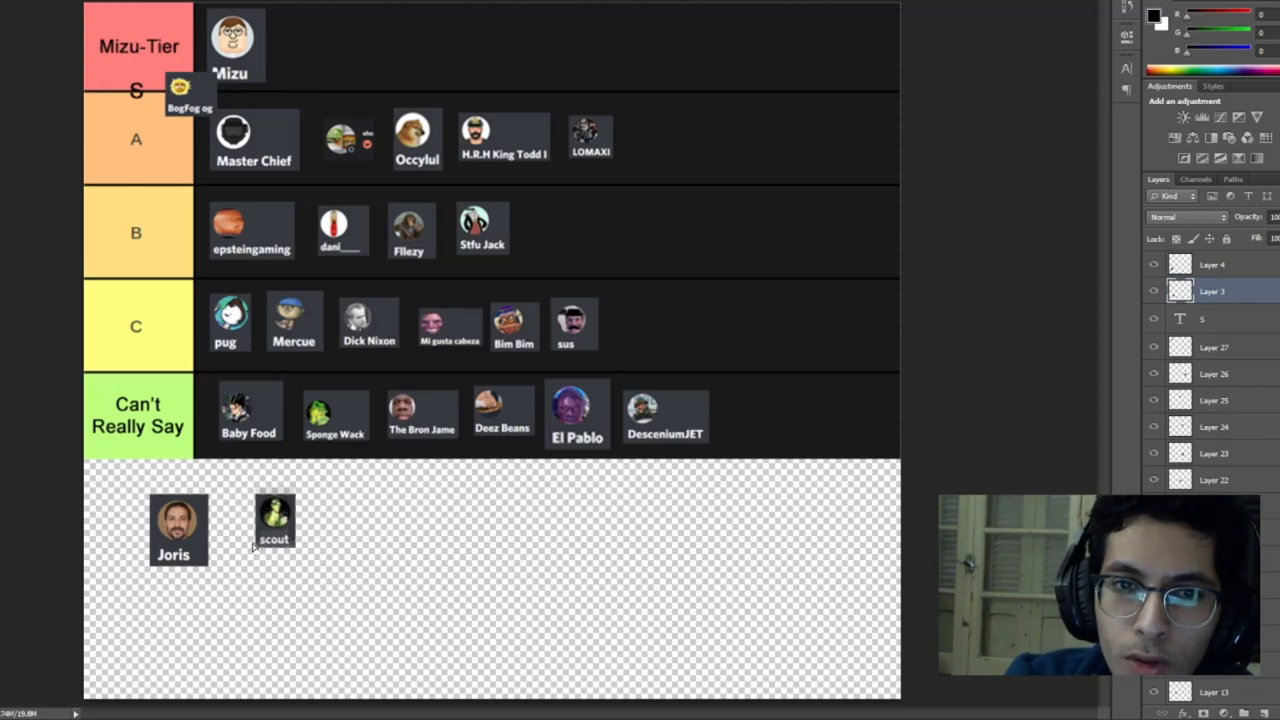
{"action": "left_click_drag", "start_coordinate": [274, 520], "coordinate": [564, 228]}
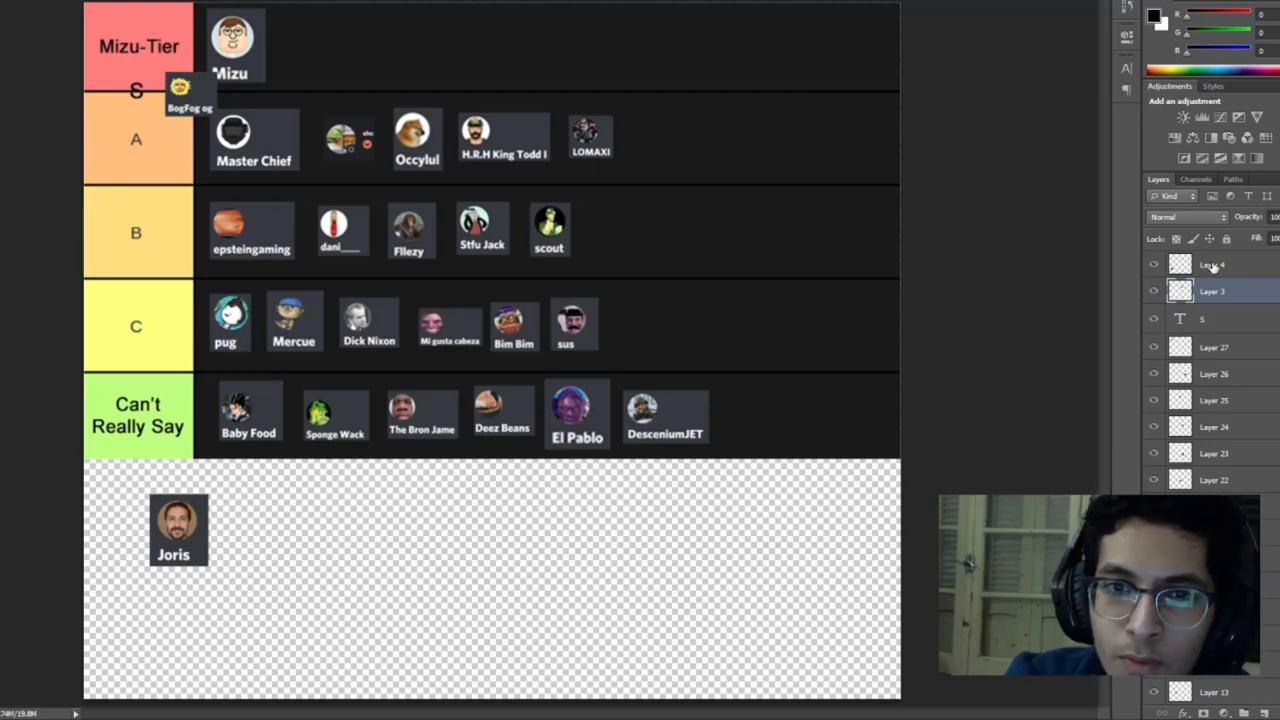
{"action": "left_click", "coordinate": [1212, 264]}
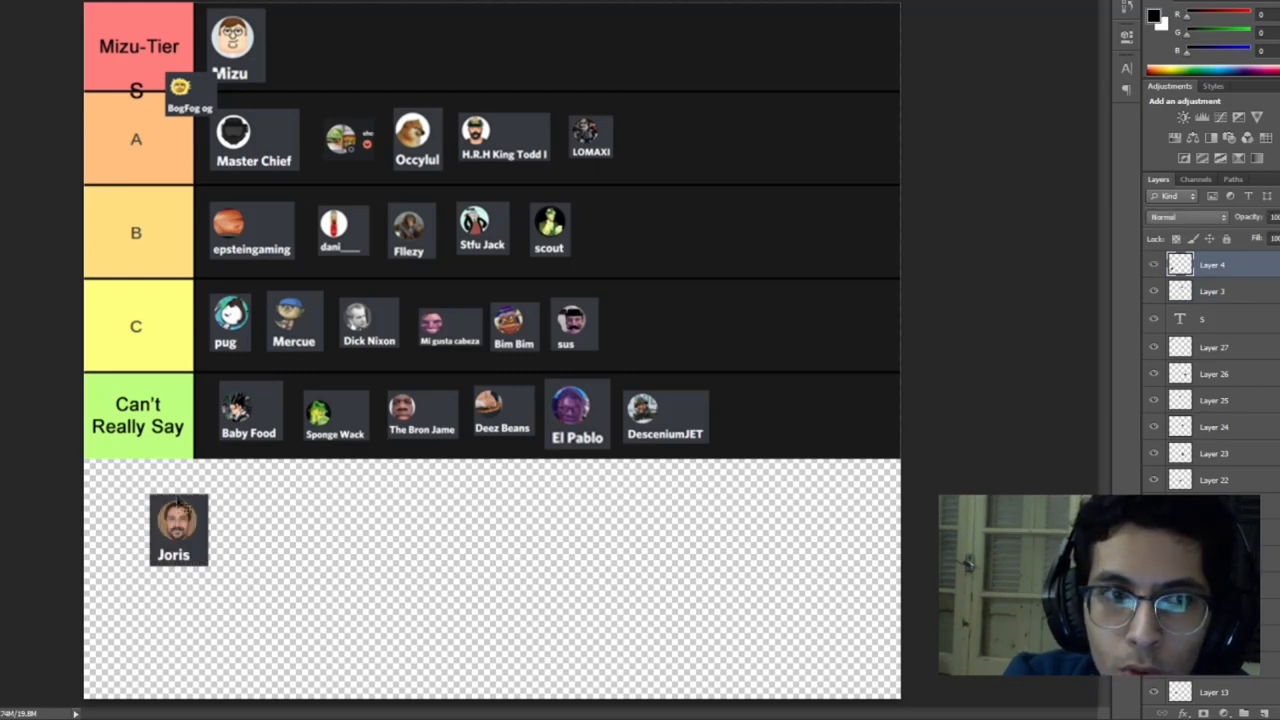
Move the bearded man's avatar (Joris) to the end of row C after sus
{"action": "left_click_drag", "start_coordinate": [178, 528], "coordinate": [248, 410]}
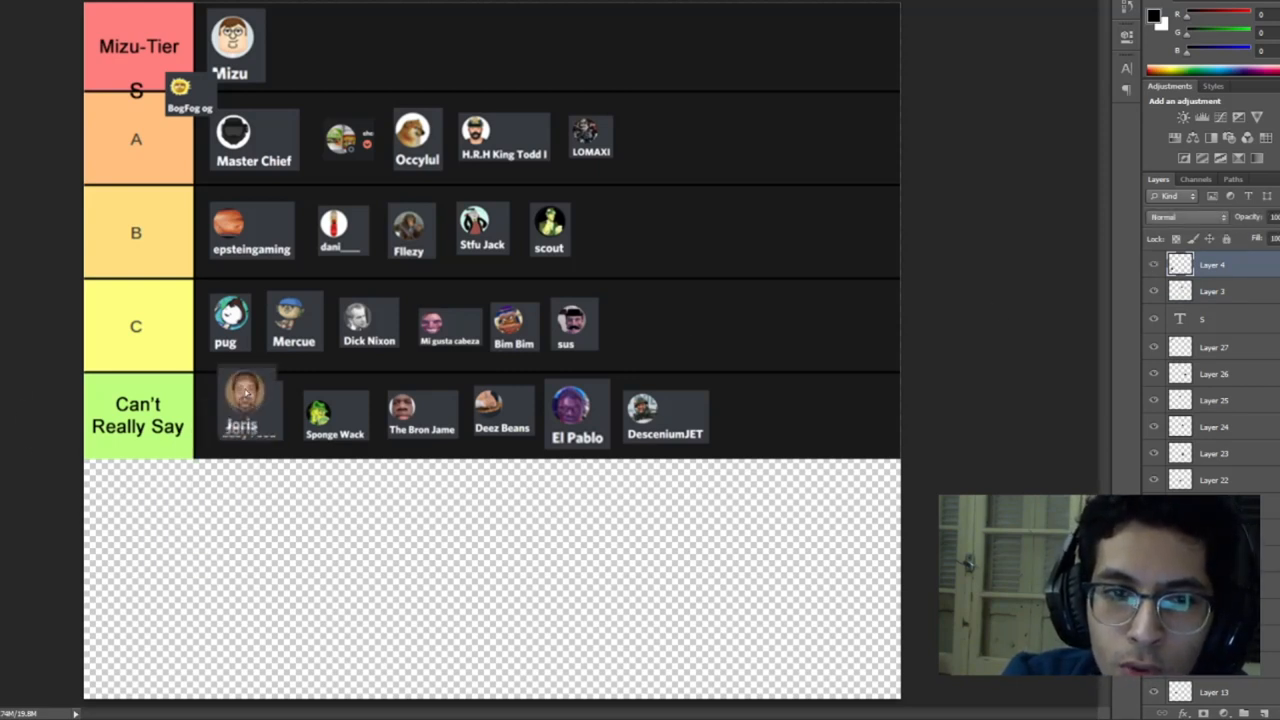
{"action": "left_click_drag", "start_coordinate": [244, 404], "coordinate": [352, 230]}
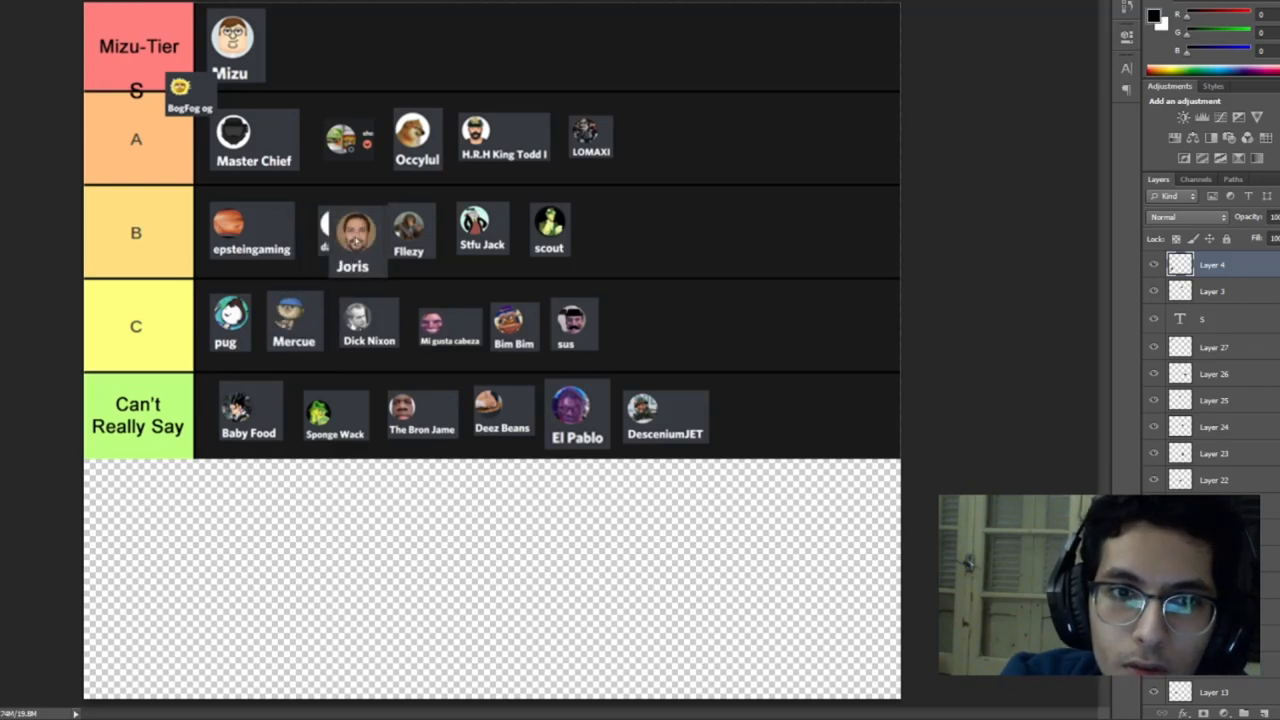
{"action": "left_click_drag", "start_coordinate": [352, 230], "coordinate": [622, 320]}
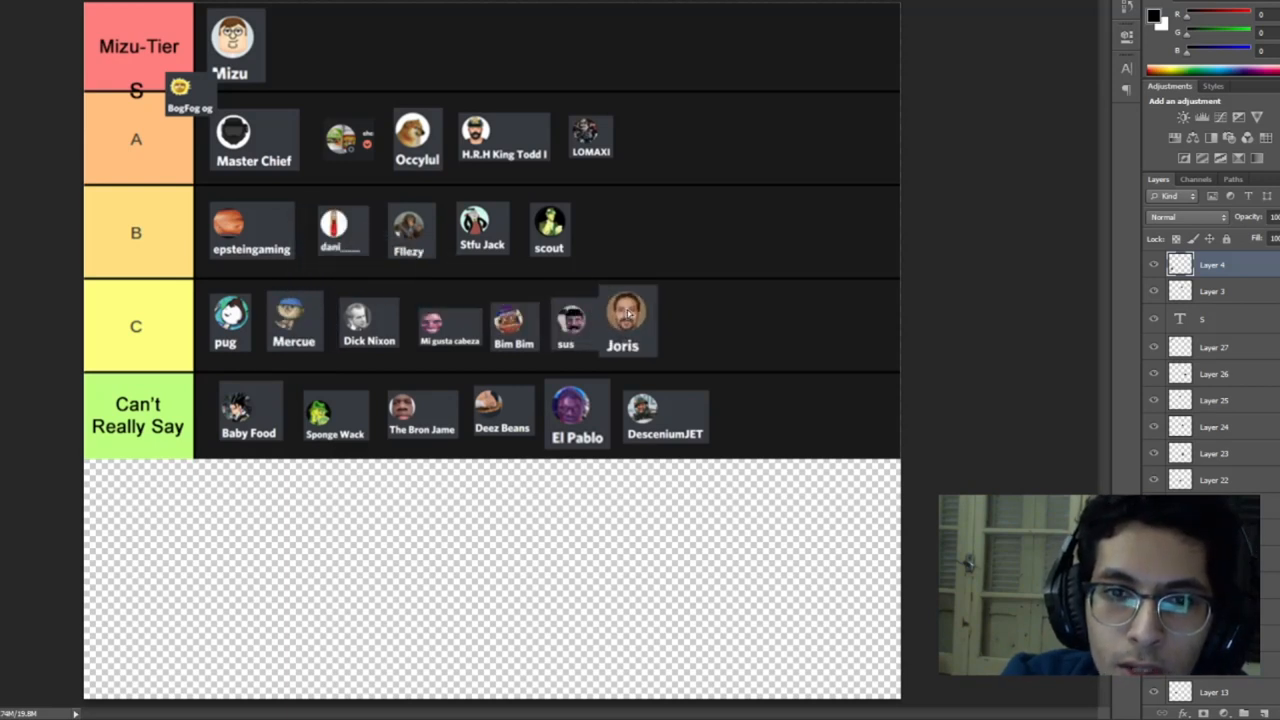
{"action": "left_click_drag", "start_coordinate": [624, 318], "coordinate": [624, 268]}
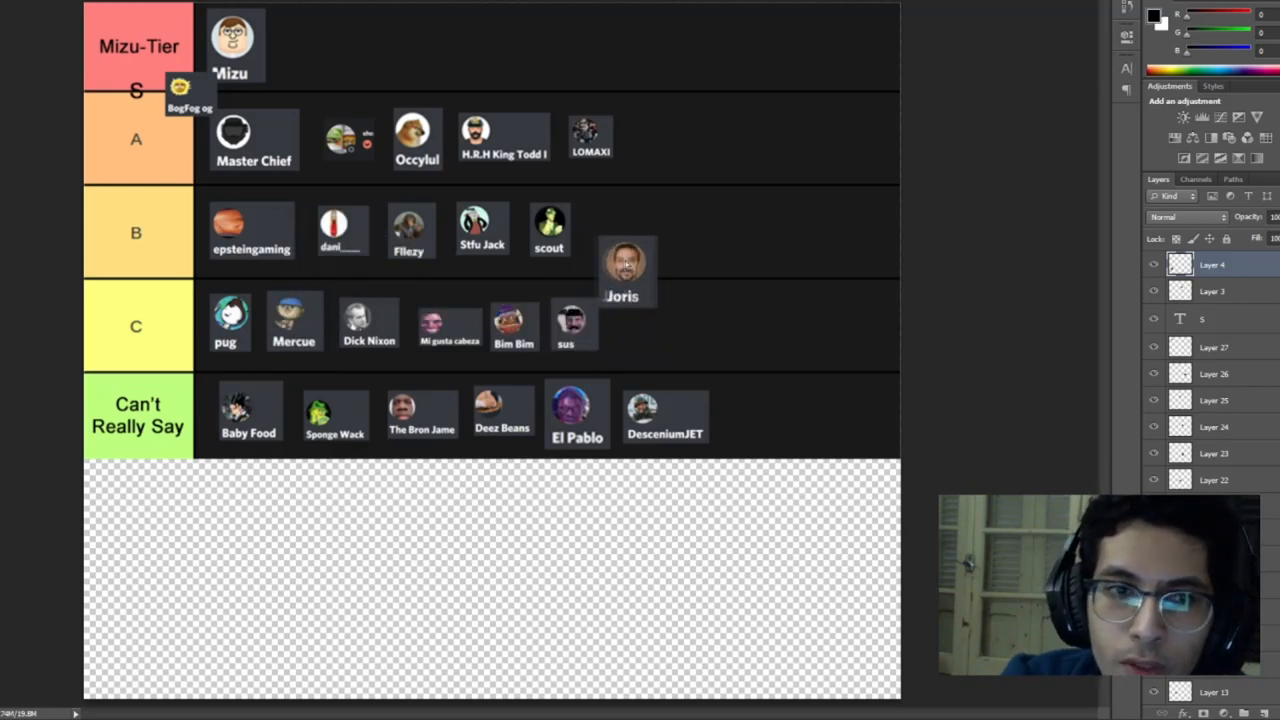
{"action": "left_click_drag", "start_coordinate": [622, 270], "coordinate": [650, 322]}
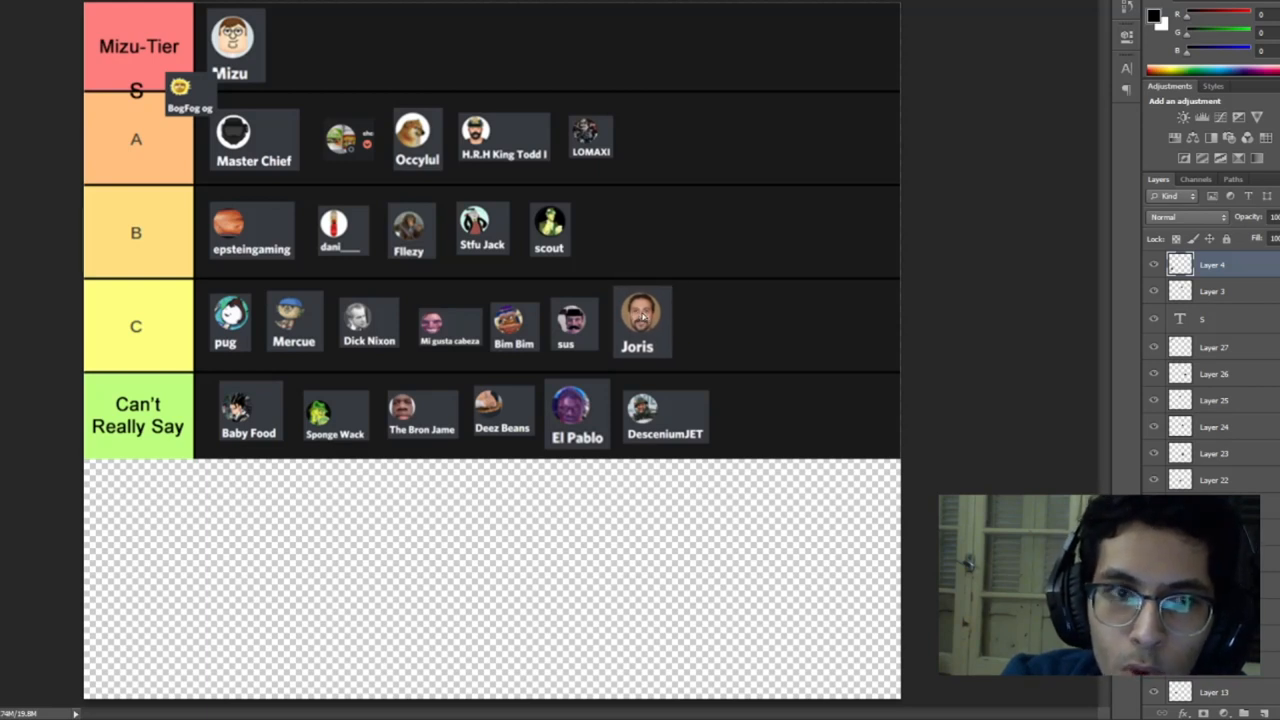
{"action": "mouse_move", "coordinate": [660, 278]}
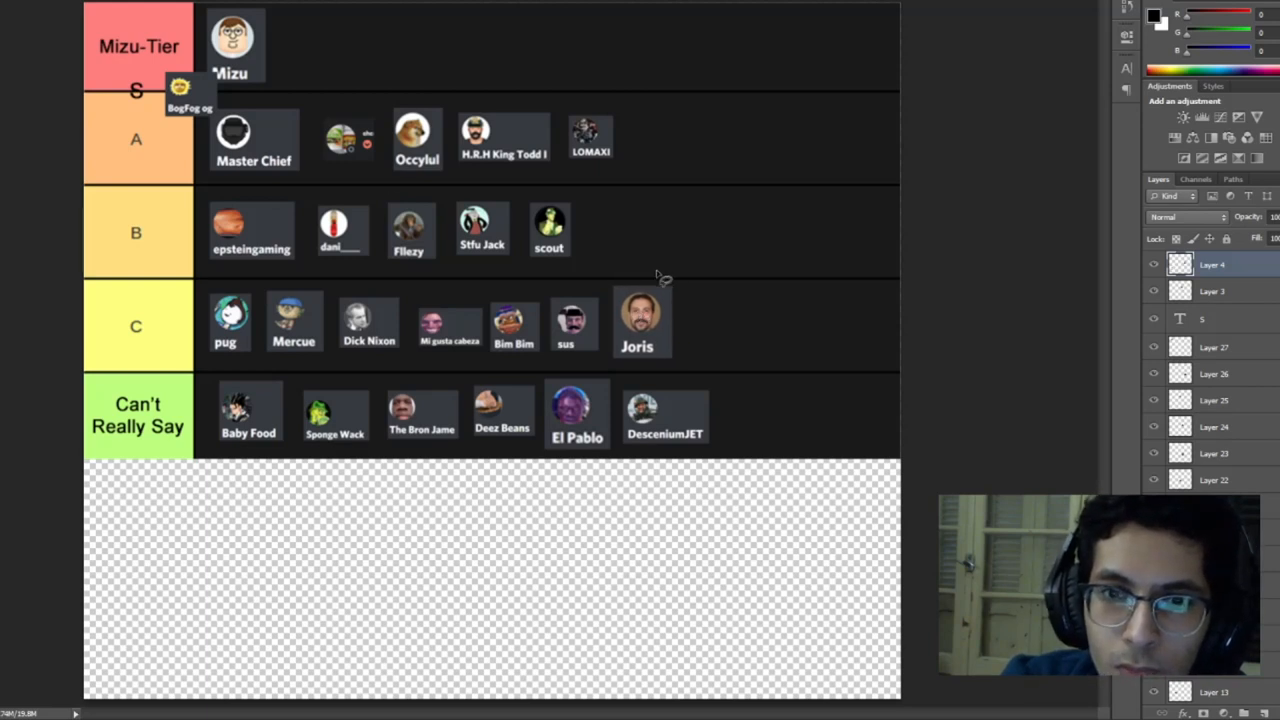
{"action": "mouse_move", "coordinate": [688, 352]}
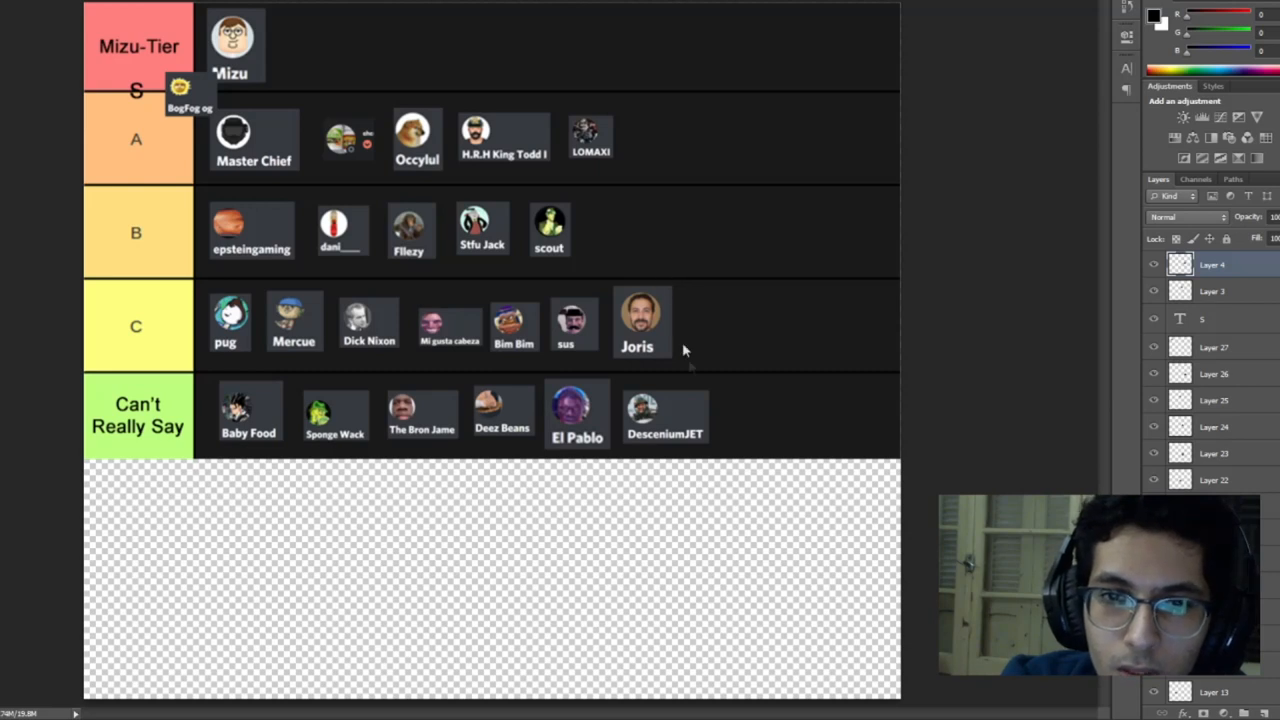
{"action": "left_click", "coordinate": [636, 322]}
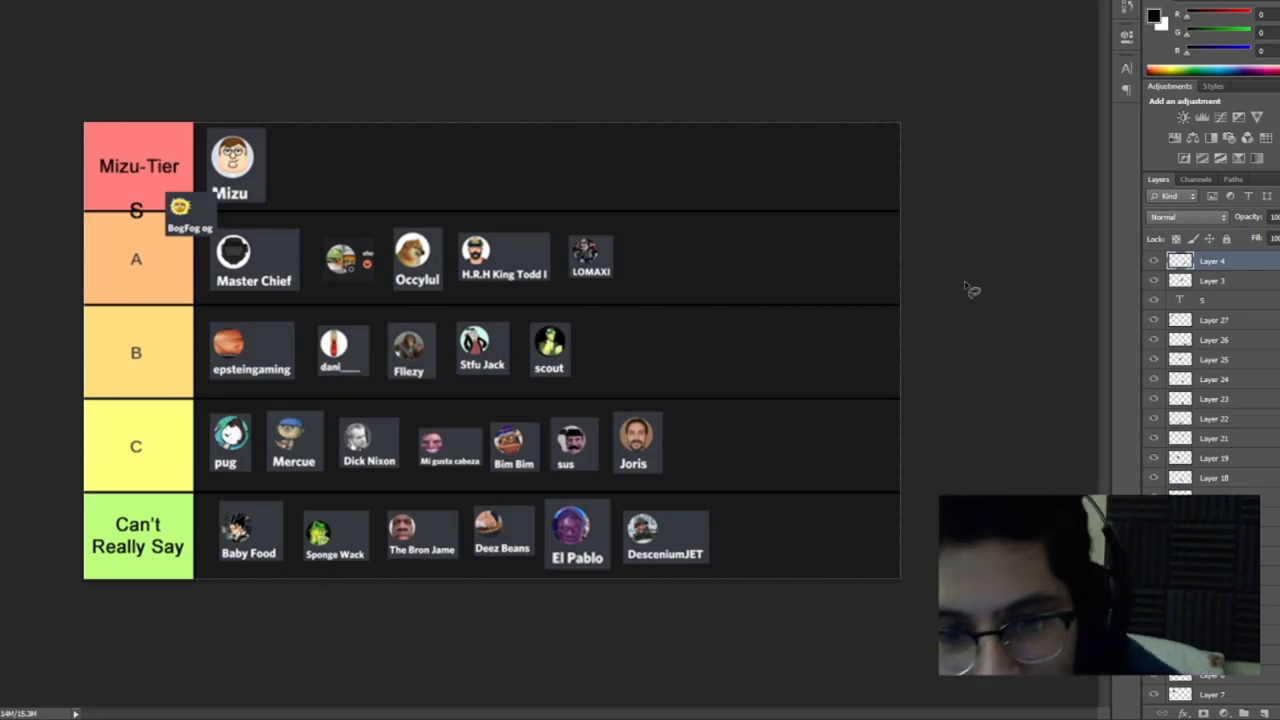
{"action": "mouse_move", "coordinate": [1072, 318]}
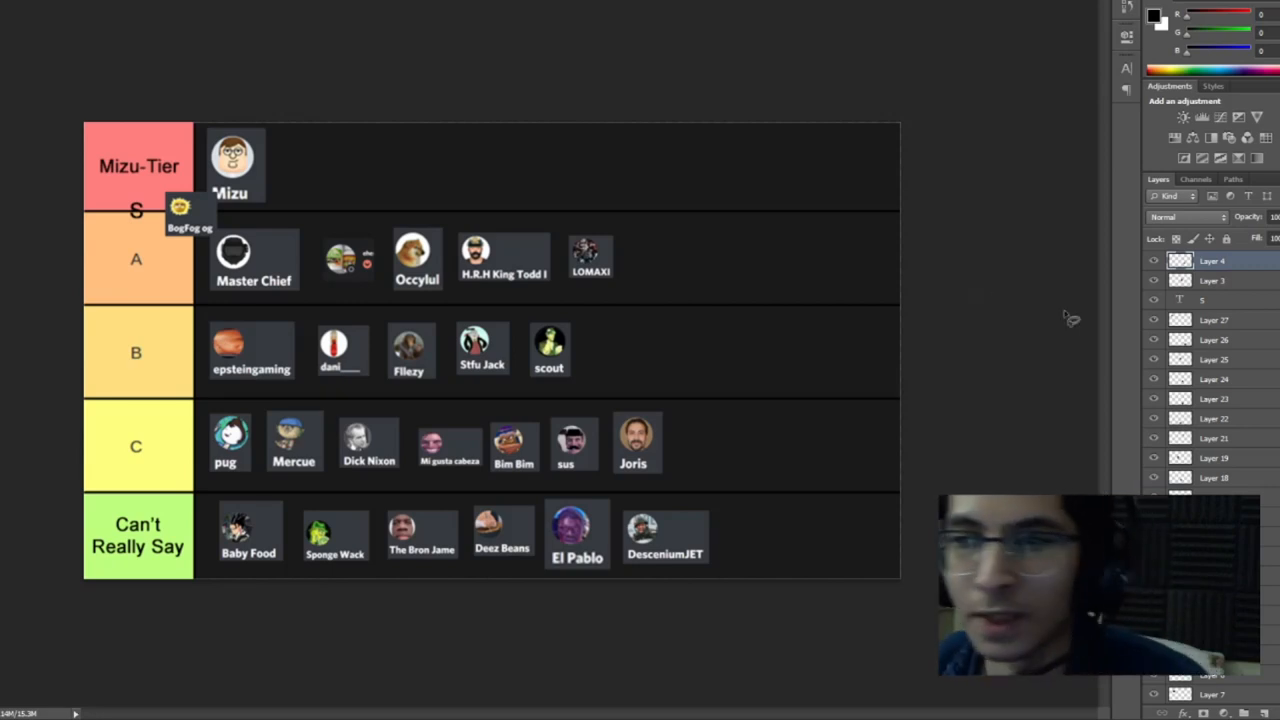